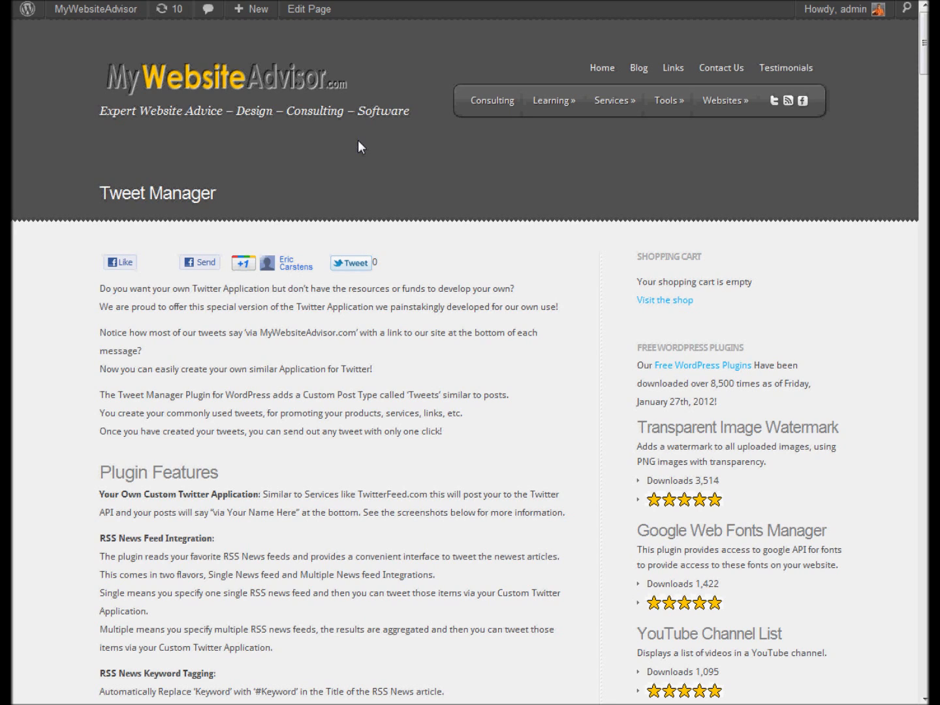
pyautogui.moveTo(242, 202)
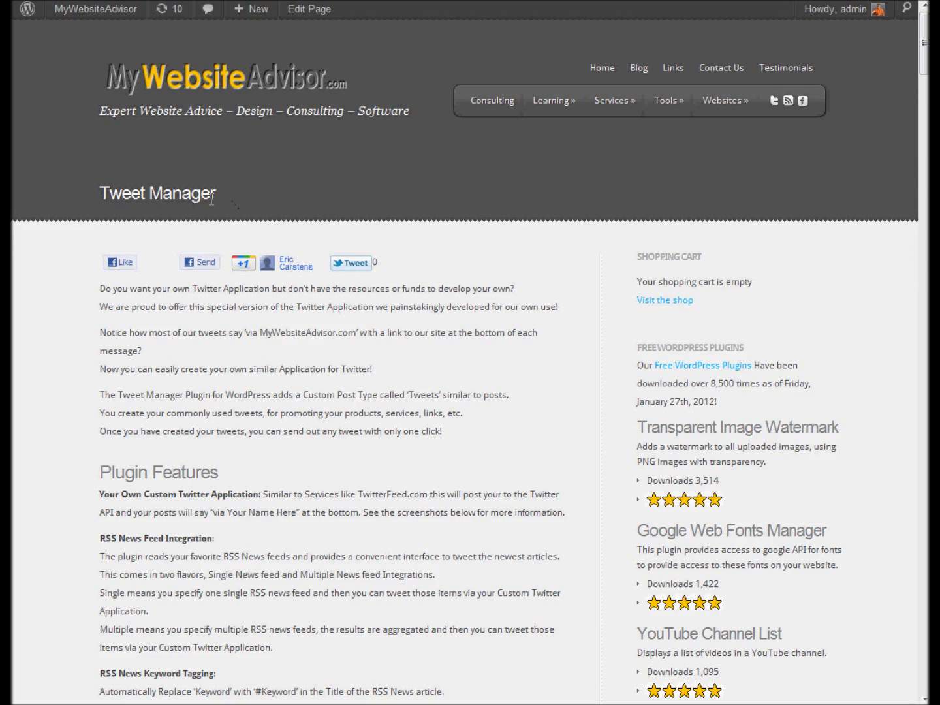
# - Scroll the Tweet Manager product page past Plugin Features to the Features Comparison table
pyautogui.scroll(-3)
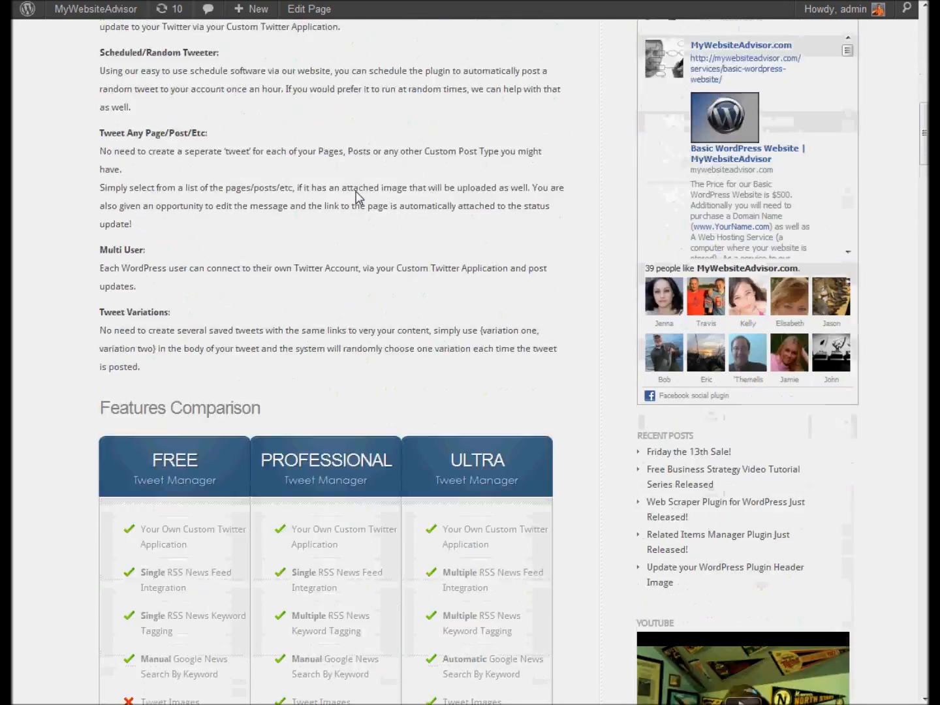
pyautogui.scroll(-3)
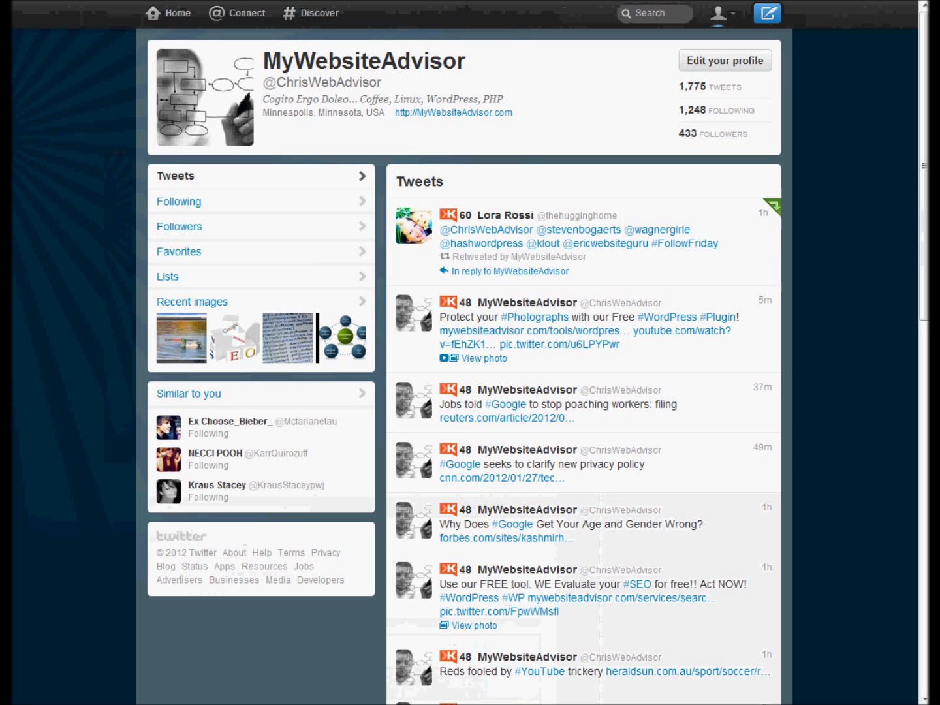
pyautogui.moveTo(656, 304)
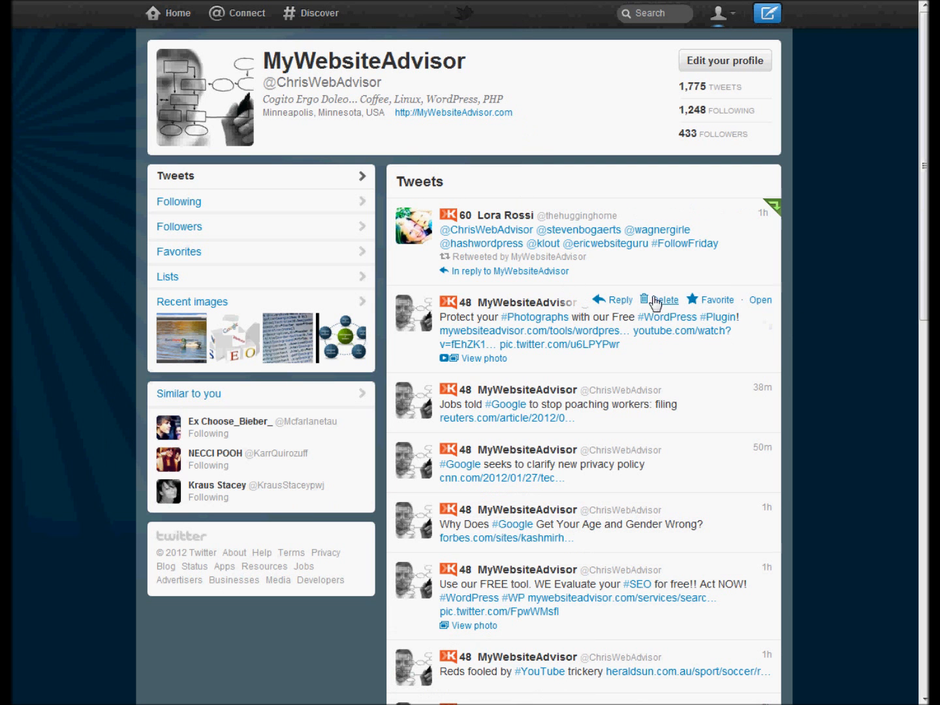
# - Expand the 'Protect your #Photographs' tweet and scroll to its video, photo and 'via' line
pyautogui.click(481, 358)
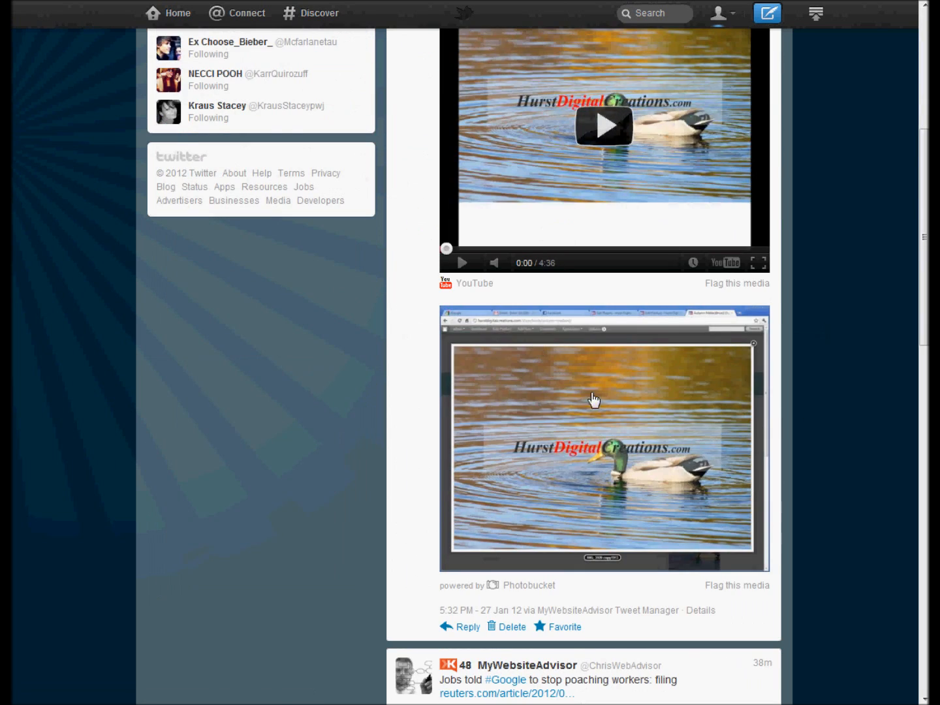
pyautogui.scroll(-3)
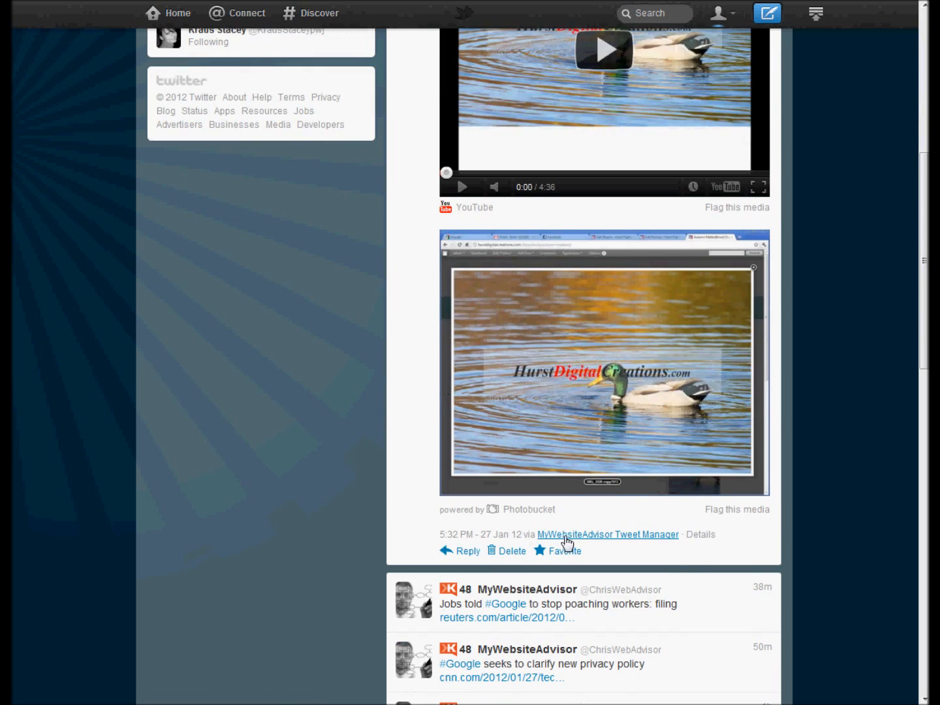
pyautogui.moveTo(609, 540)
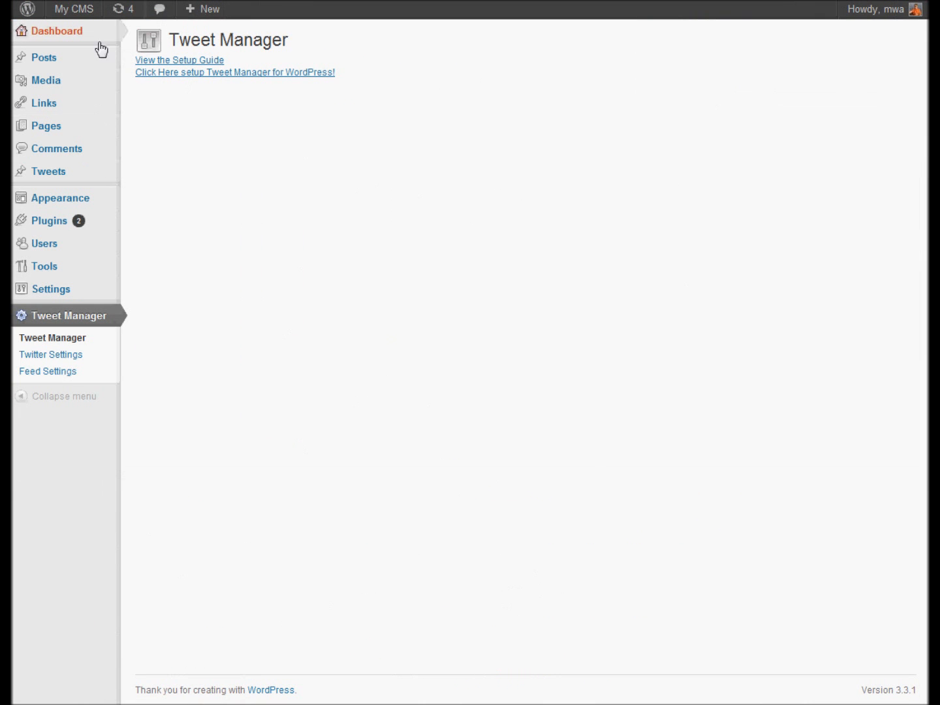
pyautogui.moveTo(49, 171)
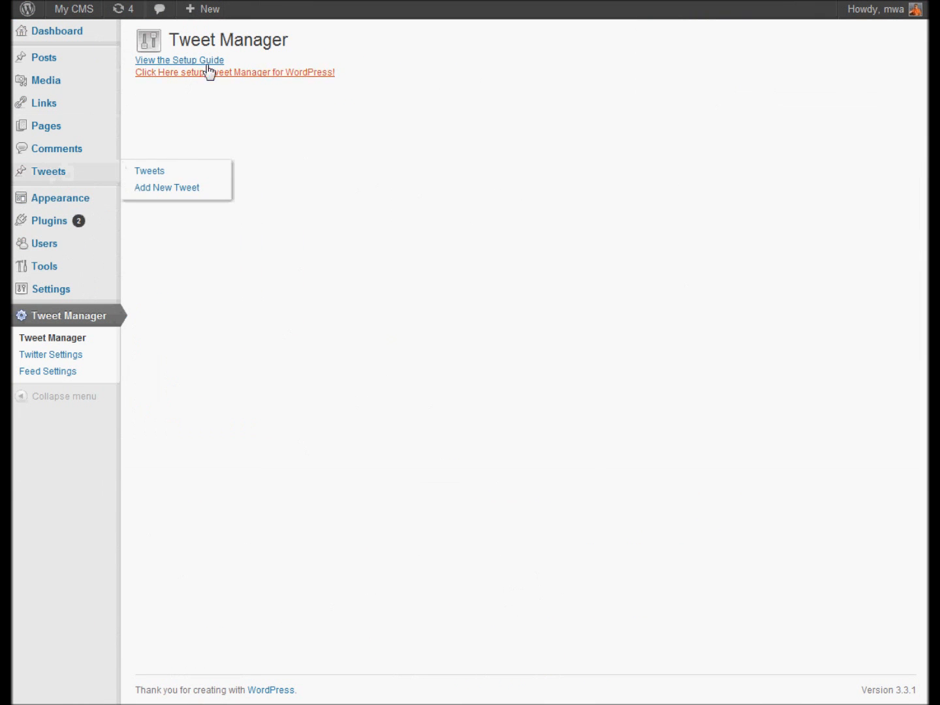
pyautogui.moveTo(332, 41)
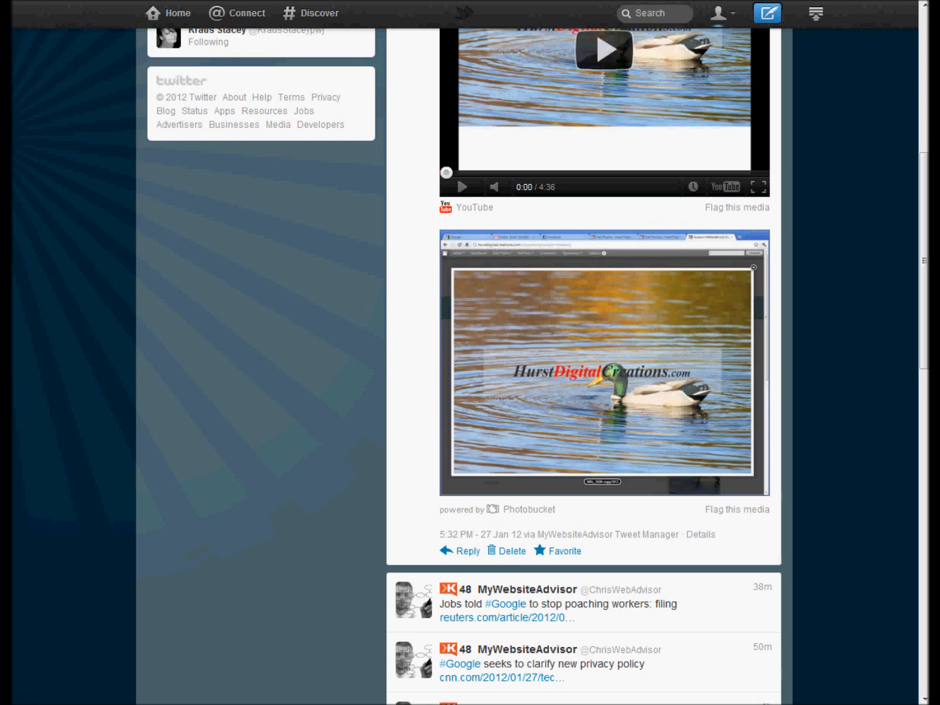
pyautogui.moveTo(604, 535)
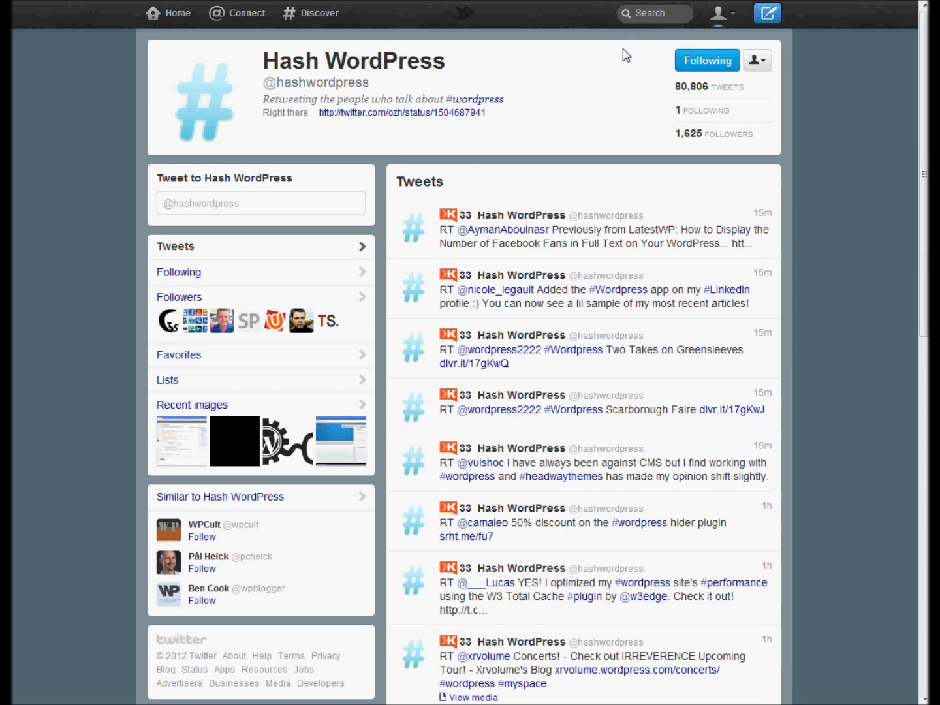
pyautogui.moveTo(285, 85)
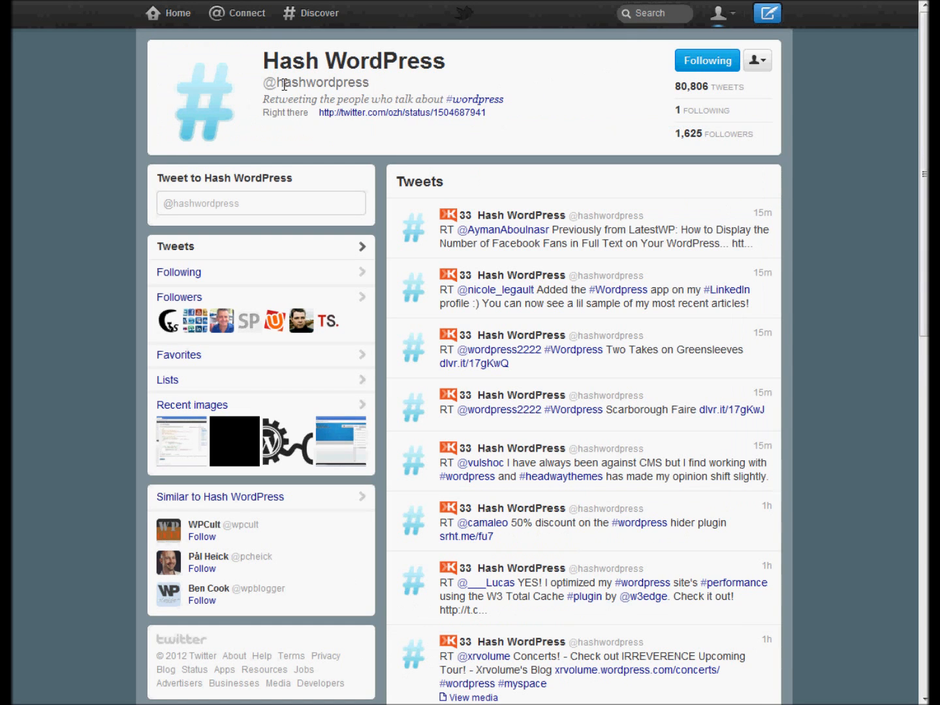
pyautogui.moveTo(457, 151)
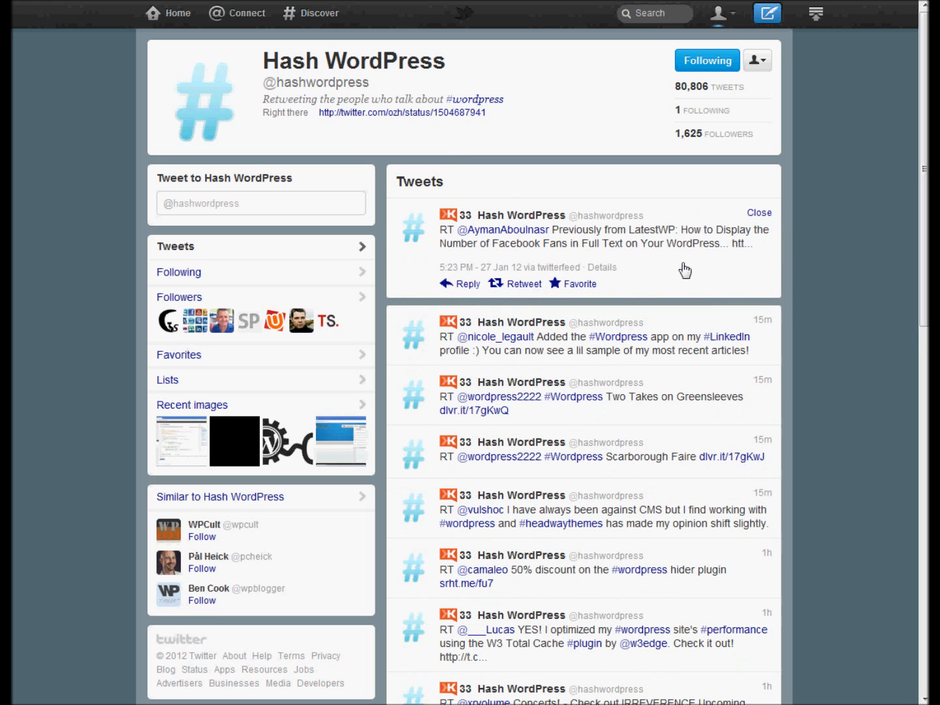
pyautogui.moveTo(558, 268)
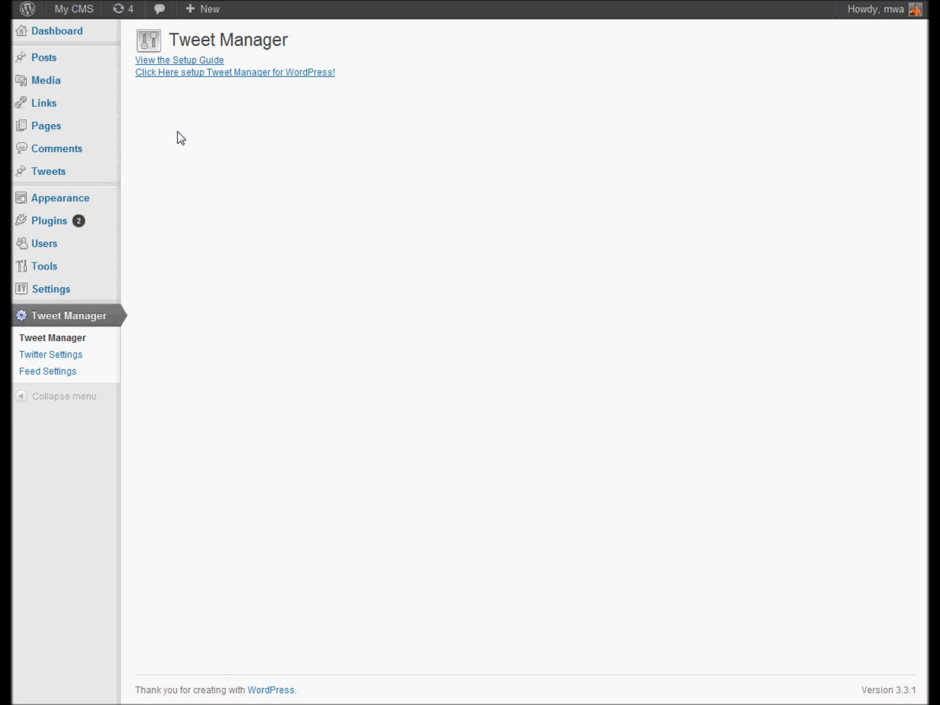
pyautogui.moveTo(179, 60)
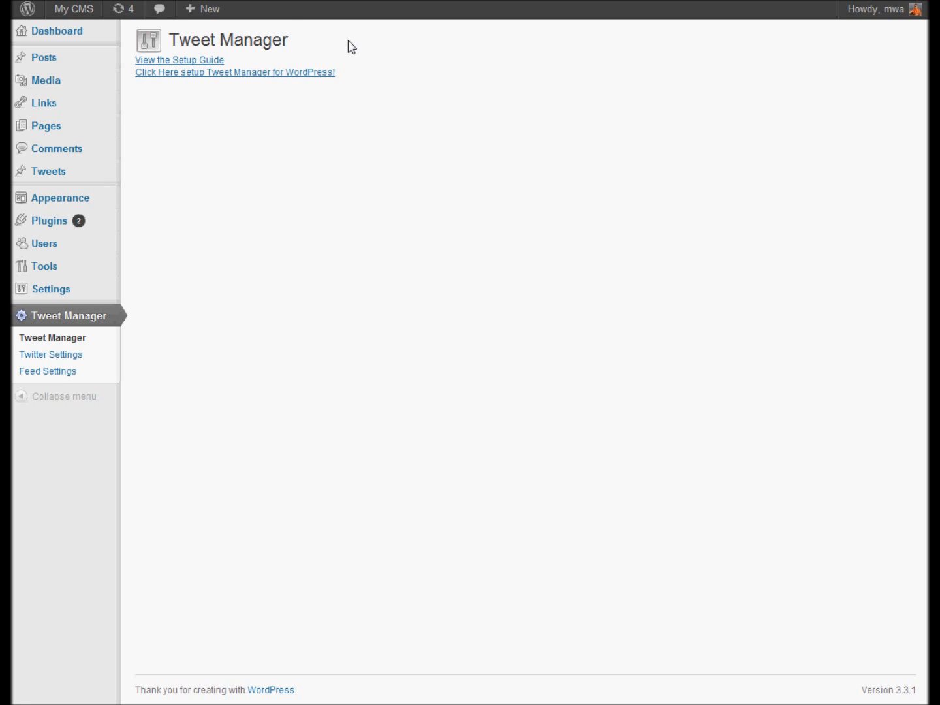
pyautogui.moveTo(161, 67)
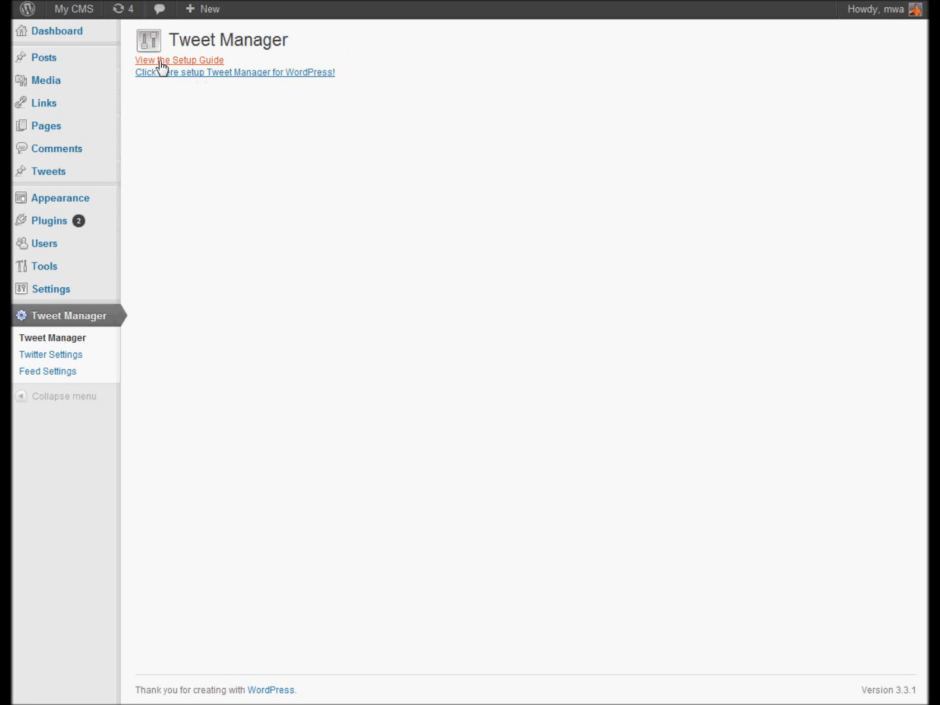
# - Open 'View the Setup Guide' and scroll through Screenshots to Plugin Setup and Create an application
pyautogui.click(179, 60)
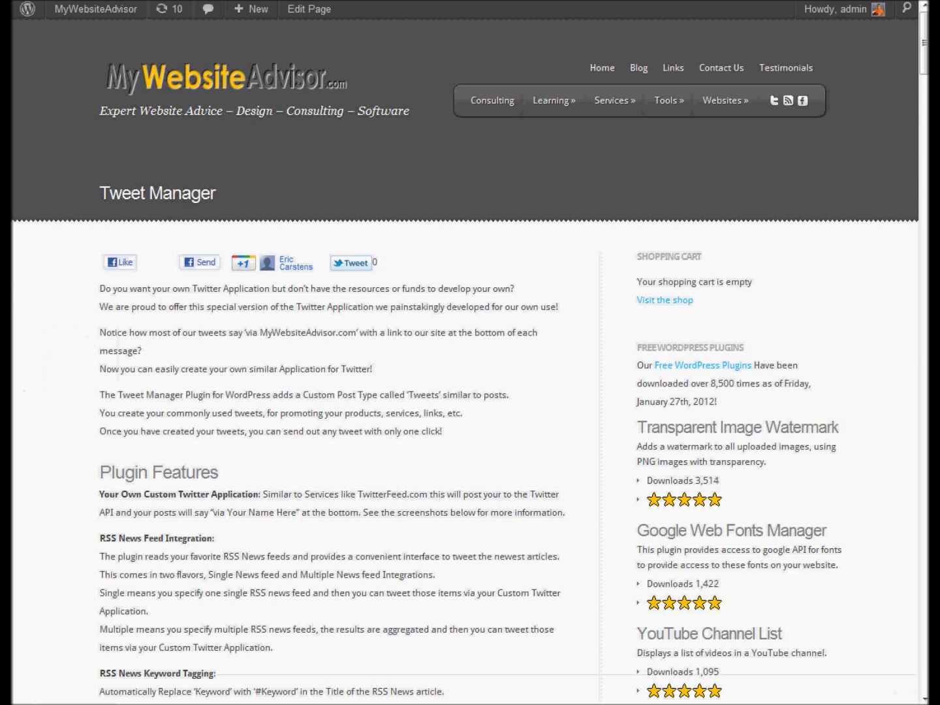
pyautogui.scroll(-3)
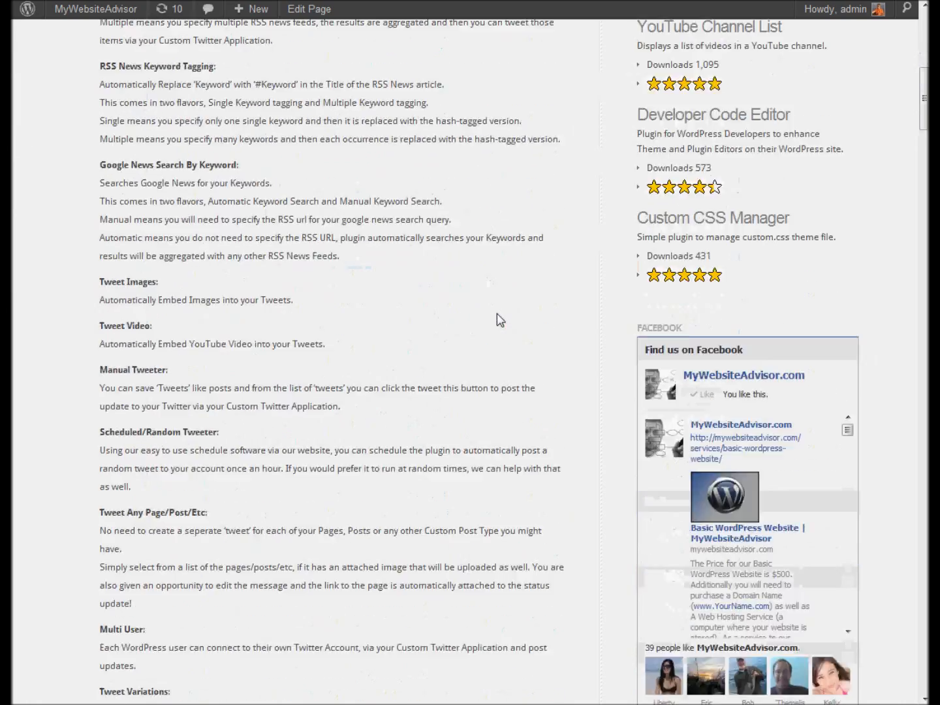
pyautogui.scroll(-3)
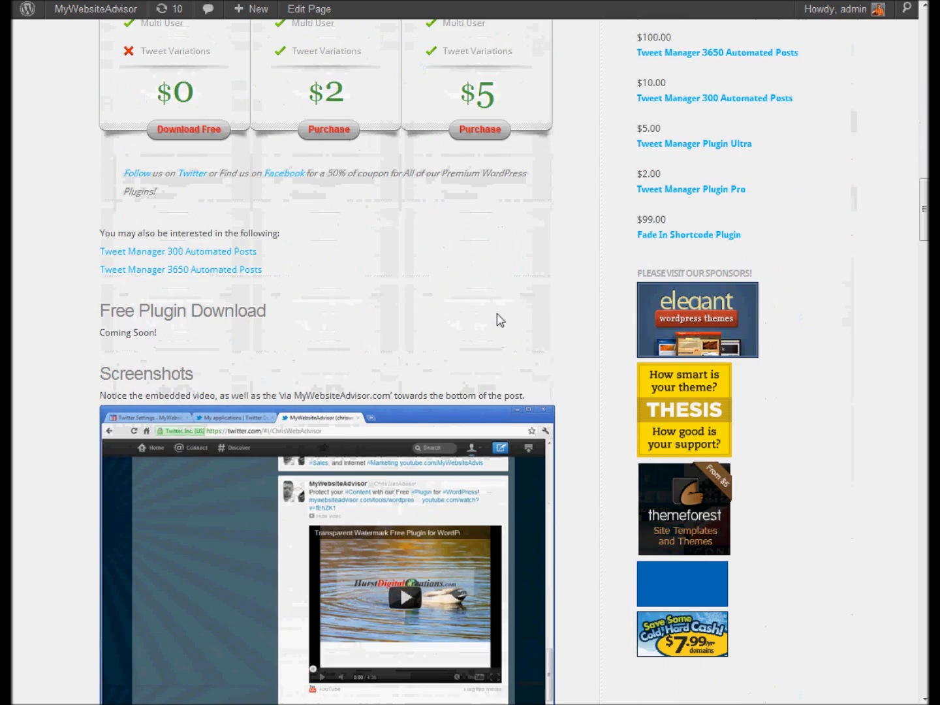
pyautogui.scroll(-3)
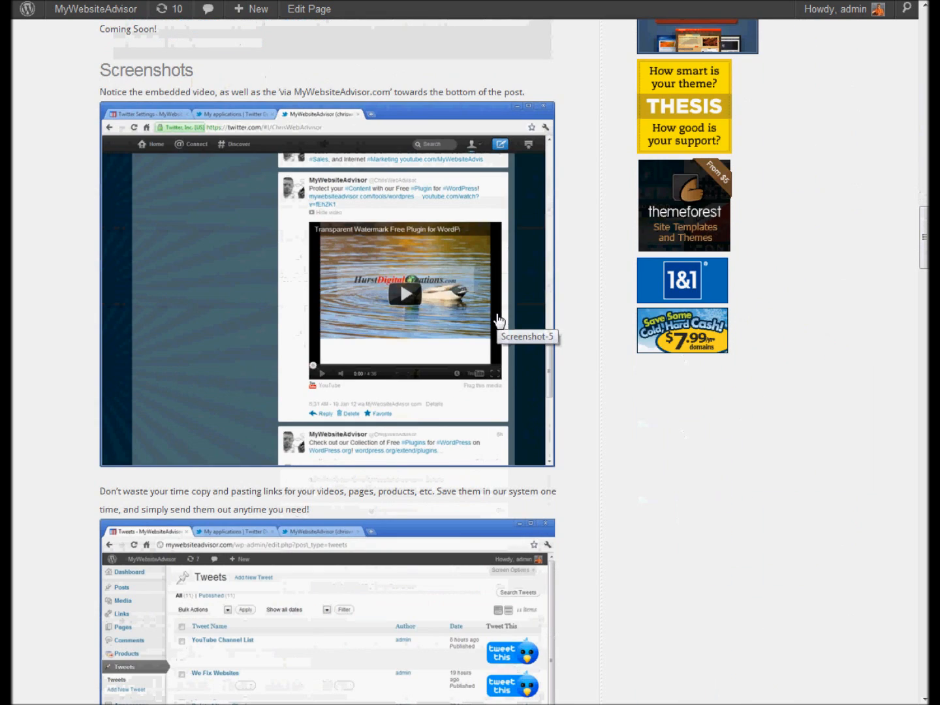
pyautogui.scroll(-3)
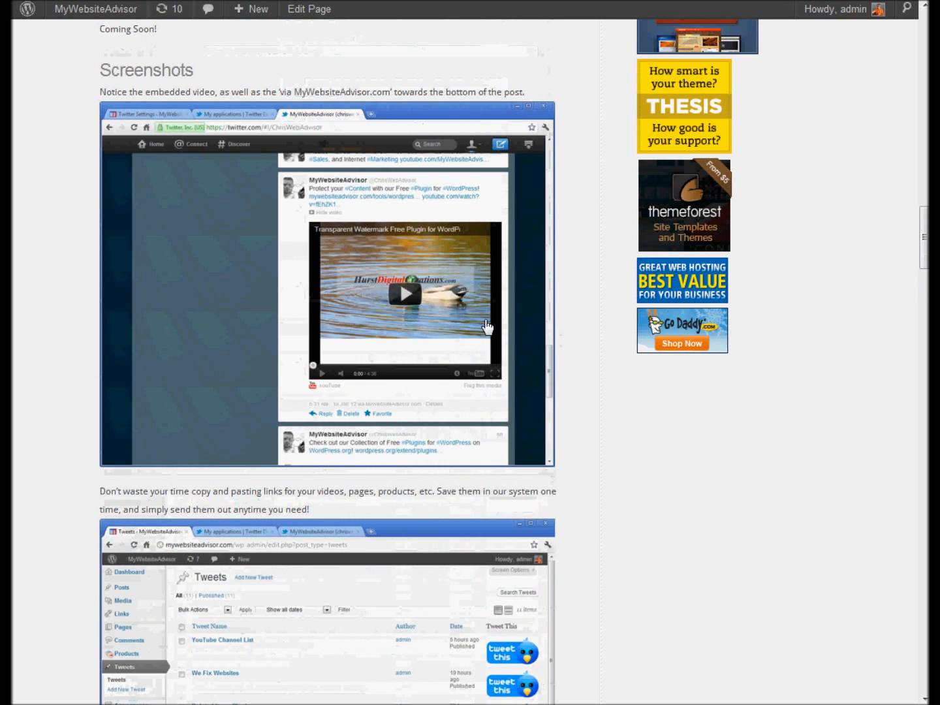
pyautogui.scroll(-3)
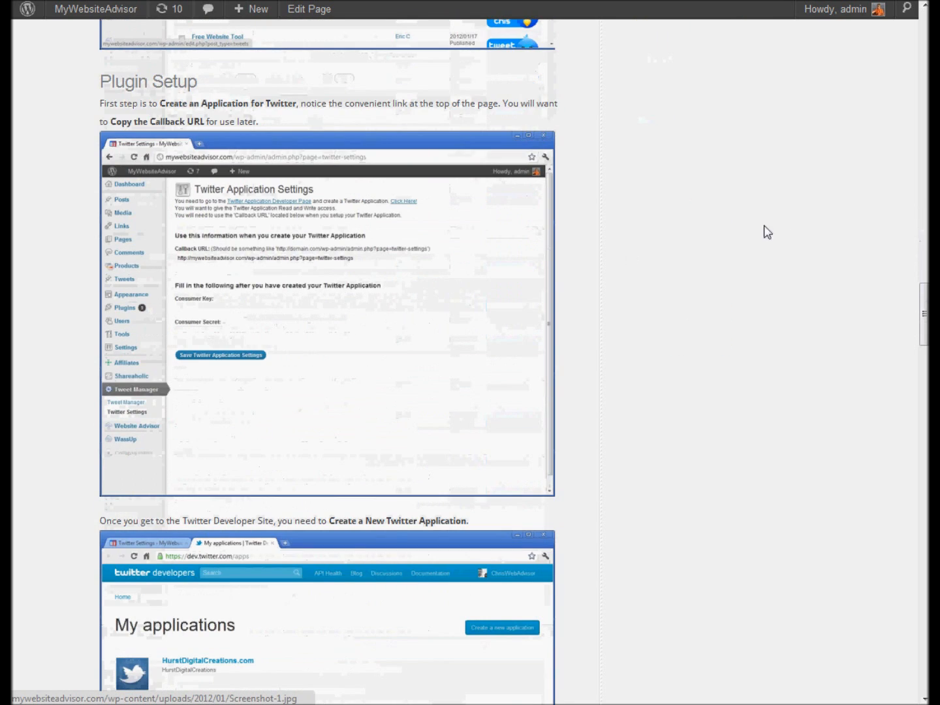
pyautogui.scroll(-3)
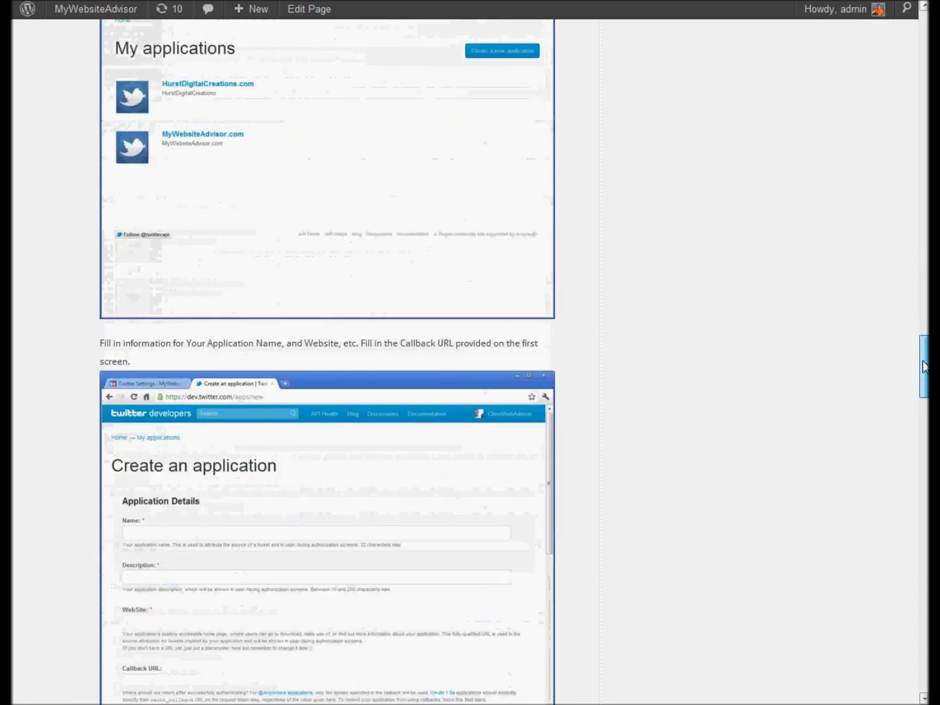
pyautogui.scroll(-3)
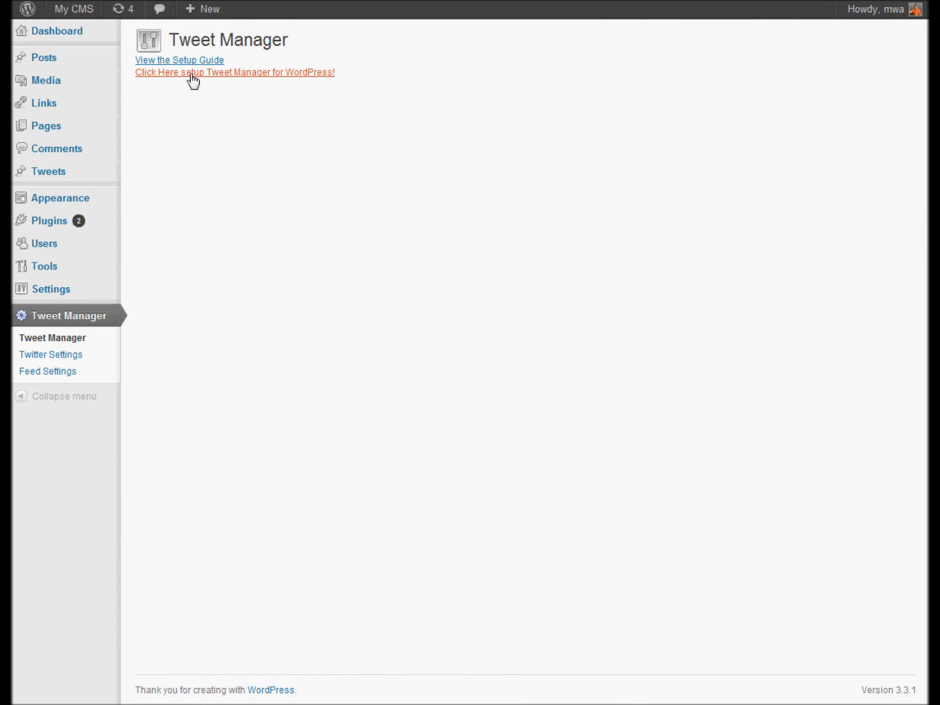
pyautogui.moveTo(188, 81)
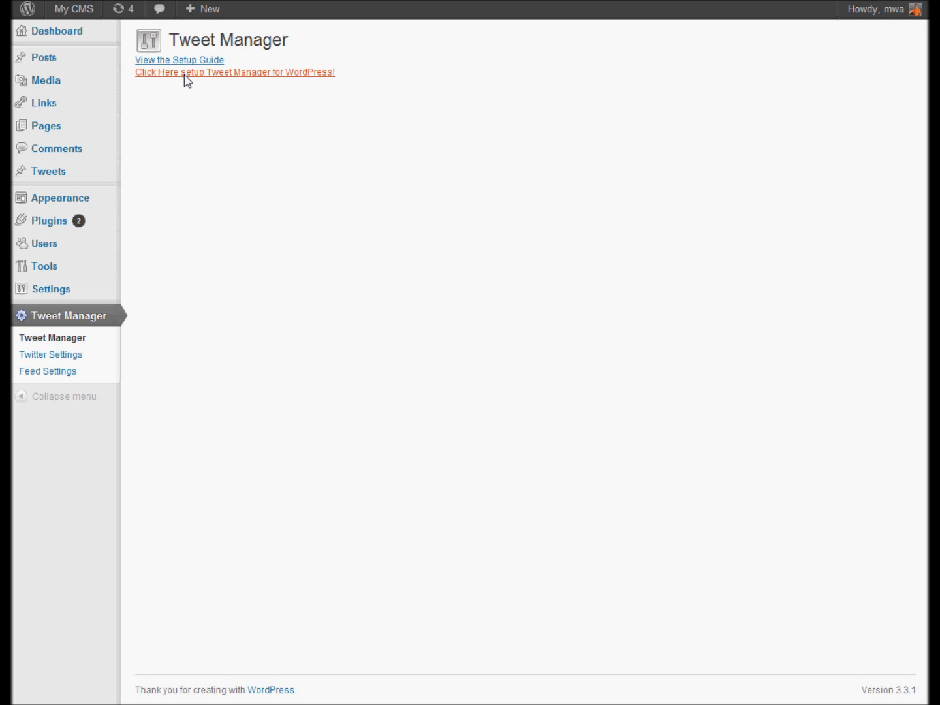
# - Open Tweet Manager > Twitter Settings via 'Click Here setup Tweet Manager for WordPress!'
pyautogui.click(234, 72)
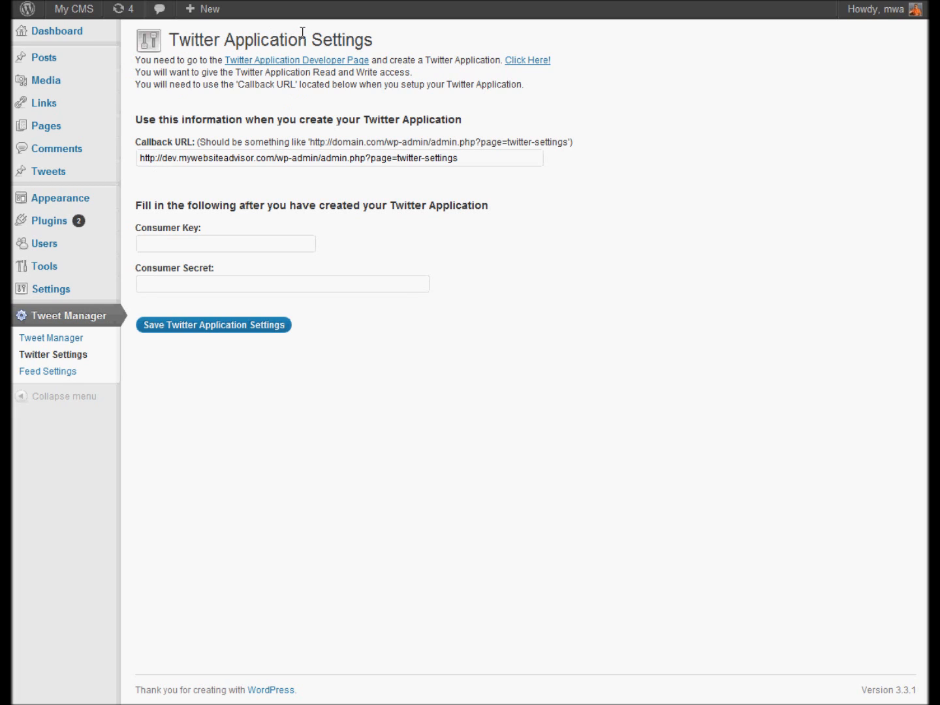
pyautogui.moveTo(296, 60)
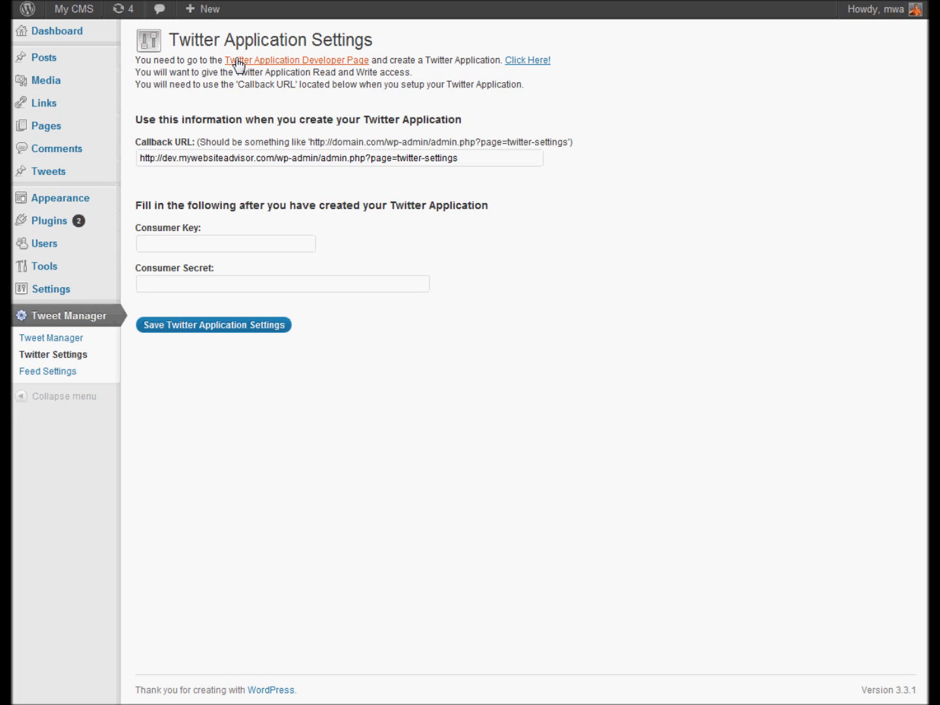
pyautogui.moveTo(435, 87)
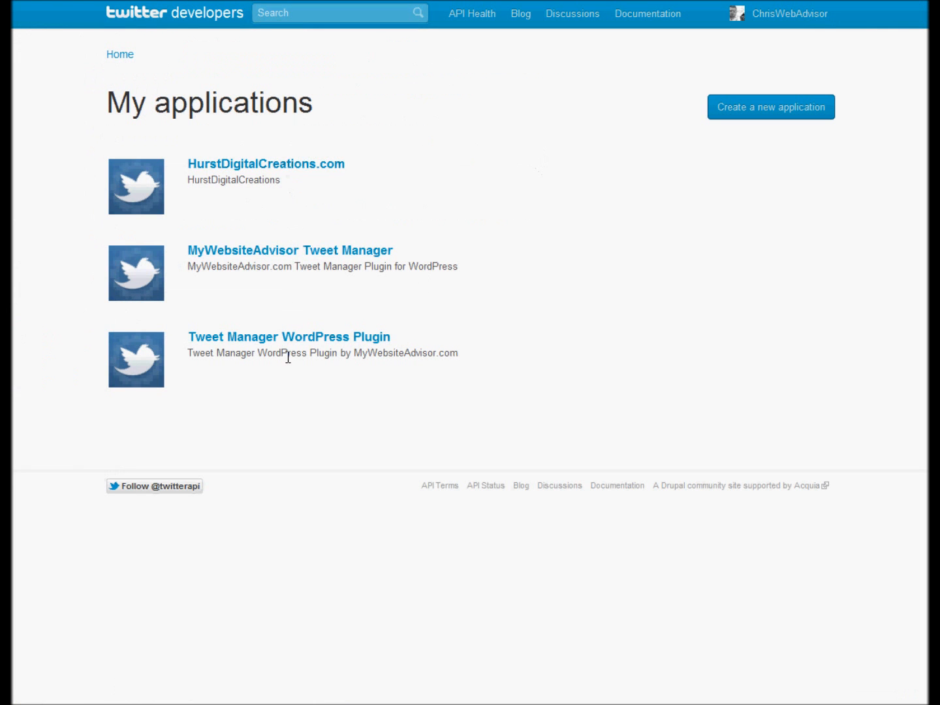
pyautogui.moveTo(736, 113)
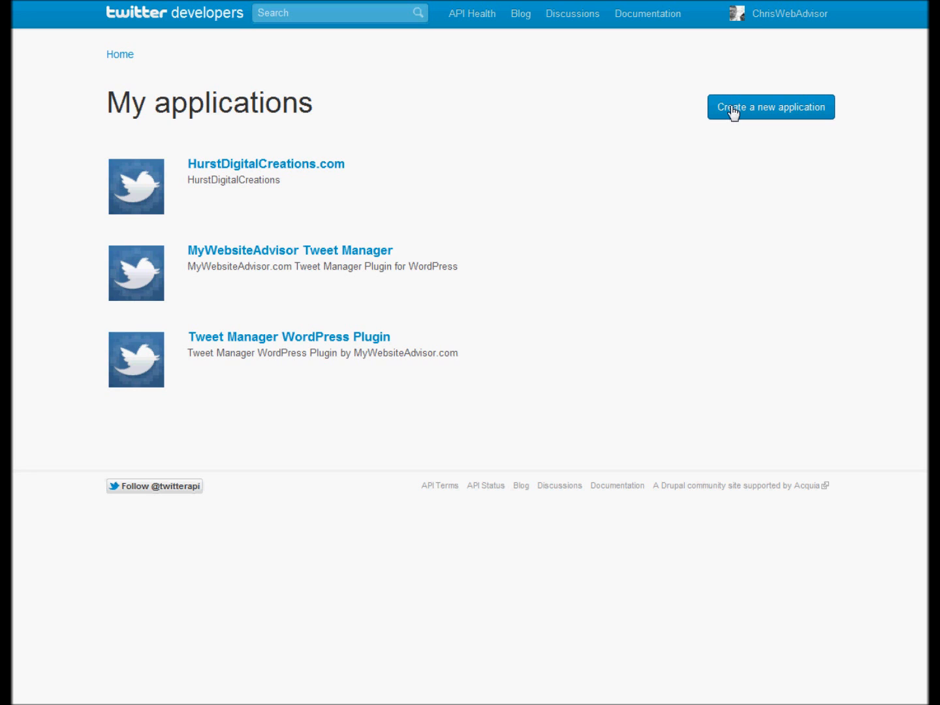
# - Create a new application on My applications and review its Name, Description, WebSite and Callback fields
pyautogui.click(771, 106)
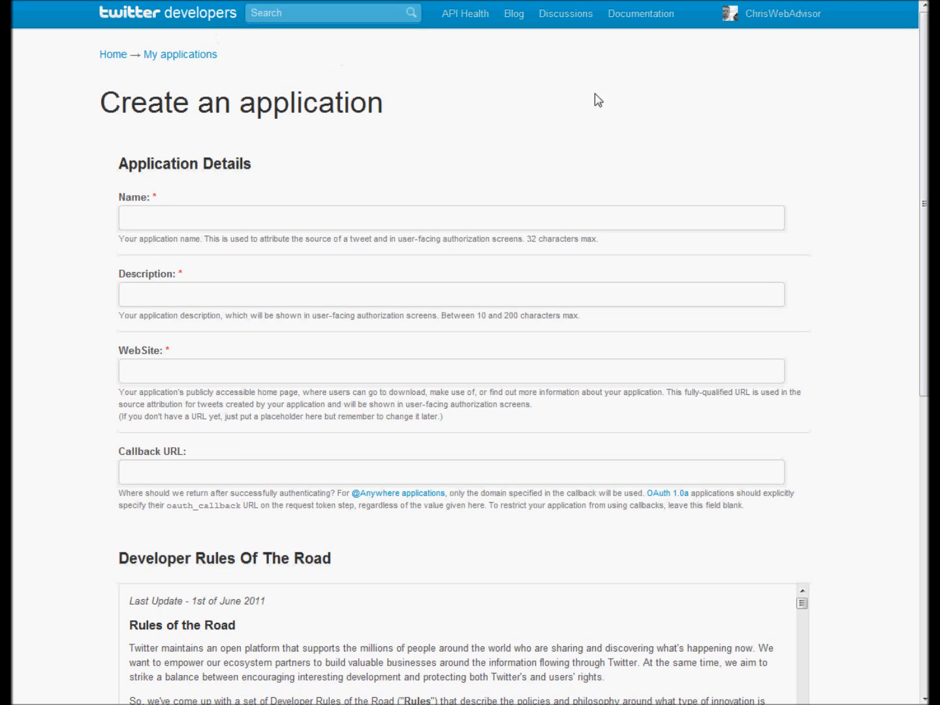
pyautogui.moveTo(872, 184)
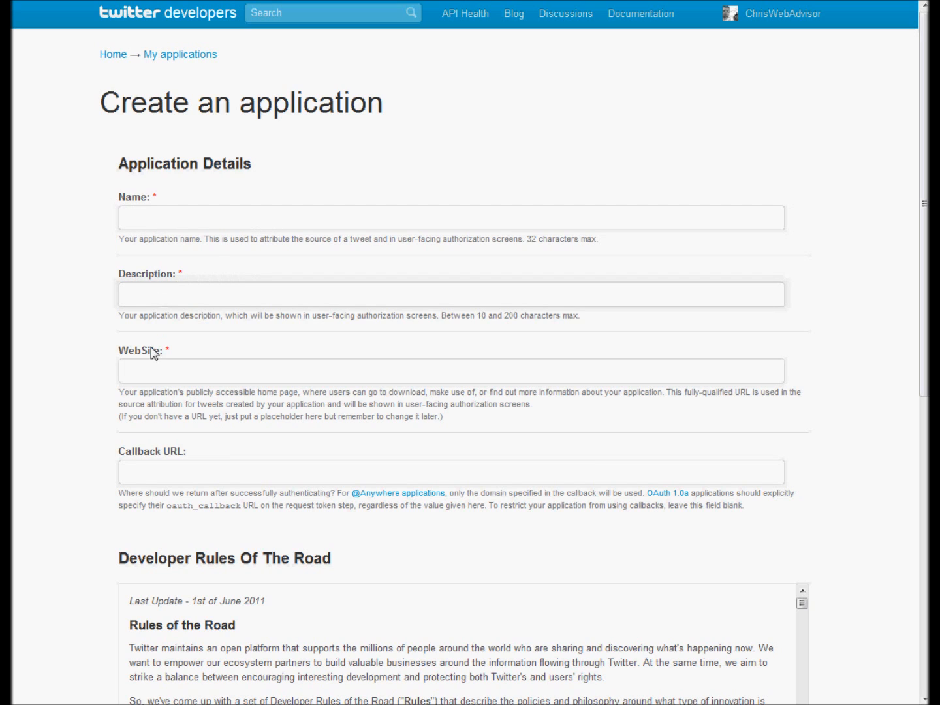
pyautogui.click(453, 371)
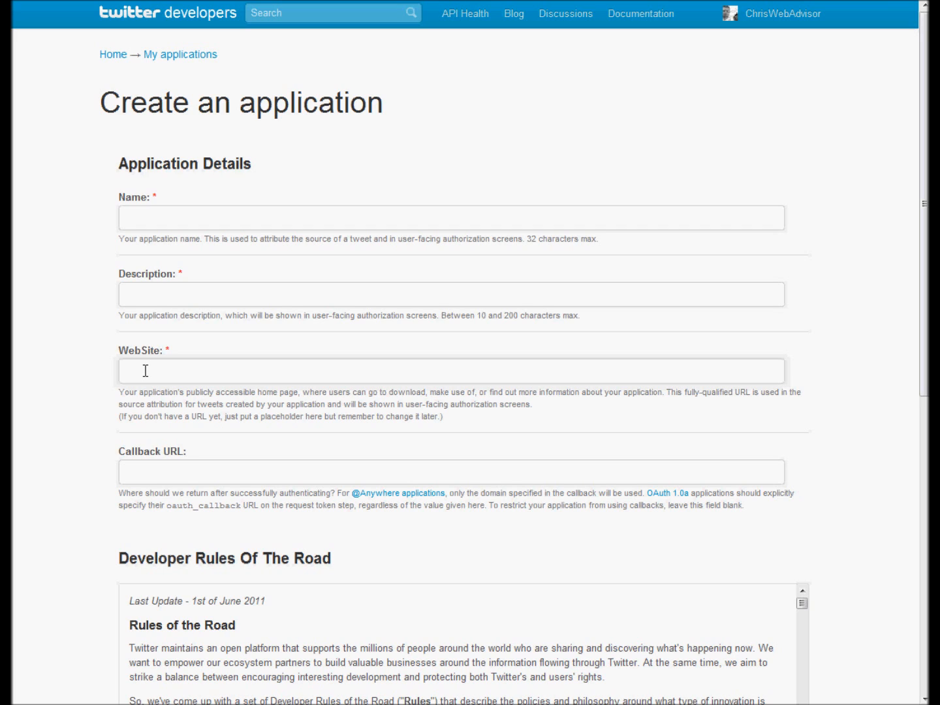
pyautogui.moveTo(163, 472)
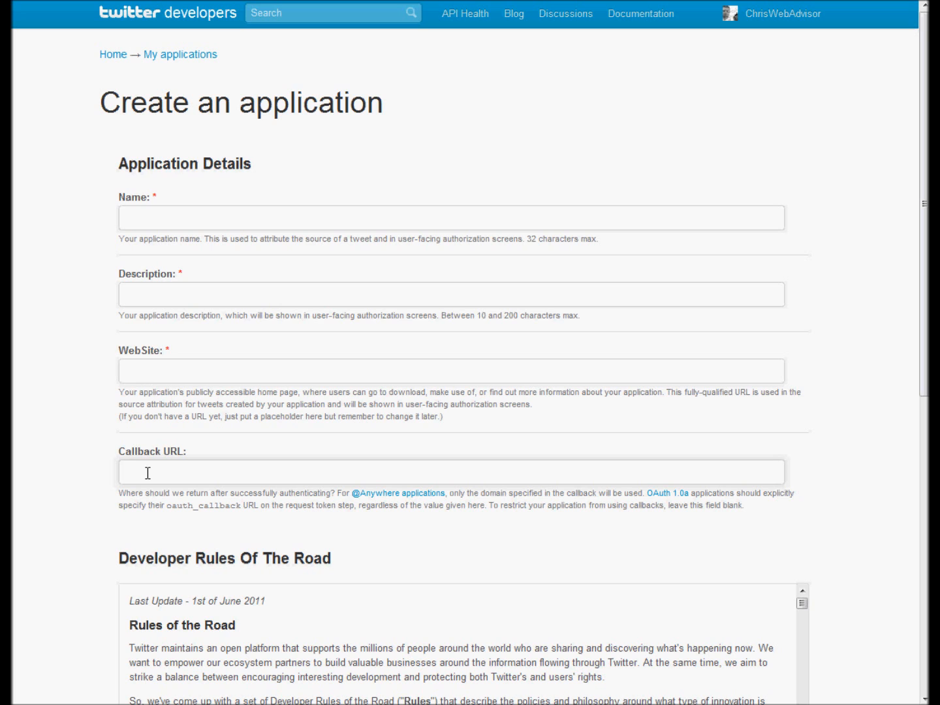
pyautogui.click(452, 472)
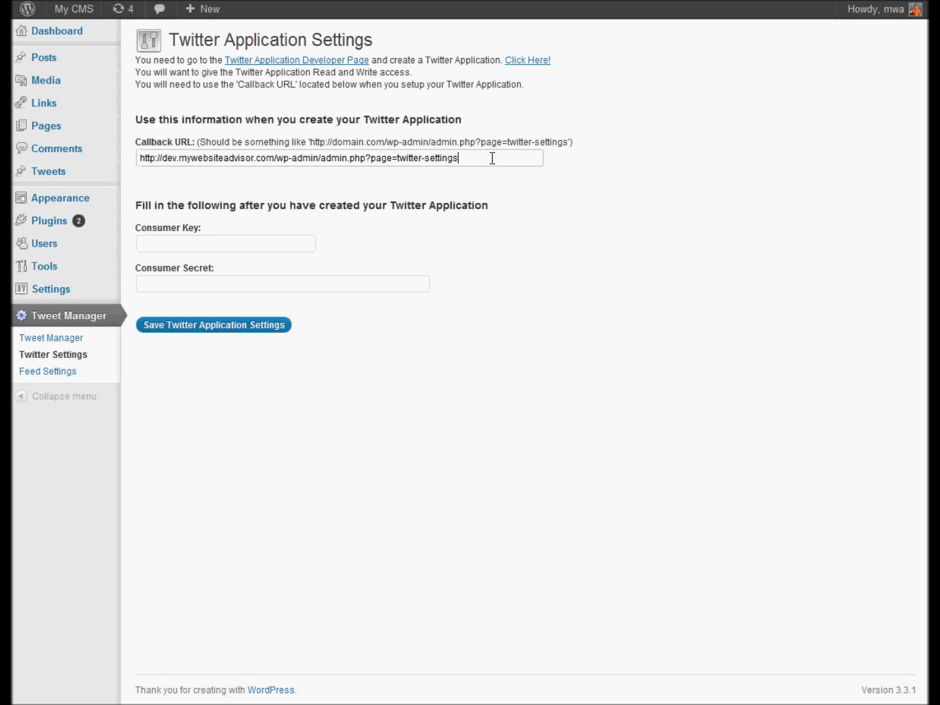
# - Select the full Callback URL text on the Twitter Application Settings page
pyautogui.tripleClick(297, 158)
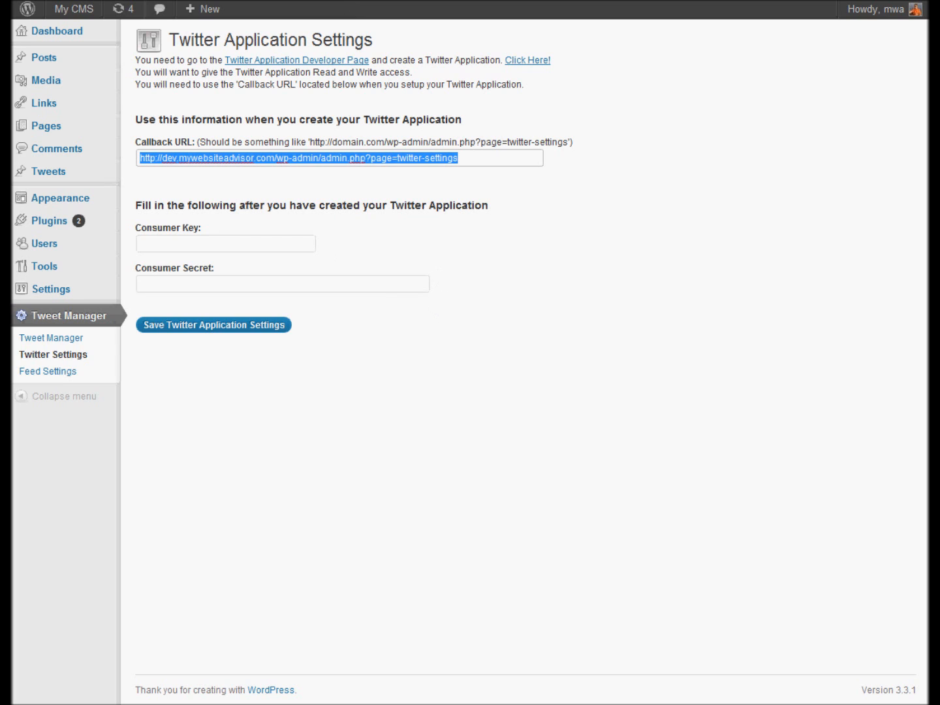
# - Paste the admin.php?page=twitter-settings callback URL, name the app 'My Application', and view the Rules of the Road
pyautogui.click(526, 60)
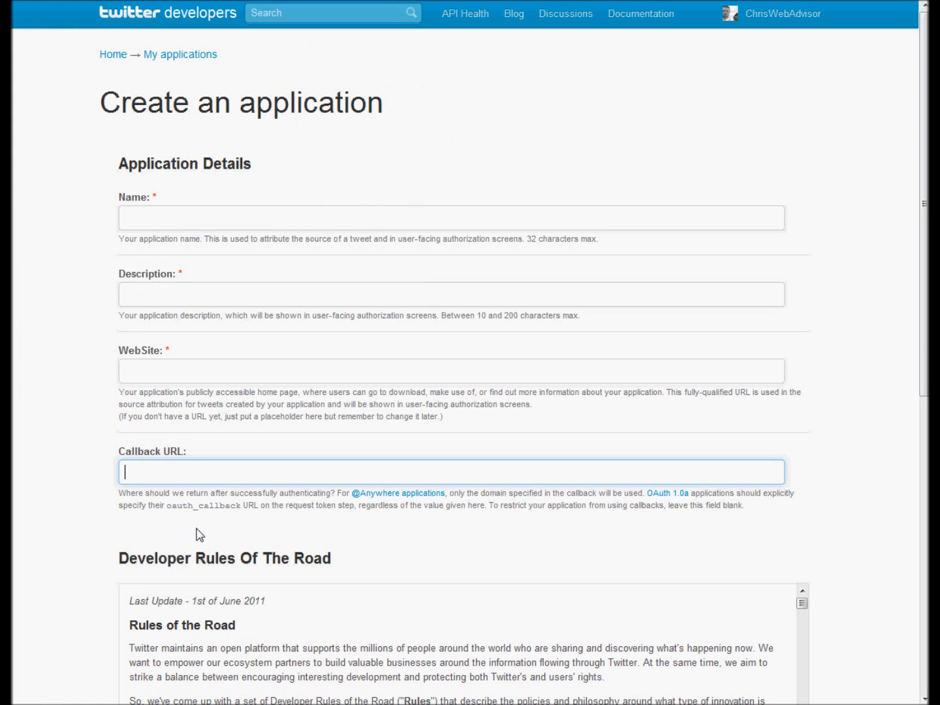
pyautogui.write('http://dev.mywebsiteadvisor.com/wp-admin/admin.php?page=twitter-settings')
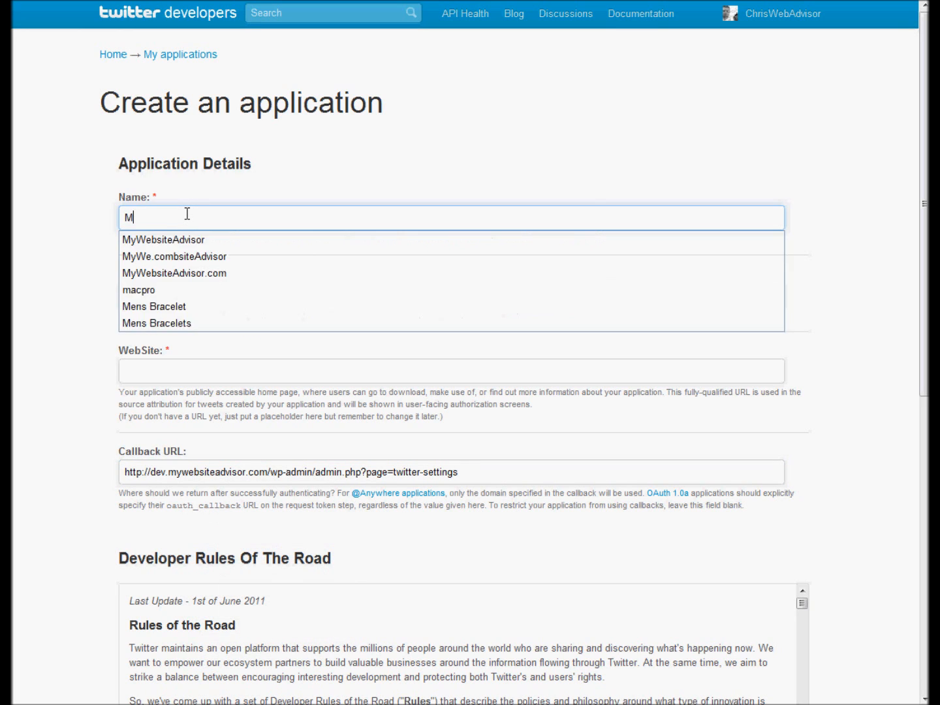
pyautogui.write('y Application')
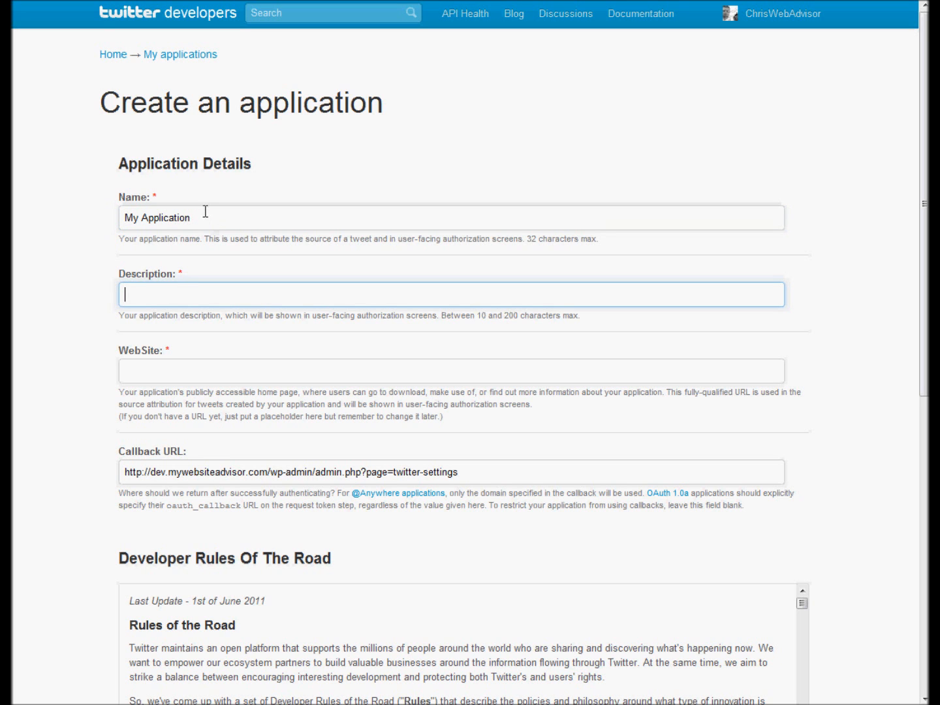
pyautogui.scroll(-3)
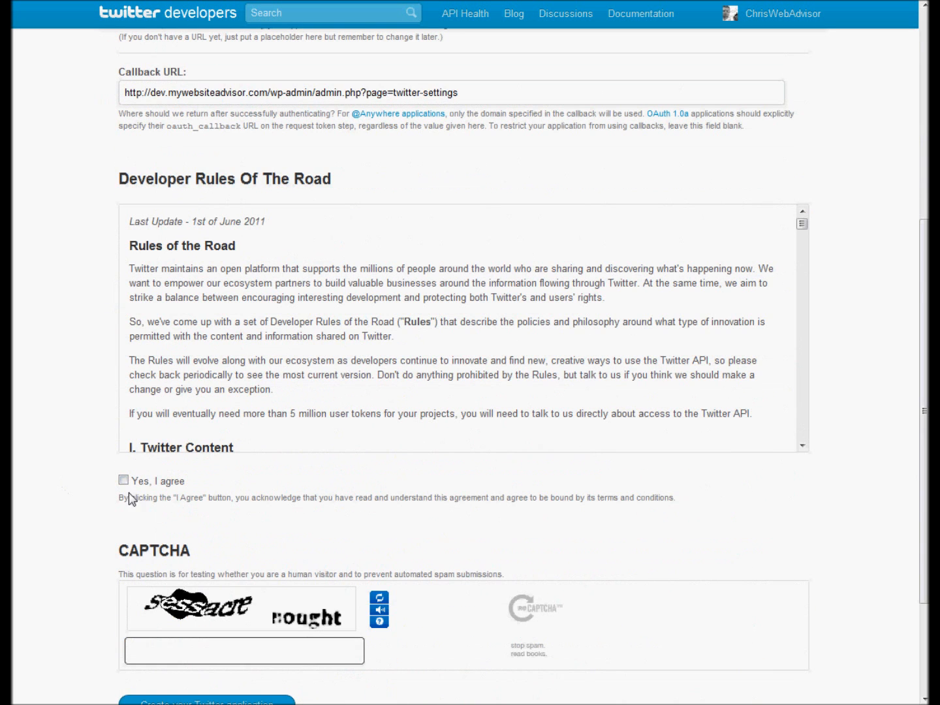
pyautogui.scroll(-3)
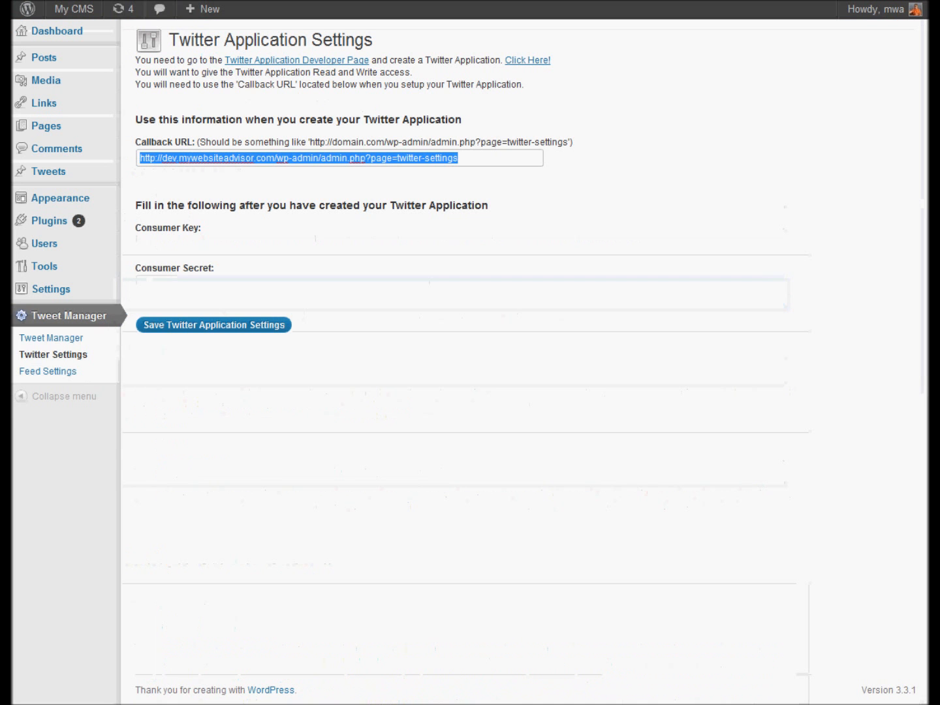
# - Focus the empty Consumer Key field in WordPress's Twitter Application Settings
pyautogui.click(225, 243)
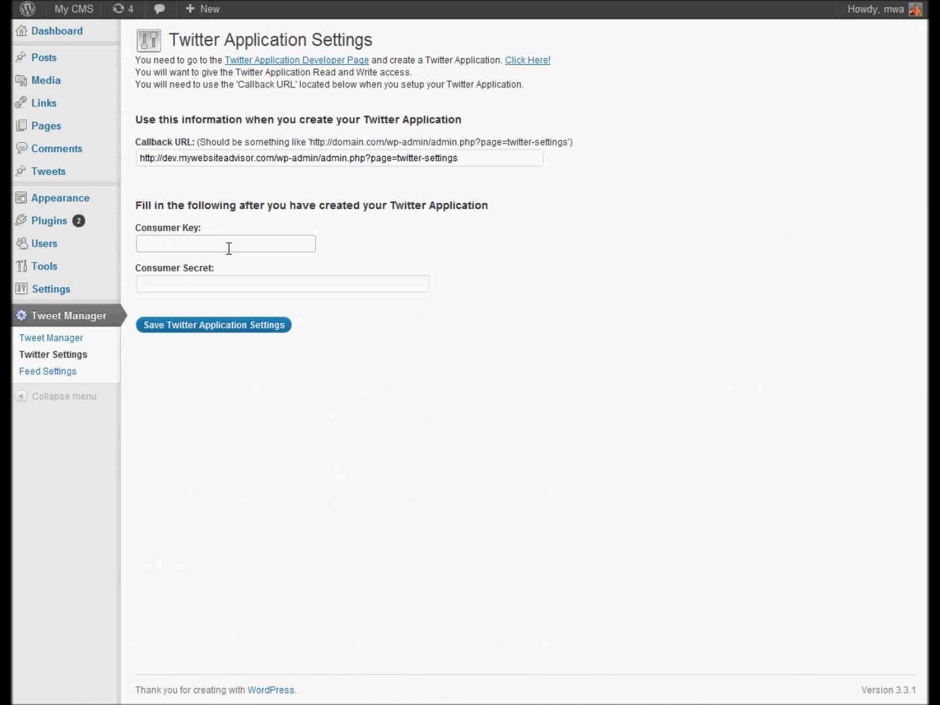
pyautogui.moveTo(181, 285)
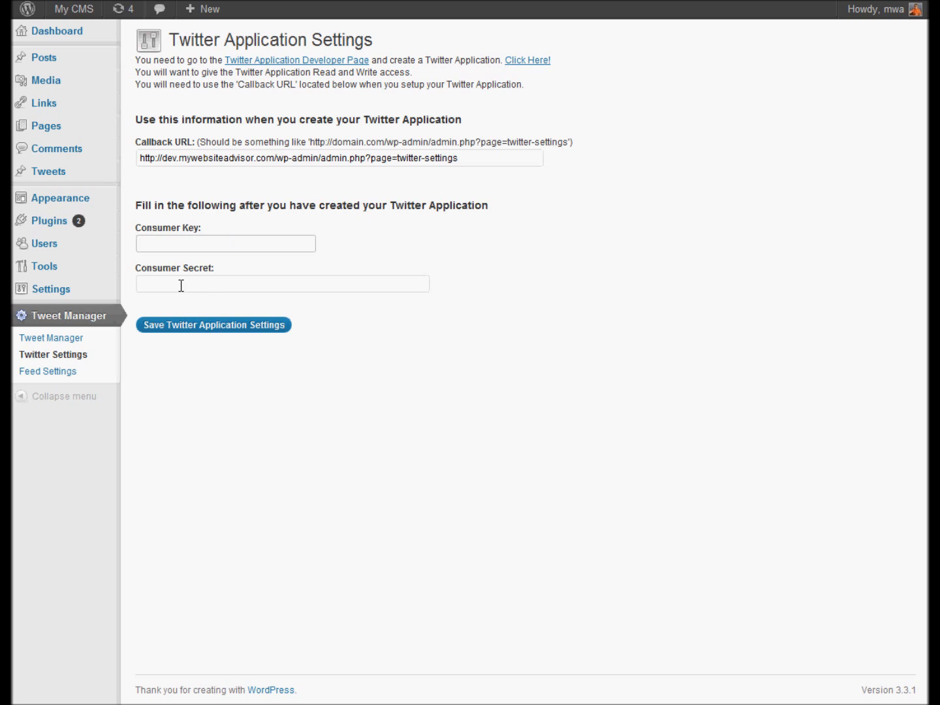
pyautogui.moveTo(318, 302)
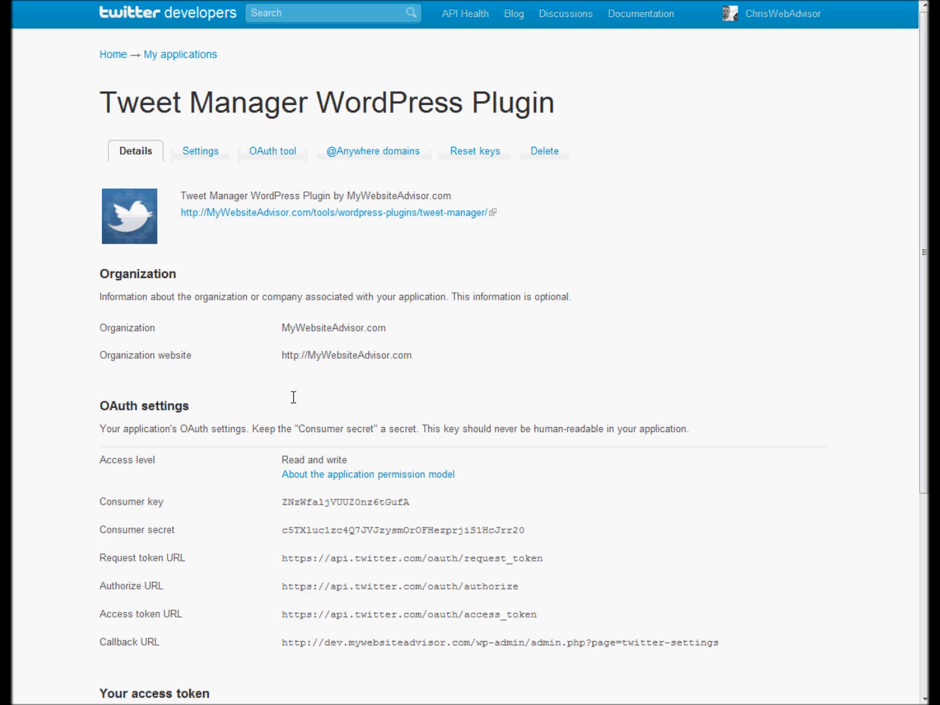
# - Confirm the app's Settings tab shows Read and Write access, then return to its Details
pyautogui.click(199, 150)
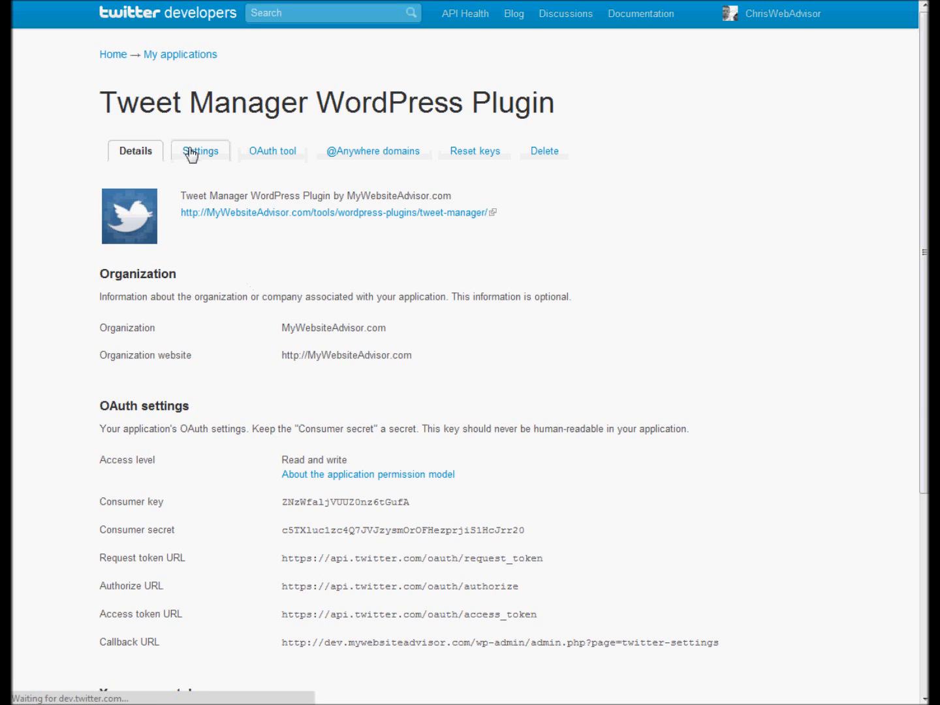
pyautogui.click(200, 151)
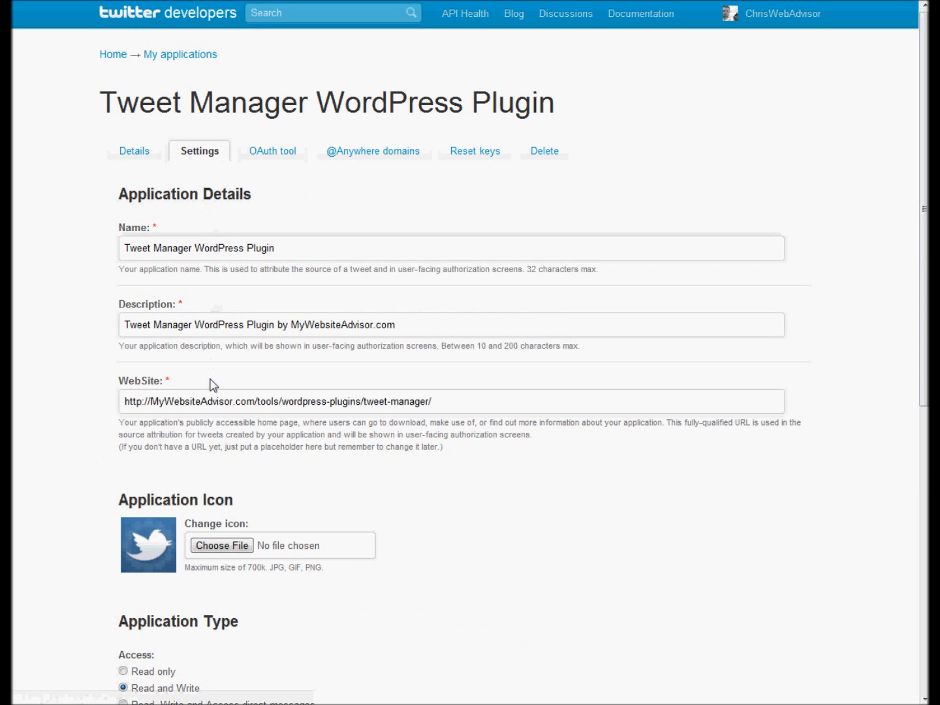
pyautogui.scroll(-3)
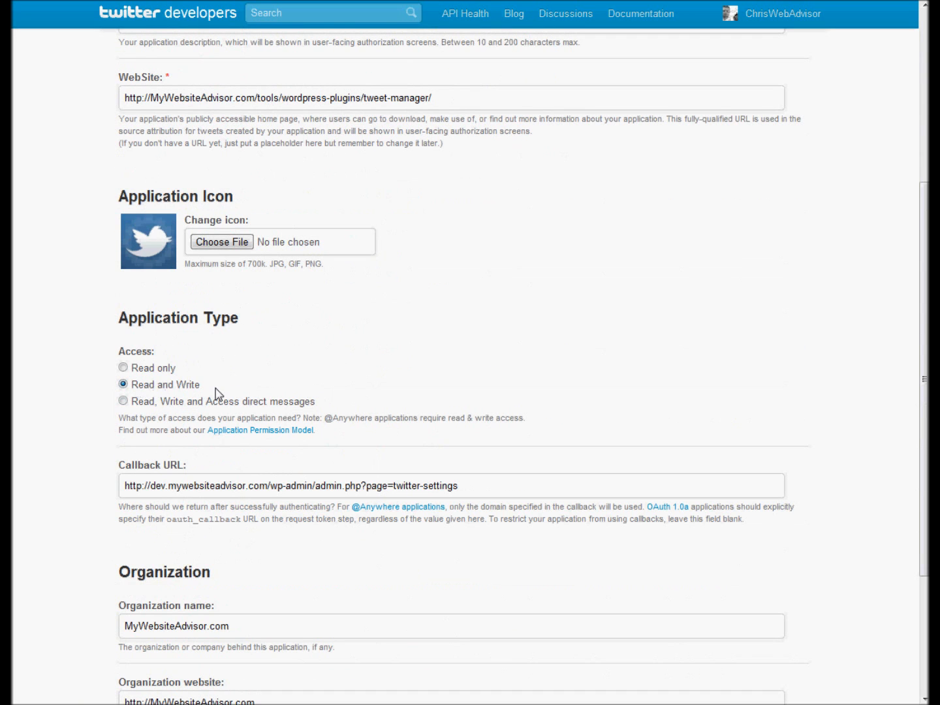
pyautogui.scroll(-3)
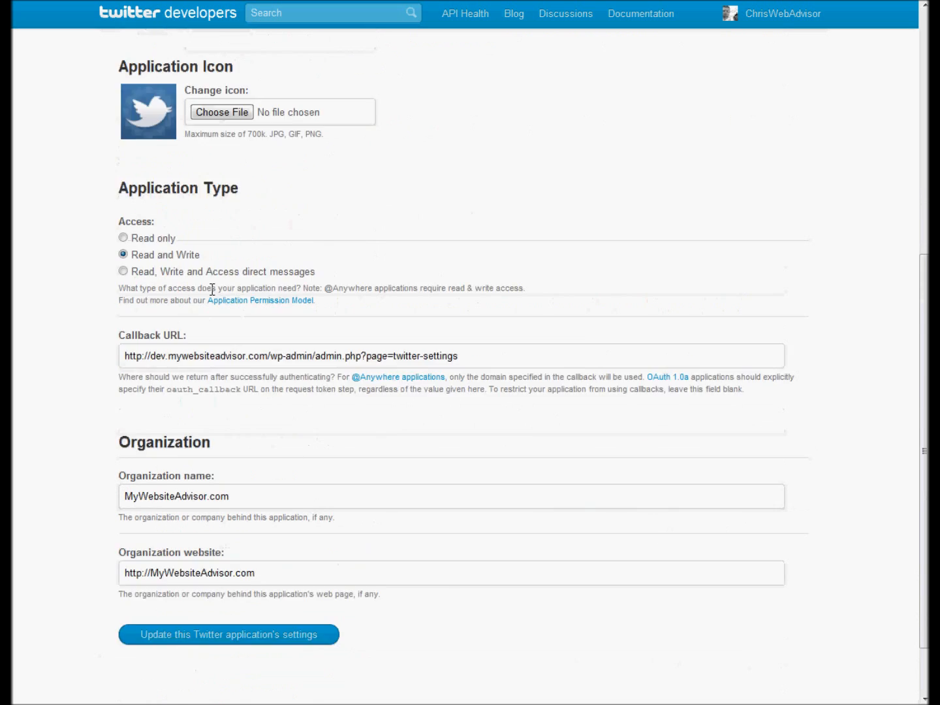
pyautogui.click(228, 634)
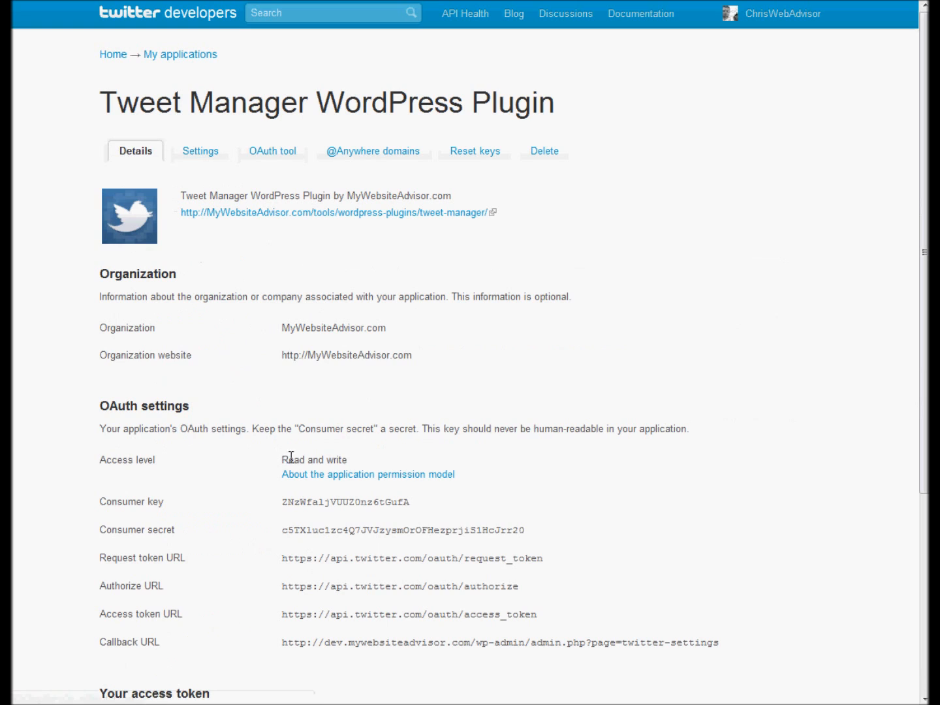
pyautogui.moveTo(354, 464)
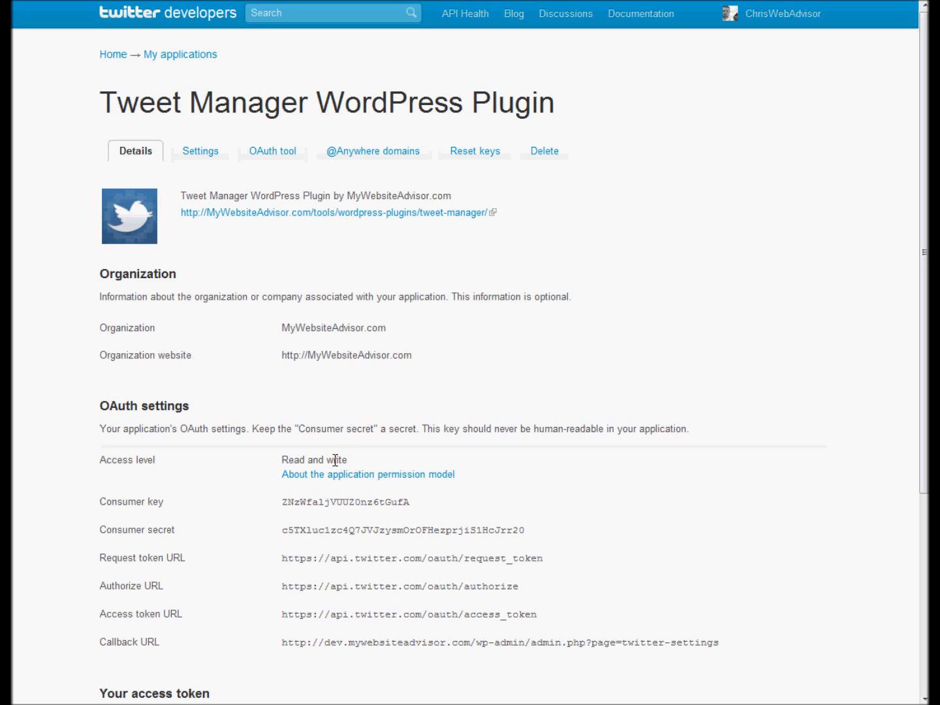
pyautogui.moveTo(313, 472)
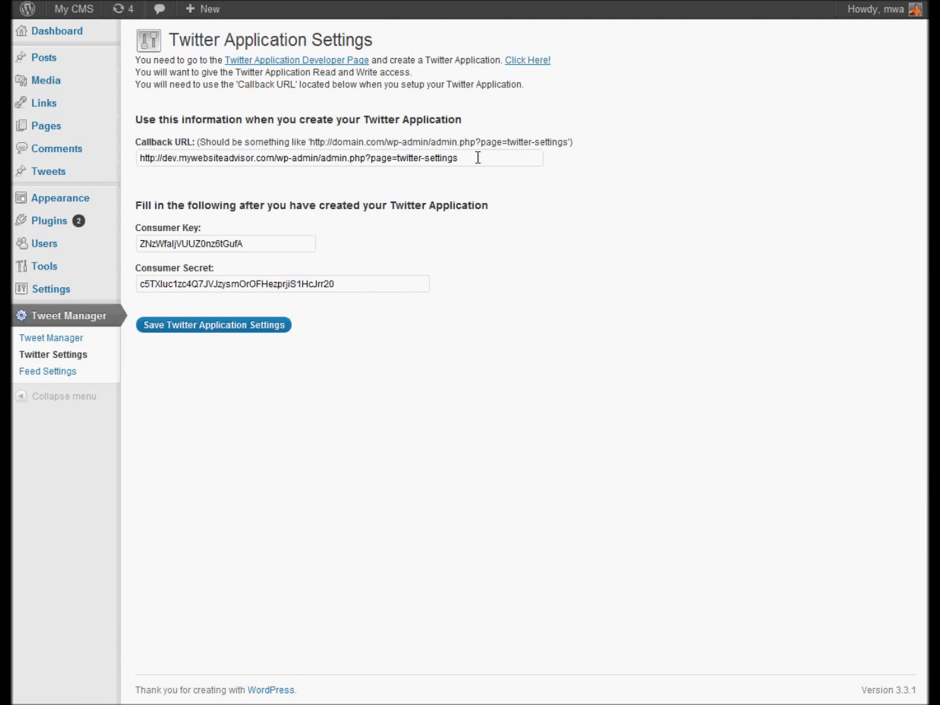
pyautogui.moveTo(254, 263)
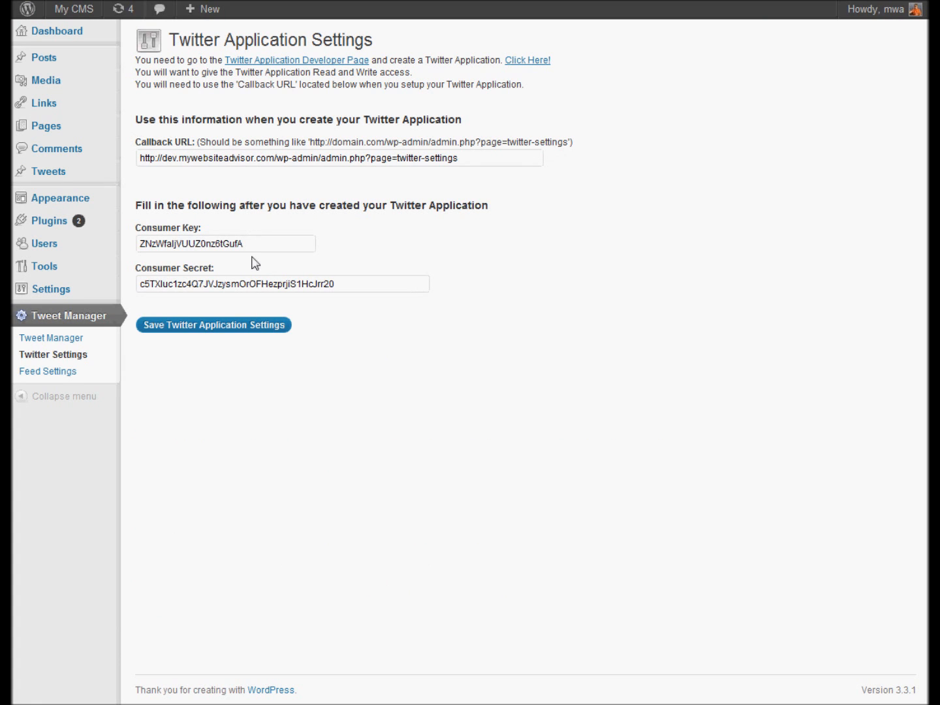
pyautogui.moveTo(138, 81)
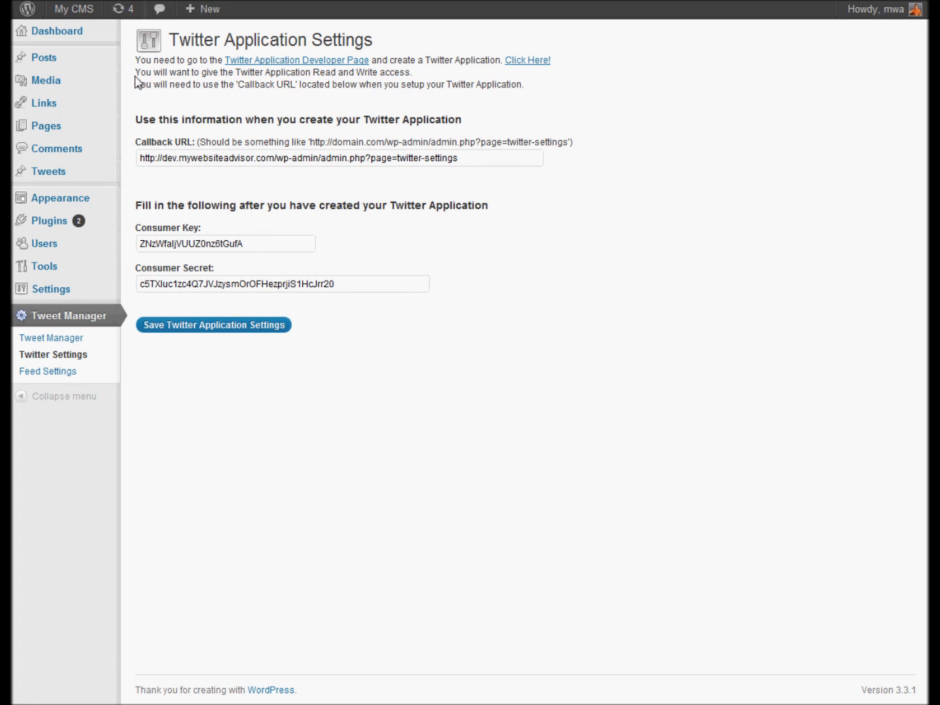
# - Recheck the app's keys on its details page, then save the Twitter Application Settings
pyautogui.click(527, 60)
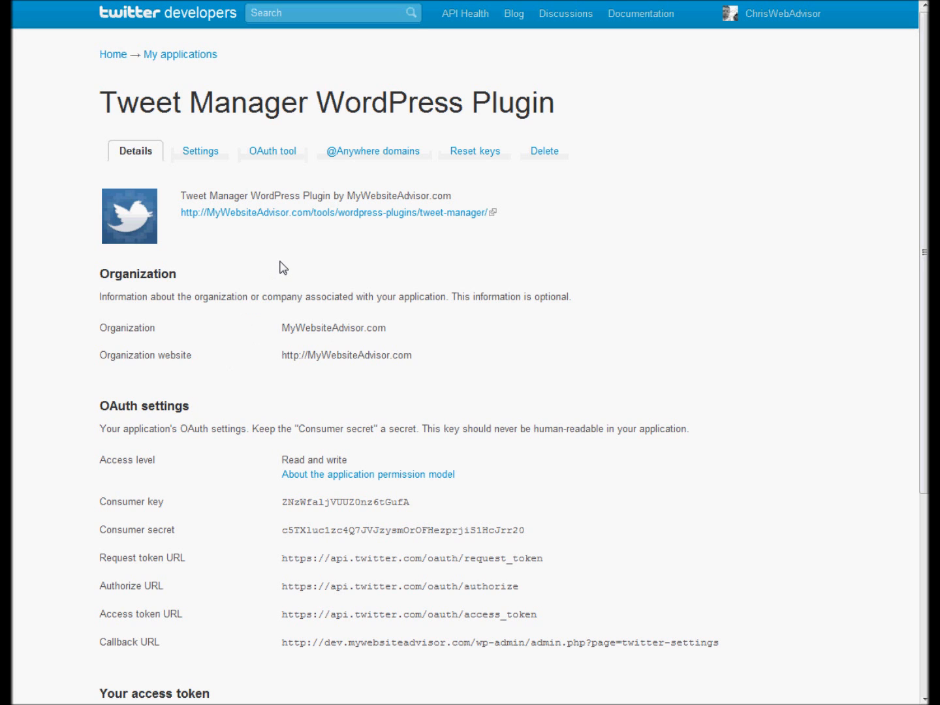
pyautogui.scroll(-3)
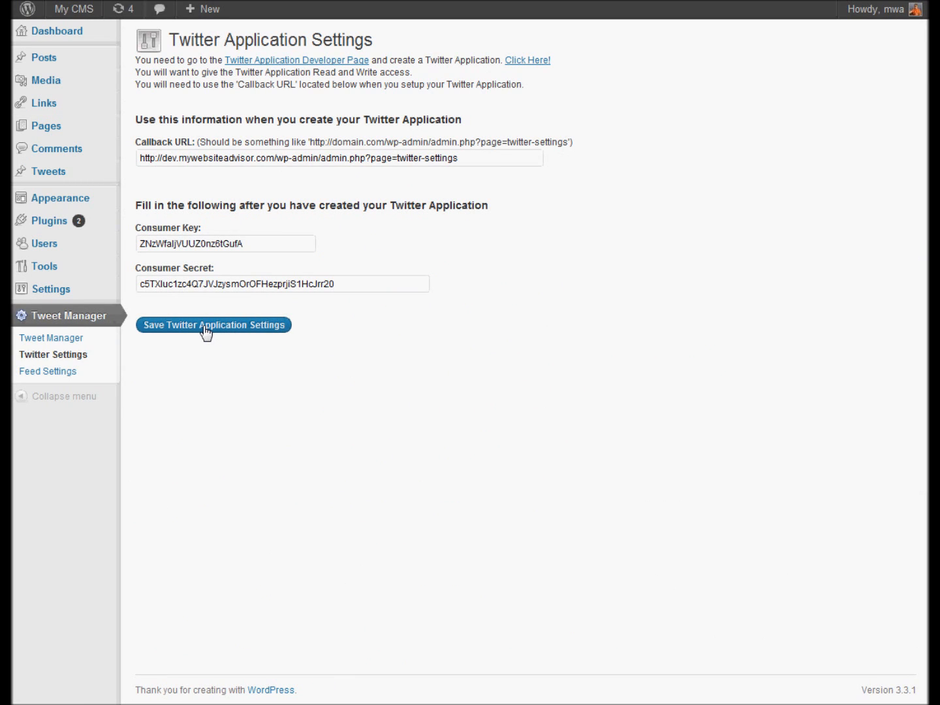
pyautogui.click(213, 324)
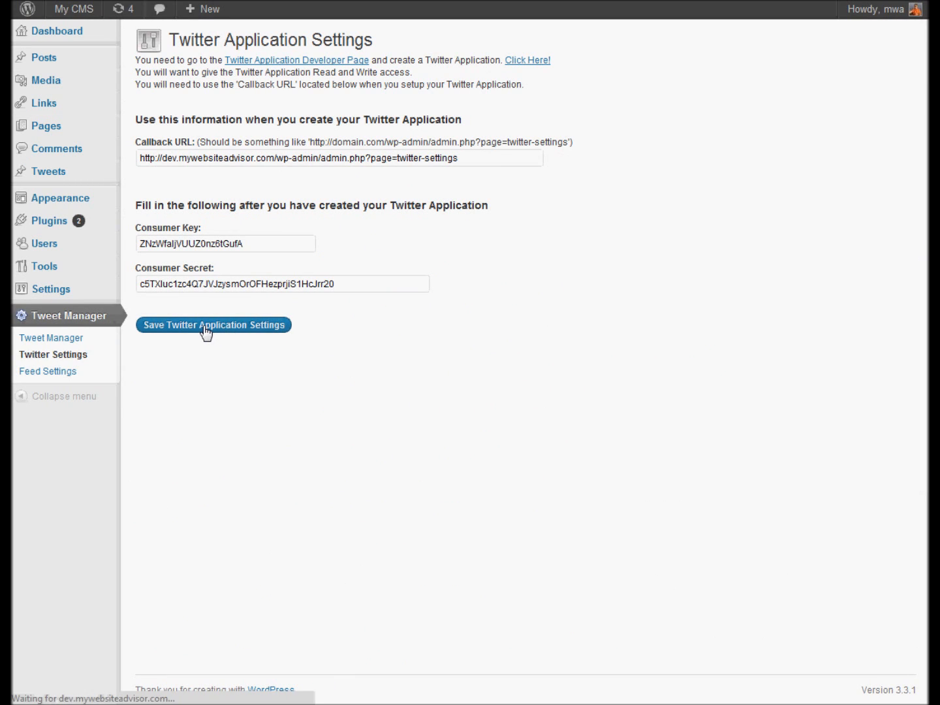
# - Save the consumer key and secret, then connect the plugin to a Twitter account
pyautogui.click(213, 325)
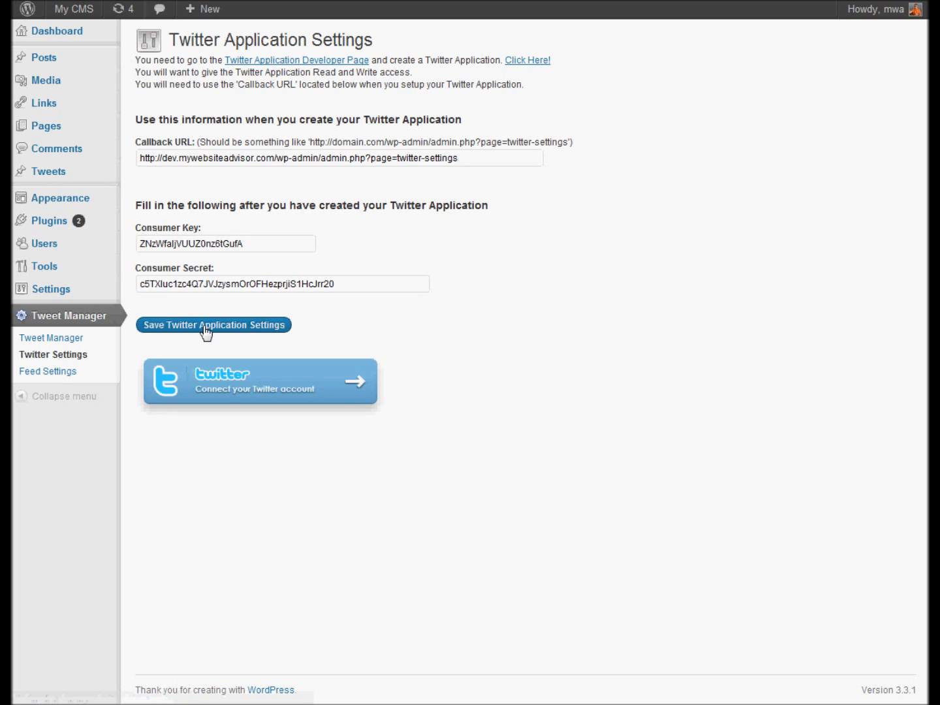
pyautogui.moveTo(209, 406)
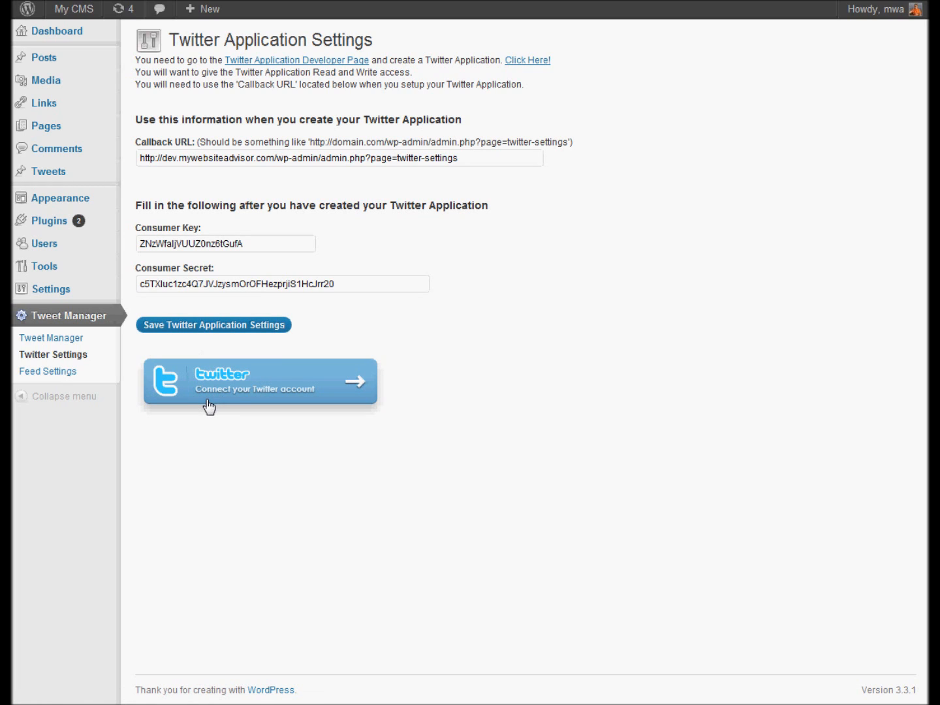
pyautogui.moveTo(217, 391)
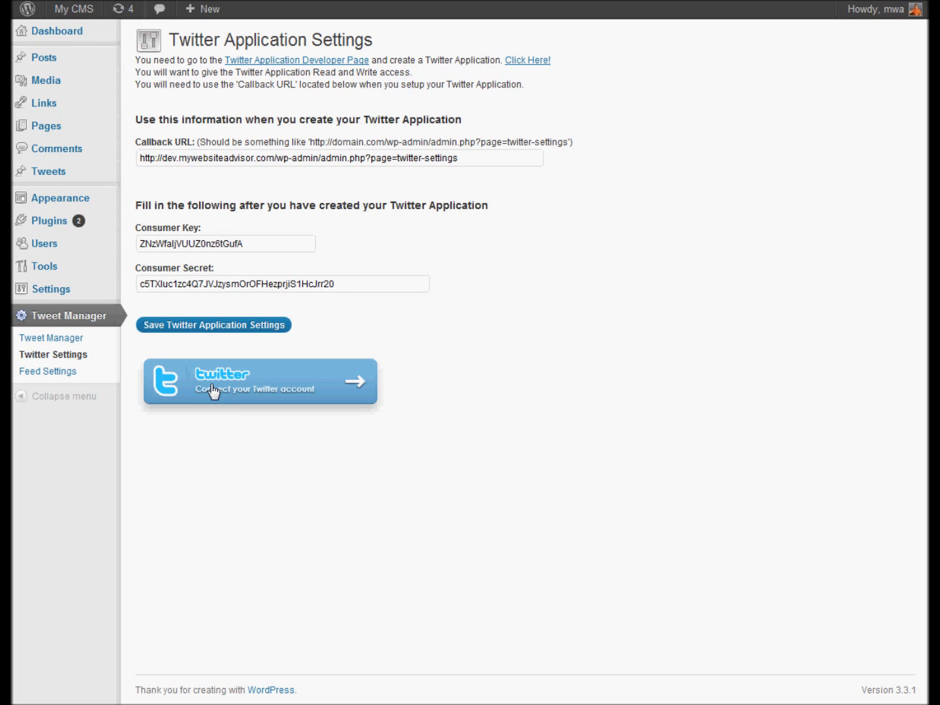
pyautogui.click(259, 382)
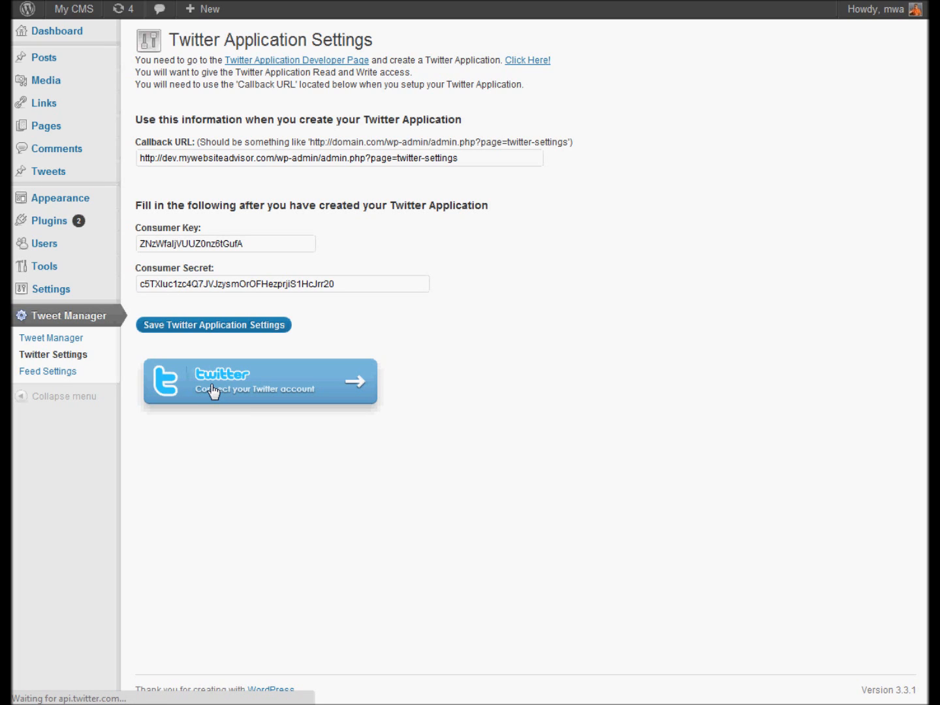
pyautogui.click(259, 381)
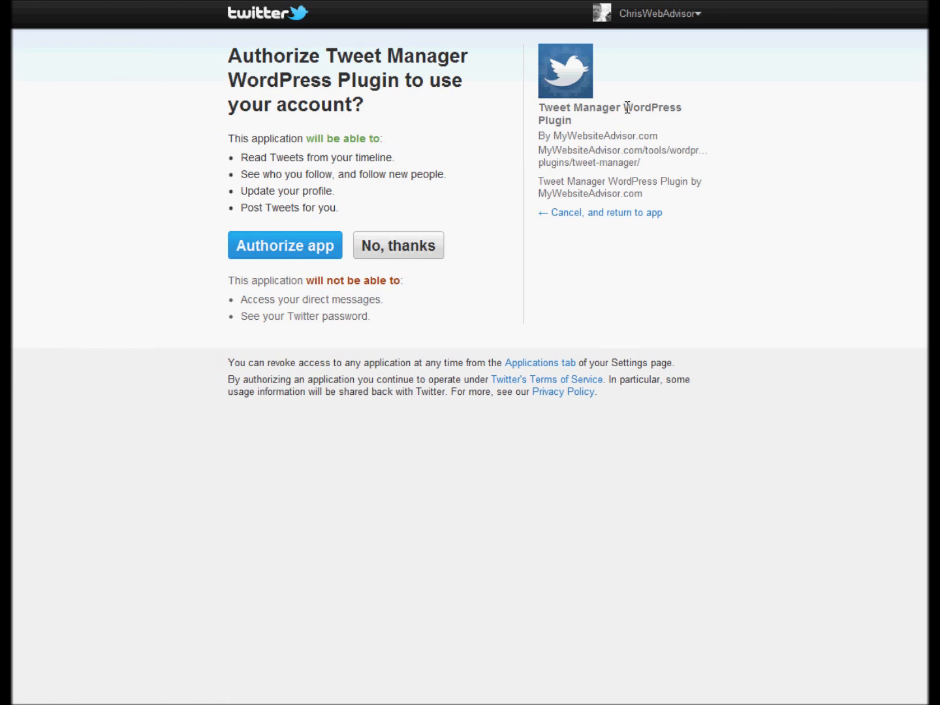
pyautogui.moveTo(623, 109)
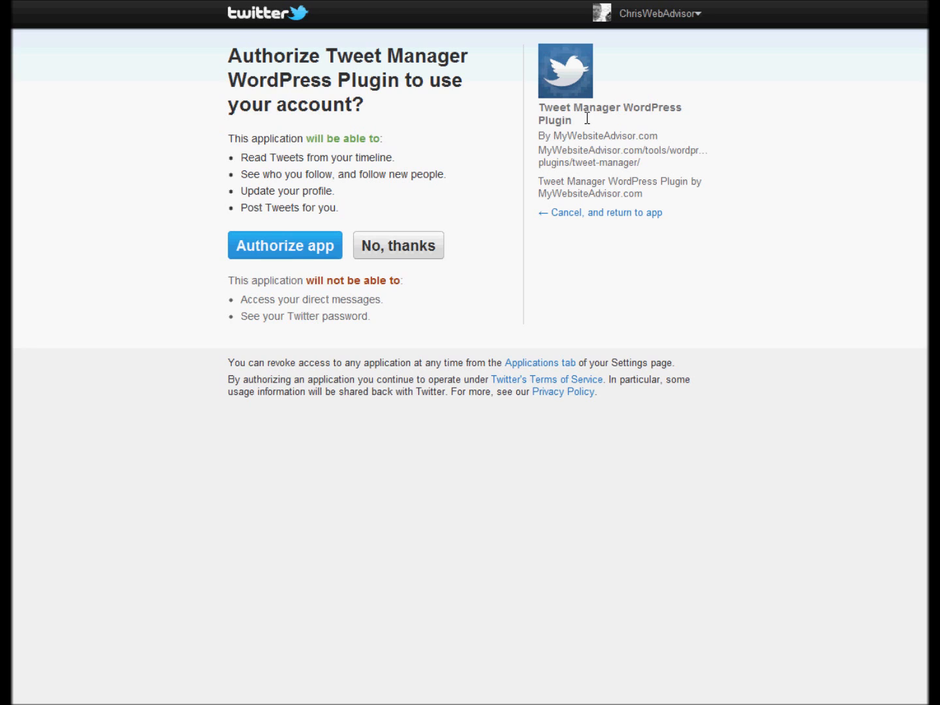
pyautogui.moveTo(583, 140)
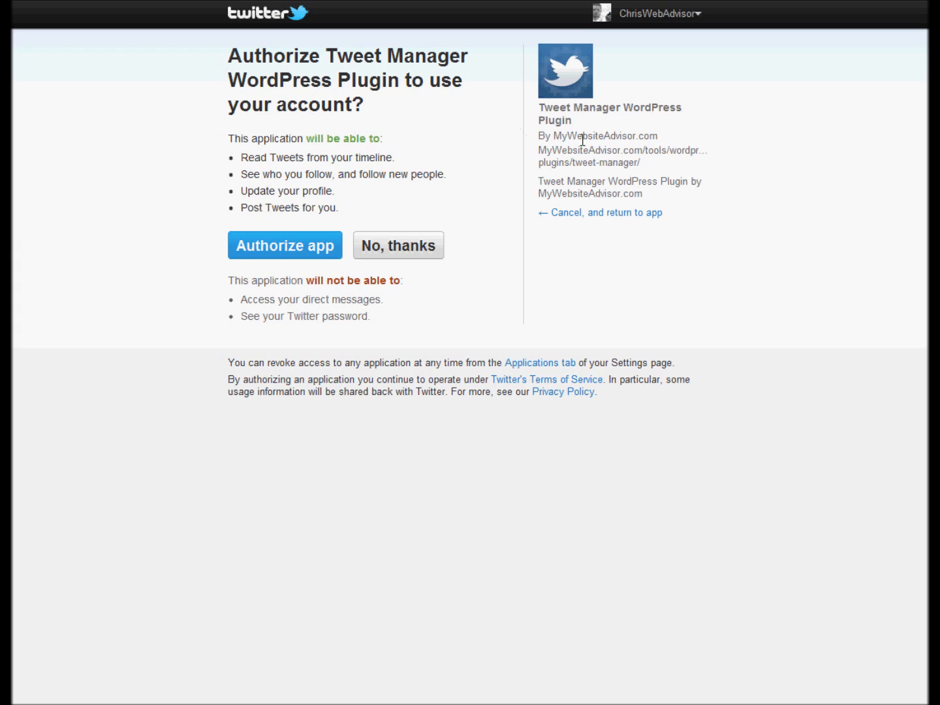
pyautogui.moveTo(640, 134)
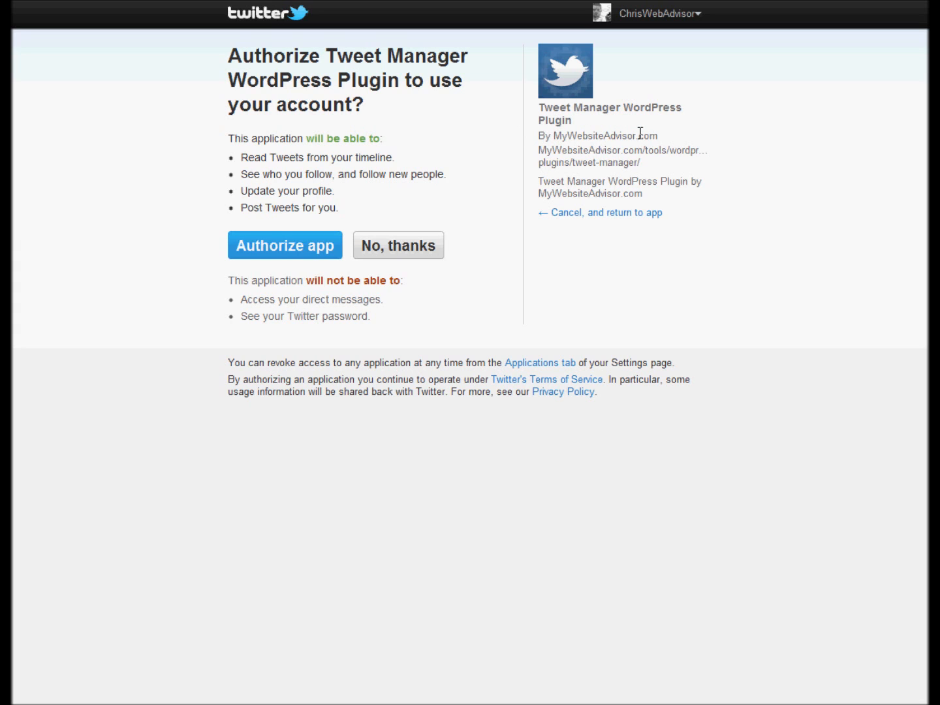
pyautogui.moveTo(280, 254)
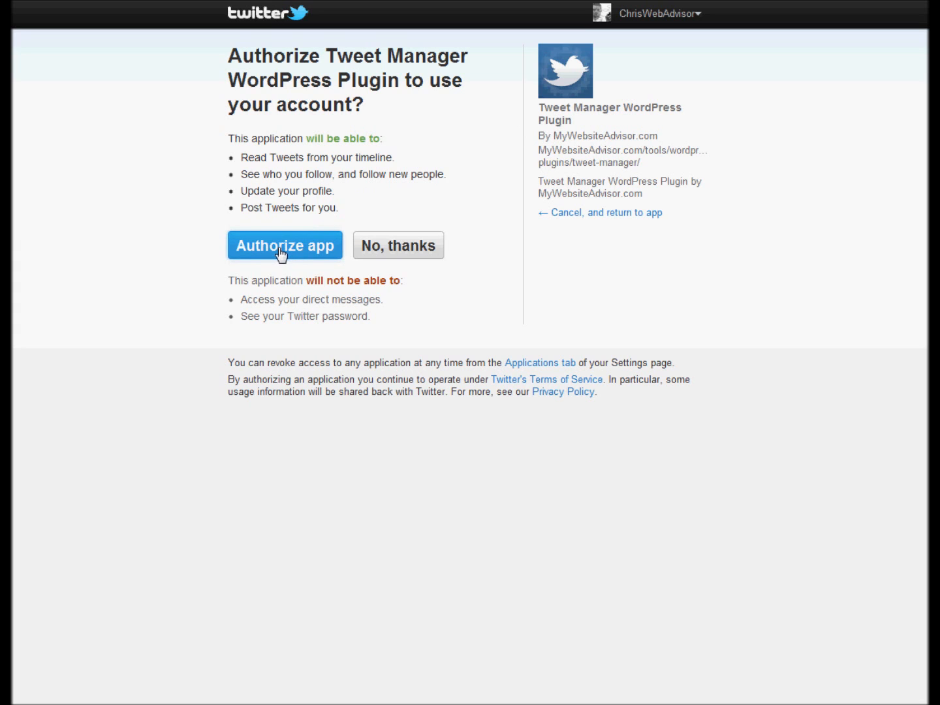
# - Authorize the Tweet Manager WordPress Plugin app on Twitter
pyautogui.click(285, 246)
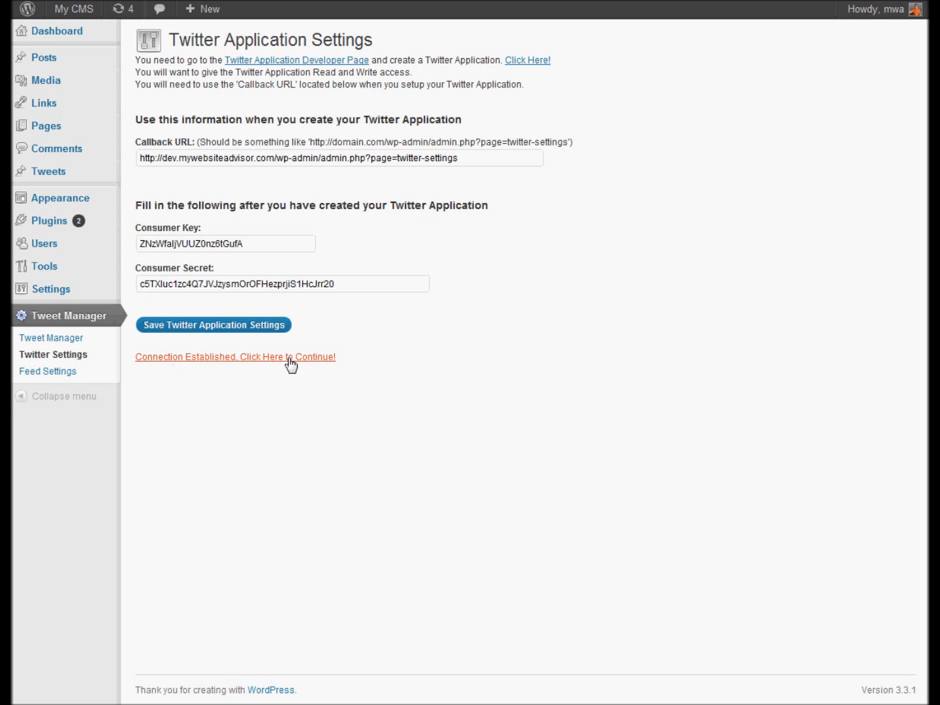
# - Continue past 'Connection Established' to the Tweet Manager page welcoming ChrisWebAdvisor
pyautogui.click(235, 357)
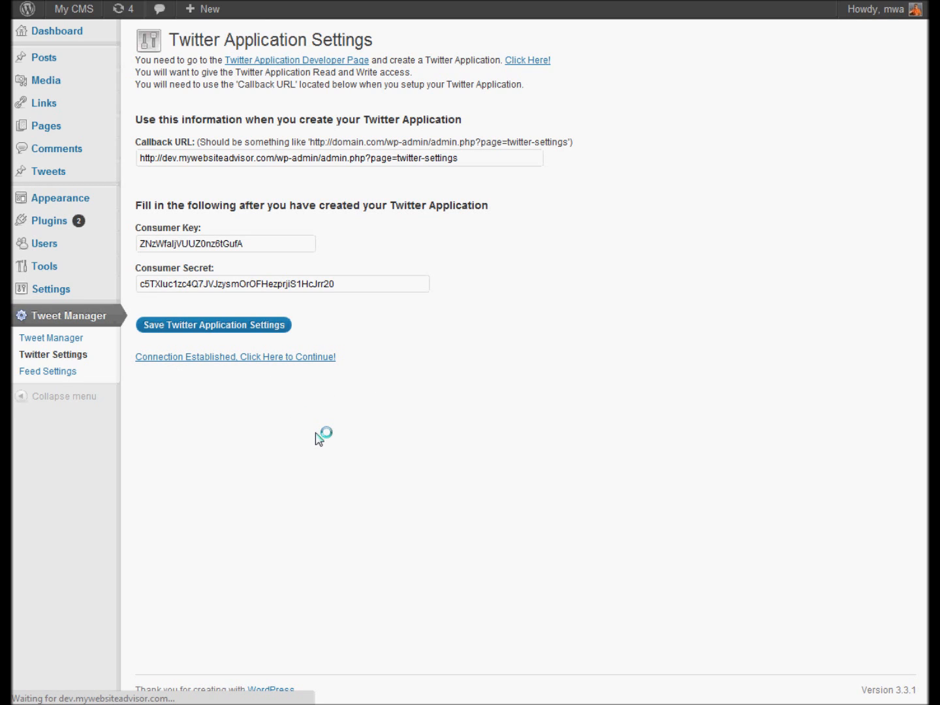
pyautogui.click(235, 356)
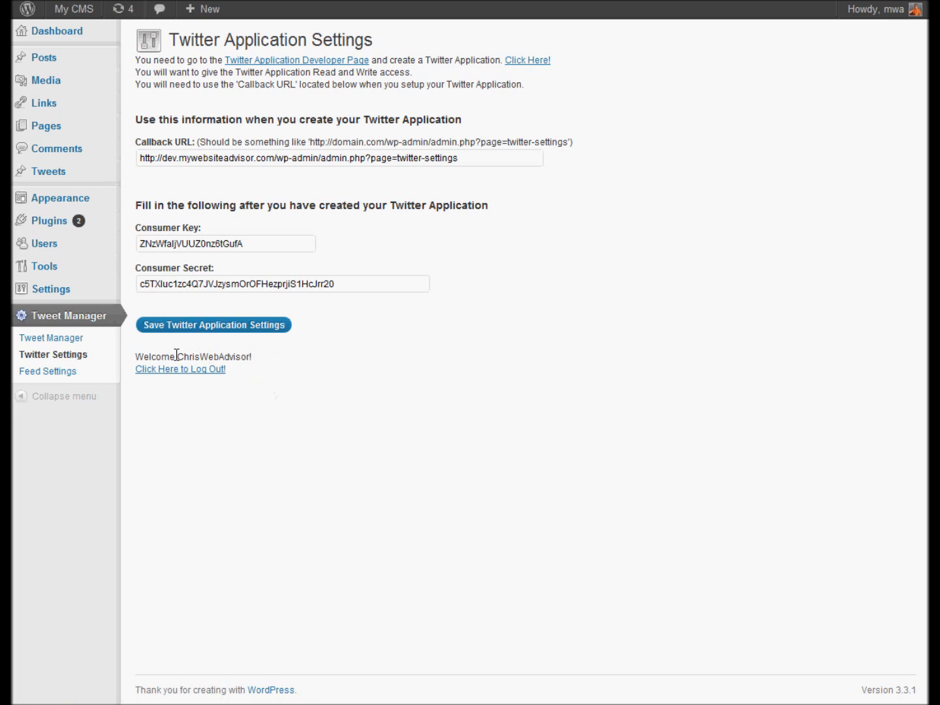
pyautogui.moveTo(305, 374)
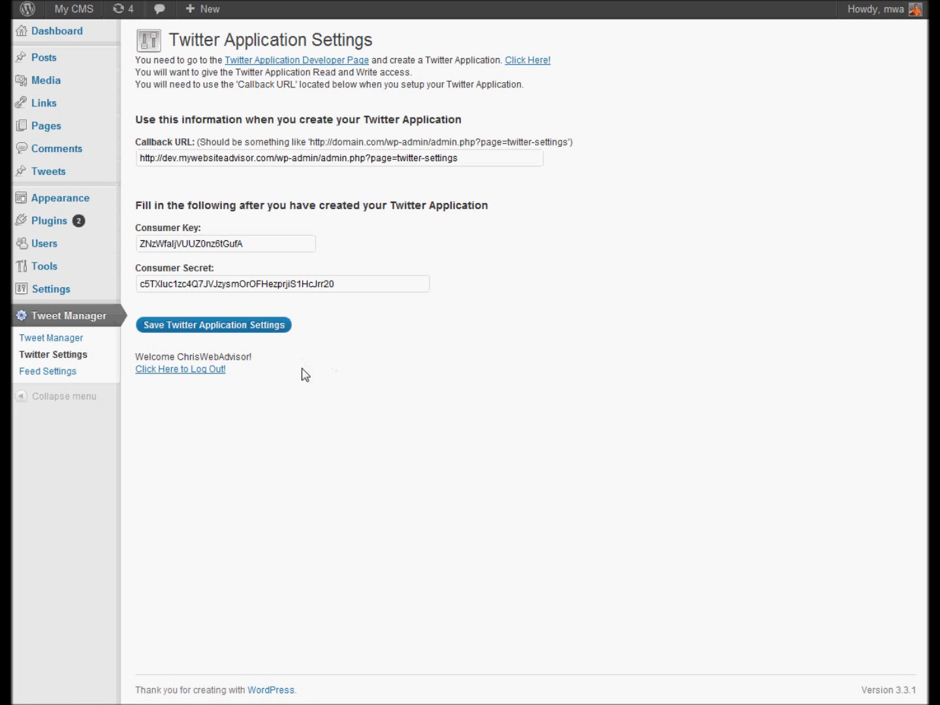
pyautogui.moveTo(220, 447)
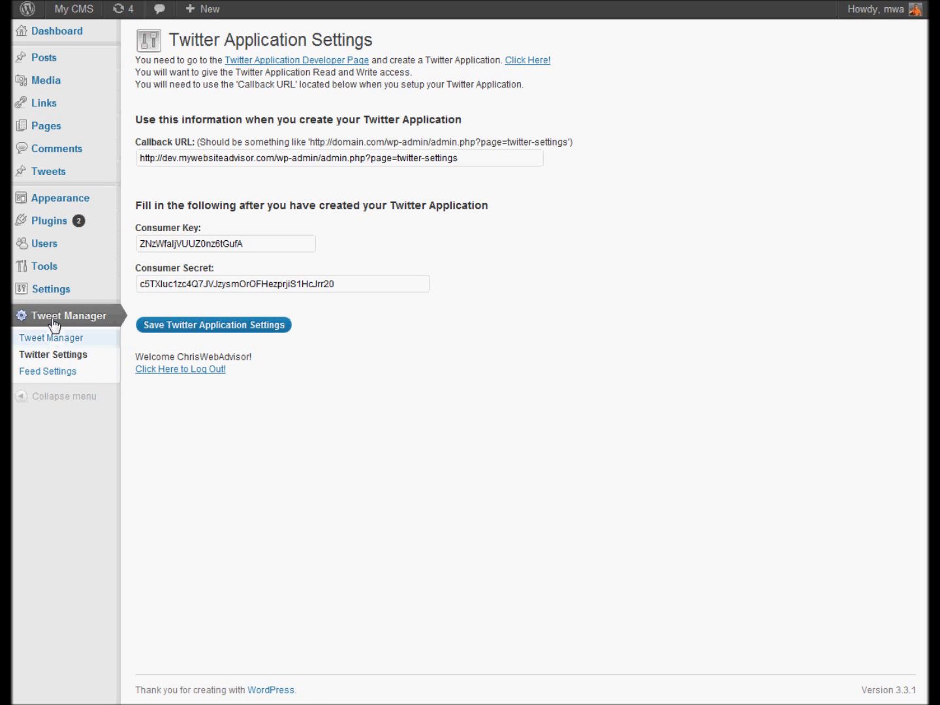
pyautogui.click(52, 338)
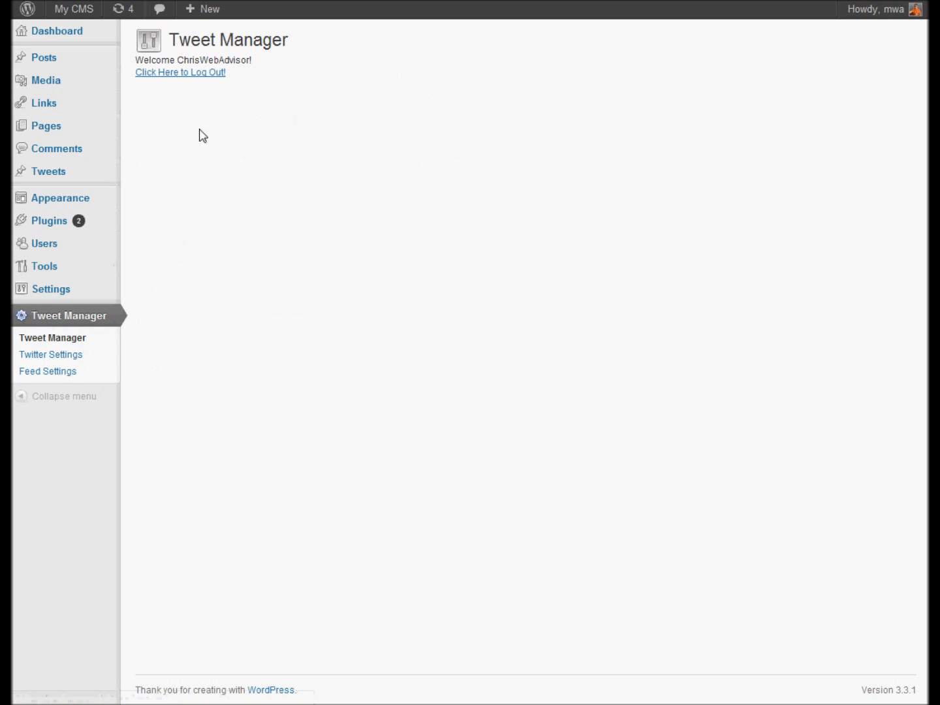
pyautogui.moveTo(259, 73)
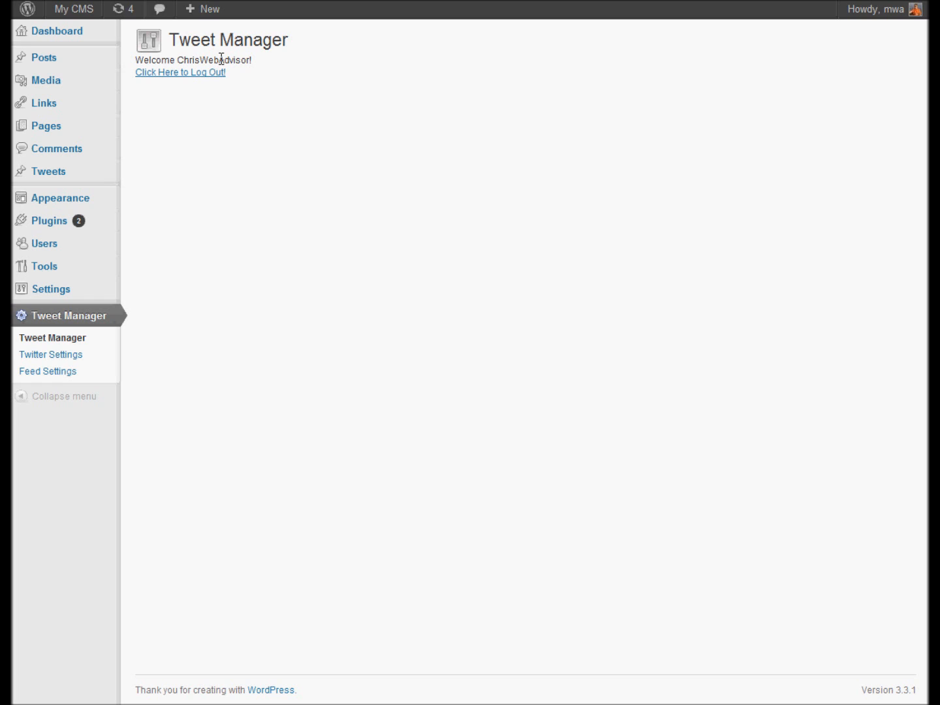
pyautogui.moveTo(198, 94)
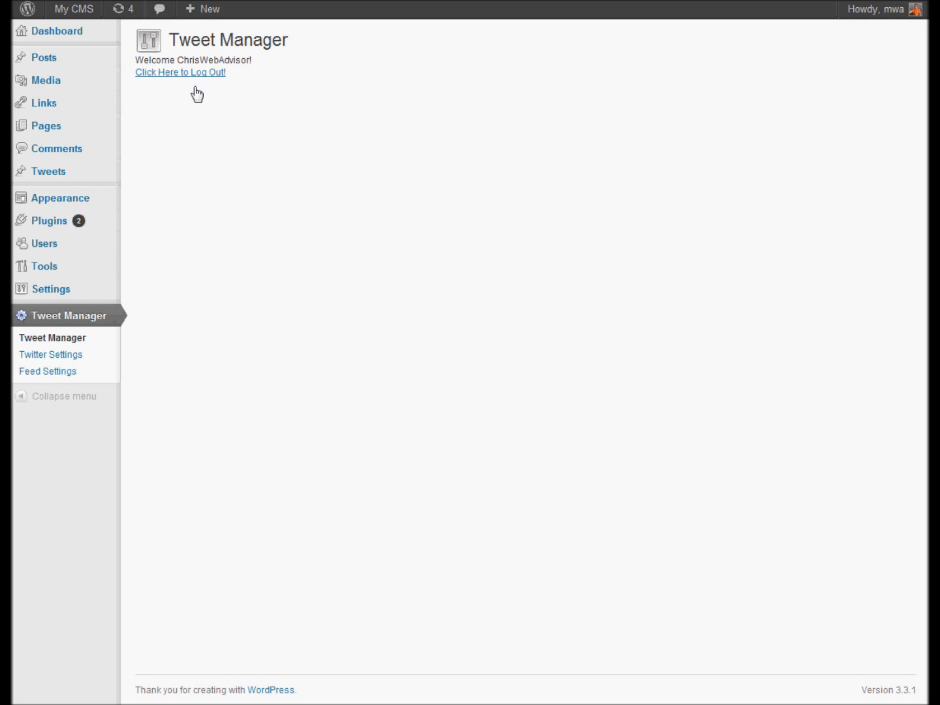
# - Open the 'Tweet Manager for WordPress' tweet for editing from the saved Tweets list
pyautogui.click(48, 171)
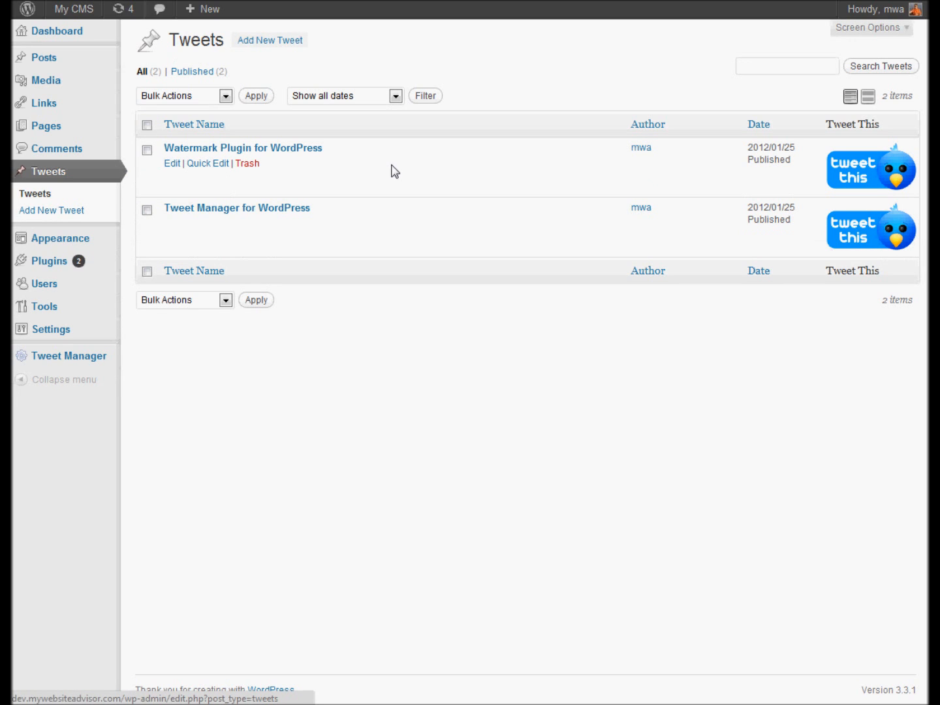
pyautogui.click(236, 208)
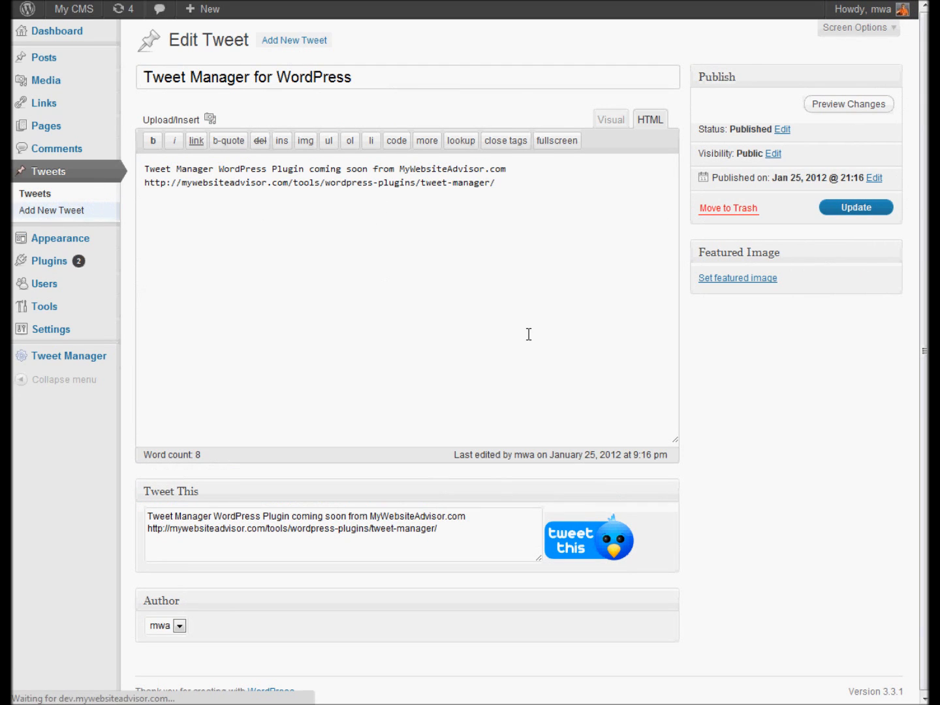
pyautogui.click(52, 210)
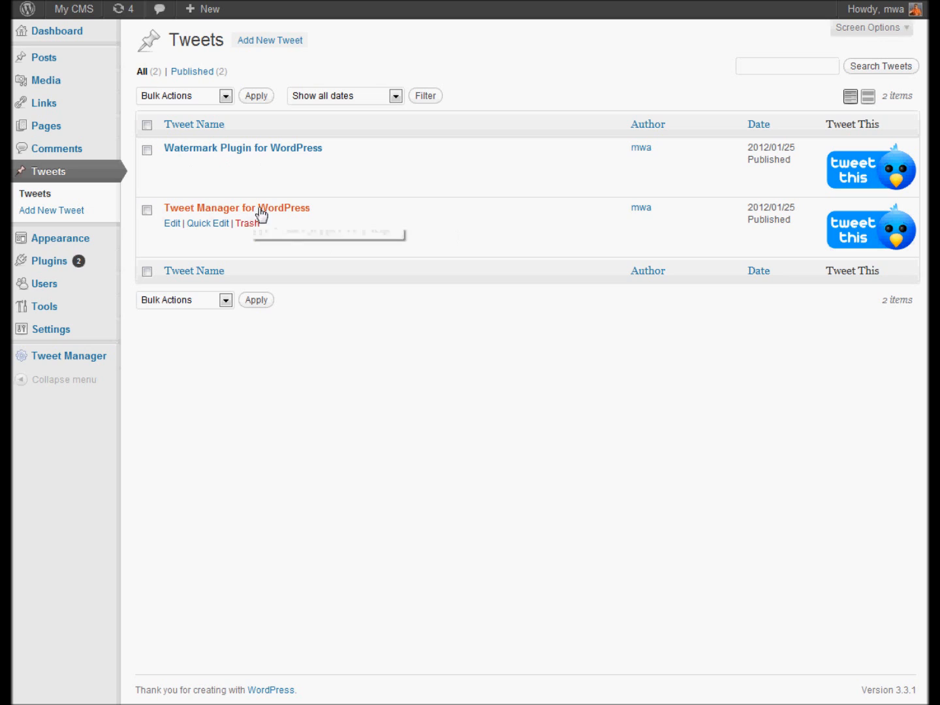
pyautogui.click(236, 207)
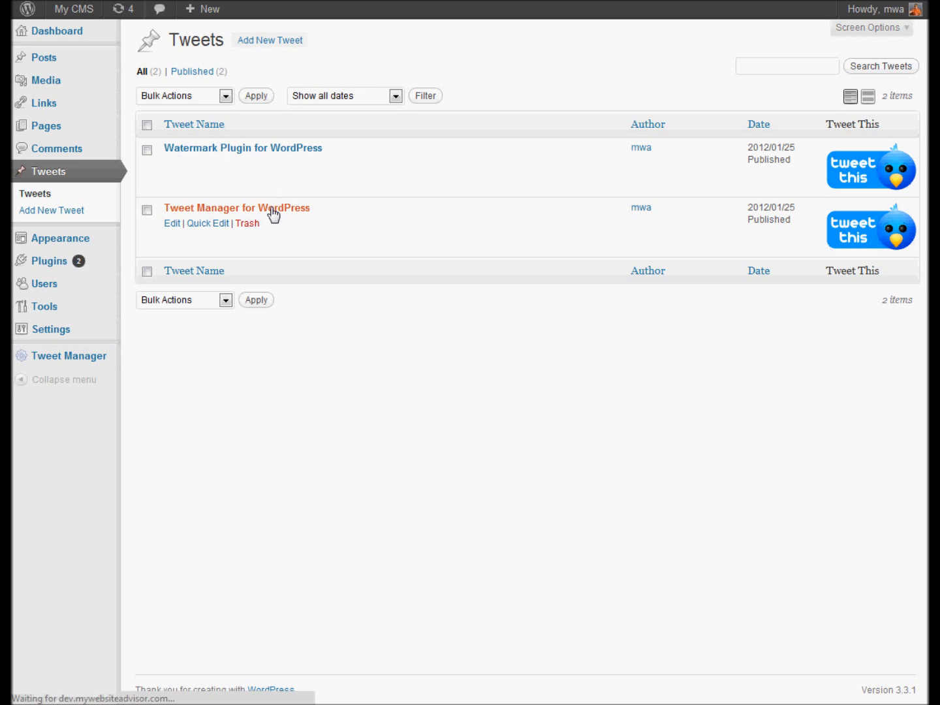
pyautogui.click(236, 207)
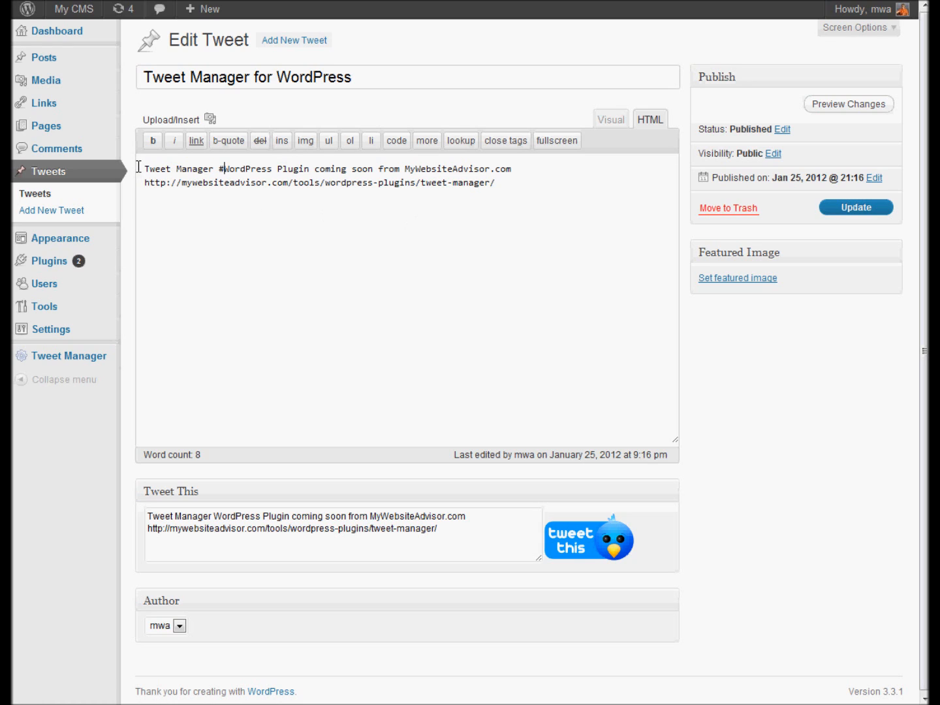
# - Add # before Tweet Manager, update the tweet, and send it to Twitter
pyautogui.write('#')
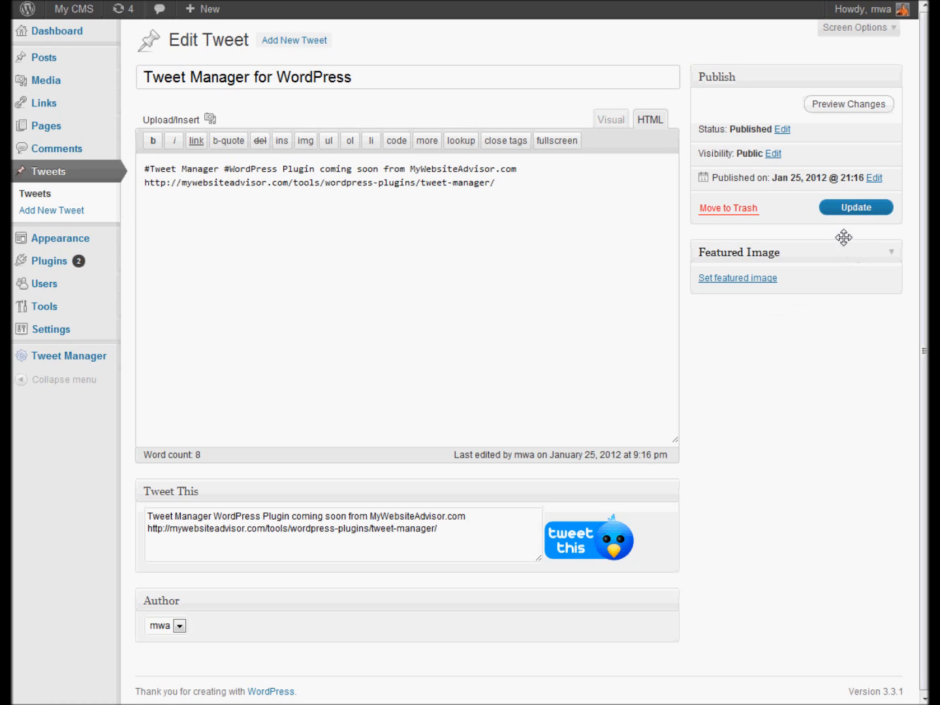
pyautogui.click(856, 207)
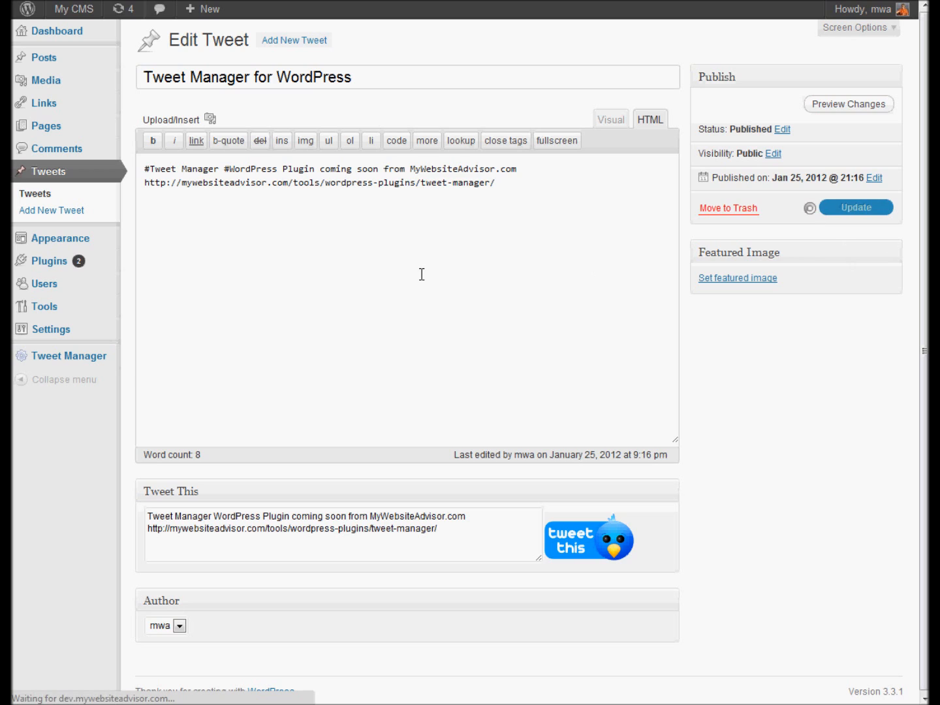
pyautogui.click(856, 207)
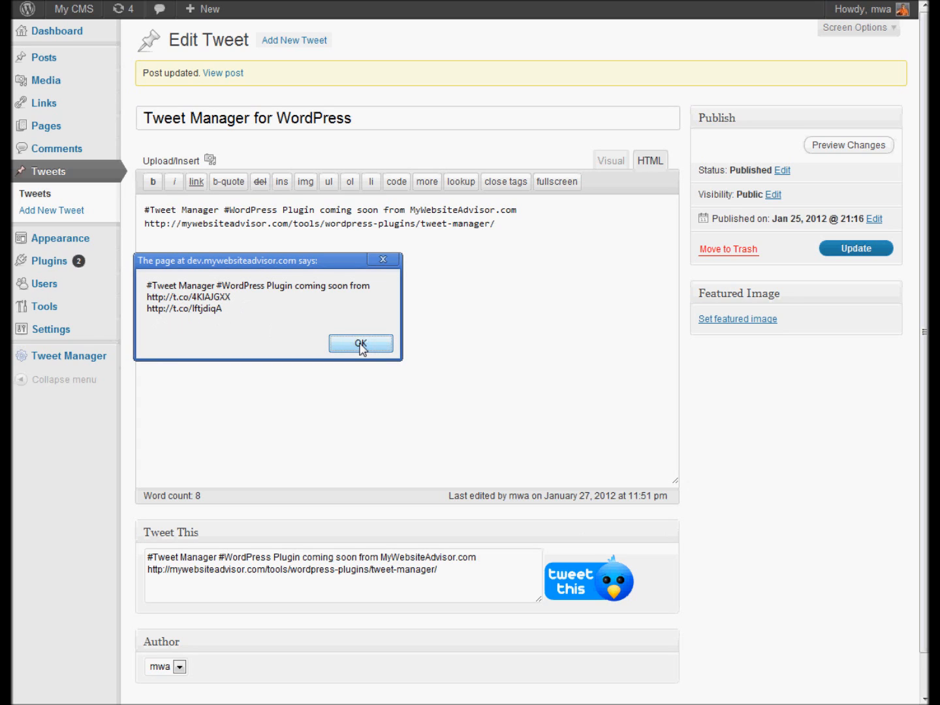
pyautogui.click(361, 344)
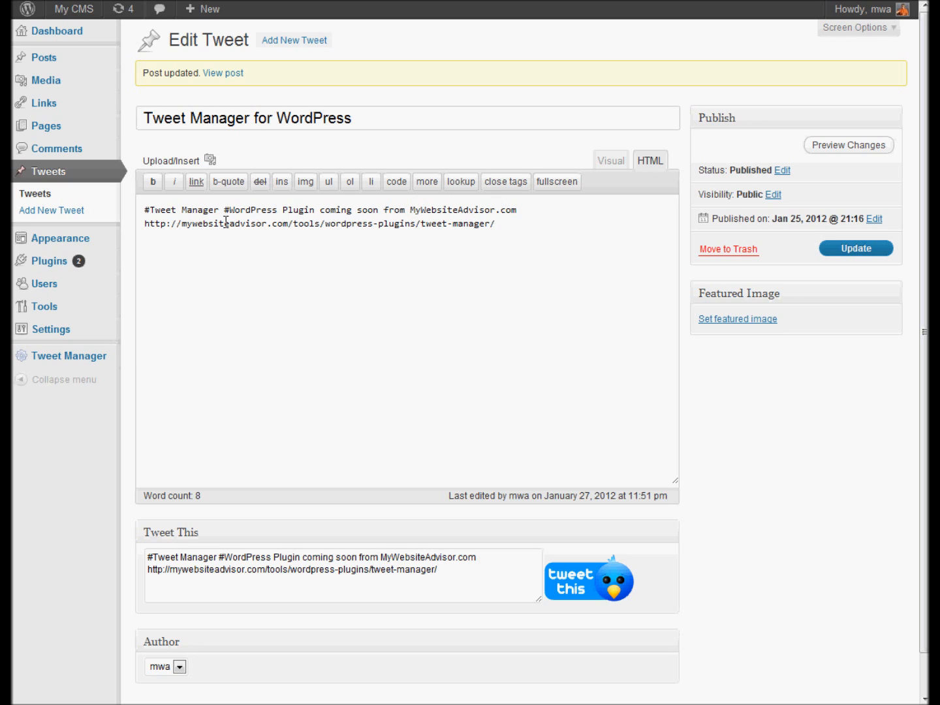
pyautogui.moveTo(301, 359)
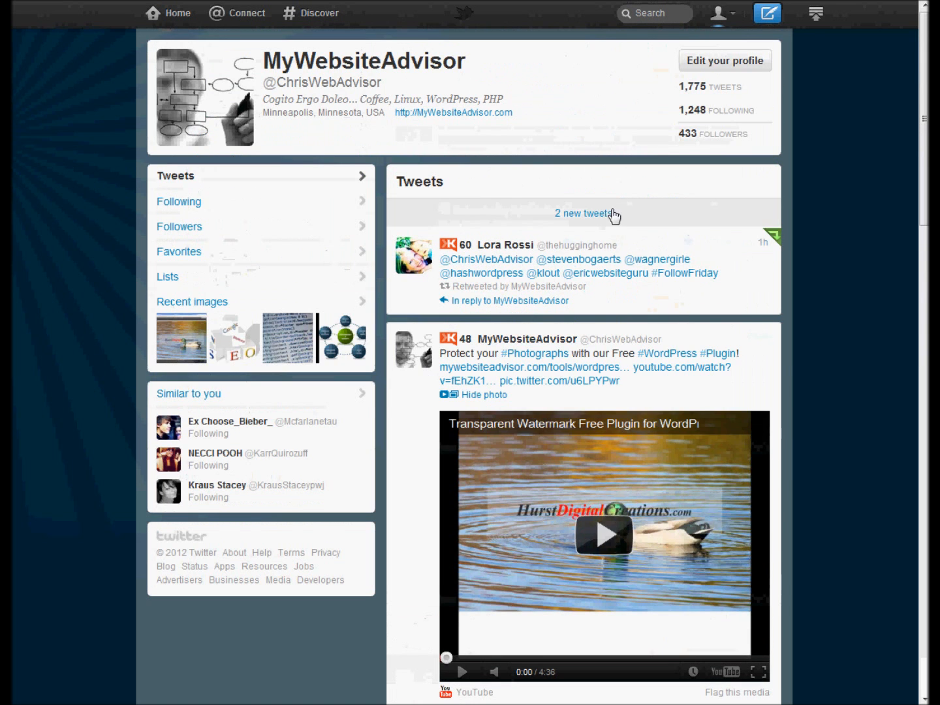
# - Switch from the Twitter profile back to the WordPress list of saved tweets
pyautogui.click(584, 213)
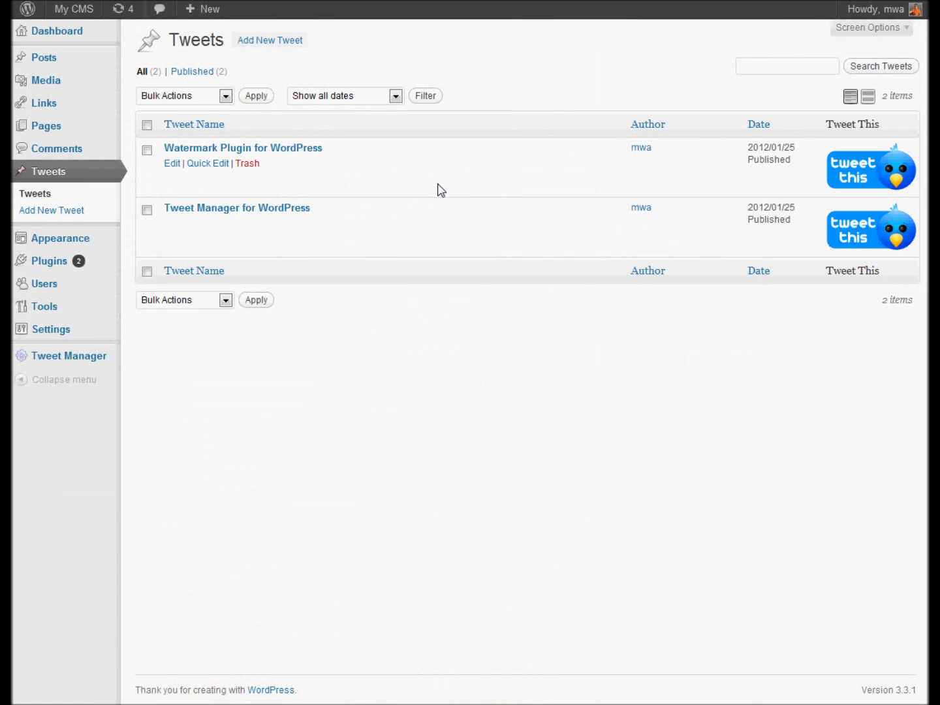
pyautogui.moveTo(71, 356)
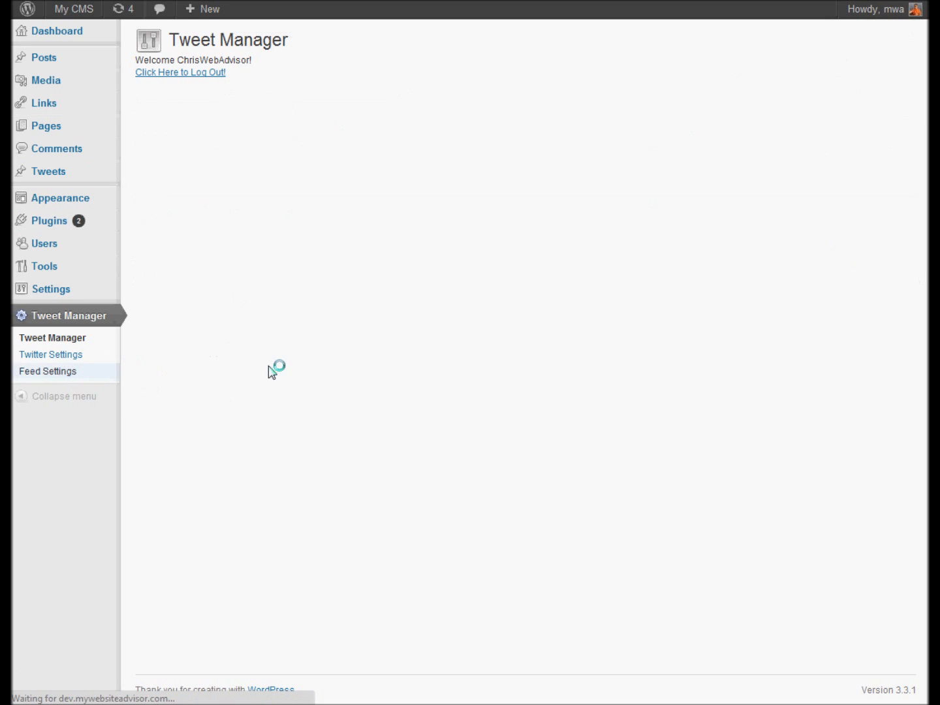
# - Tweet the 'Related Items Manager Plugin Just Released!' item from Feed Settings
pyautogui.click(47, 370)
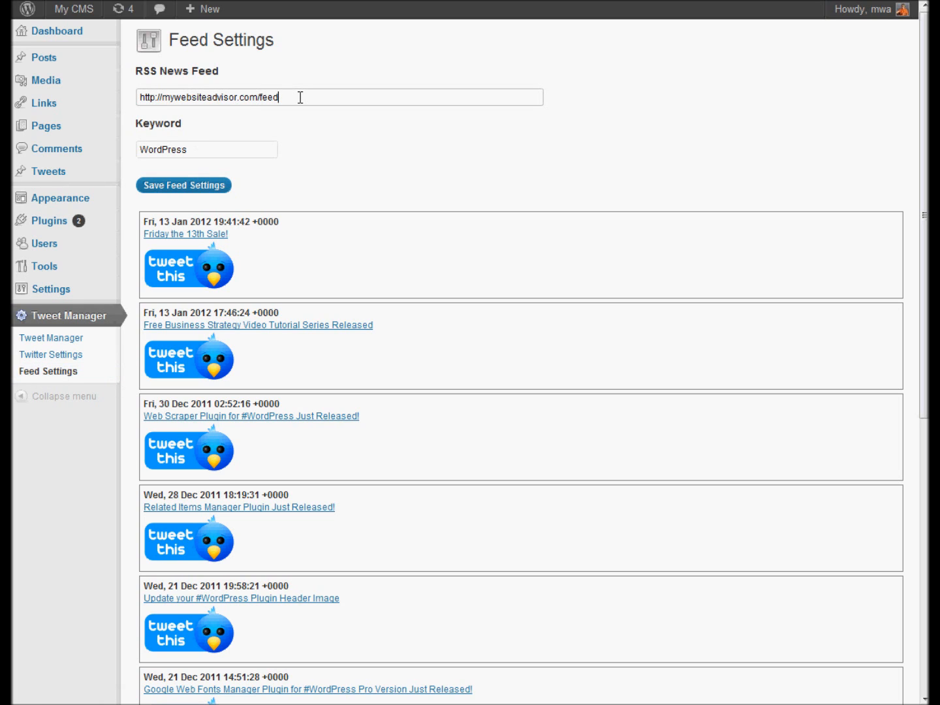
pyautogui.moveTo(185, 234)
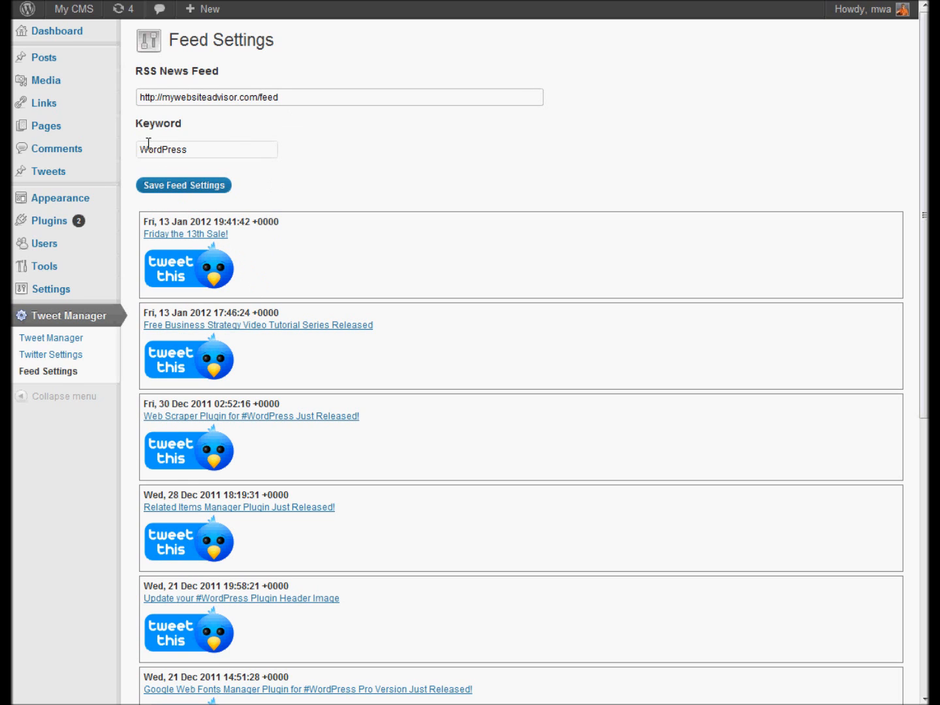
pyautogui.moveTo(236, 144)
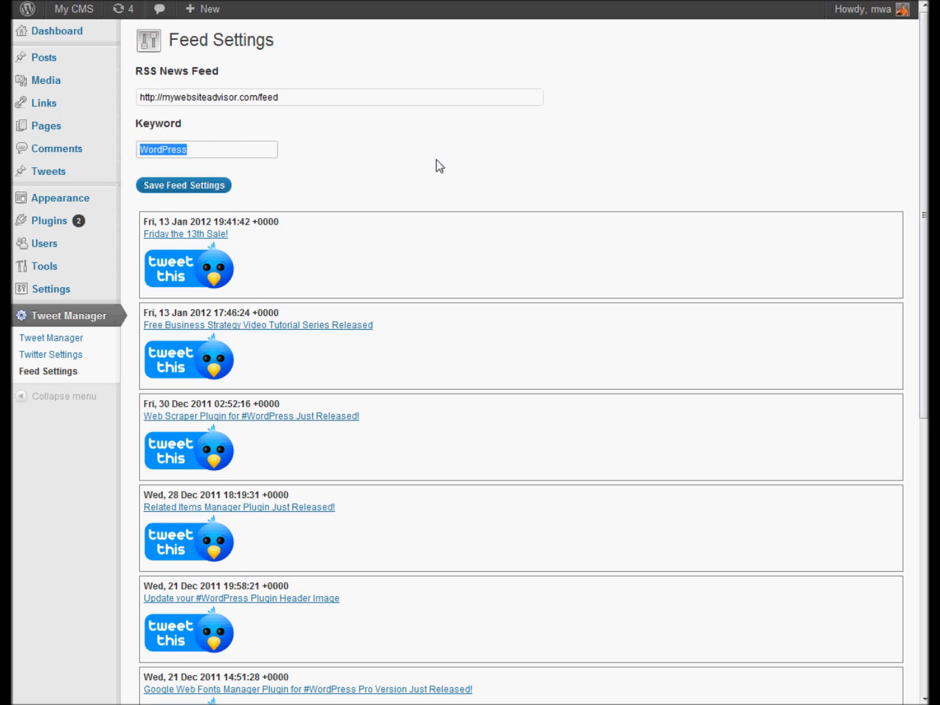
pyautogui.moveTo(371, 220)
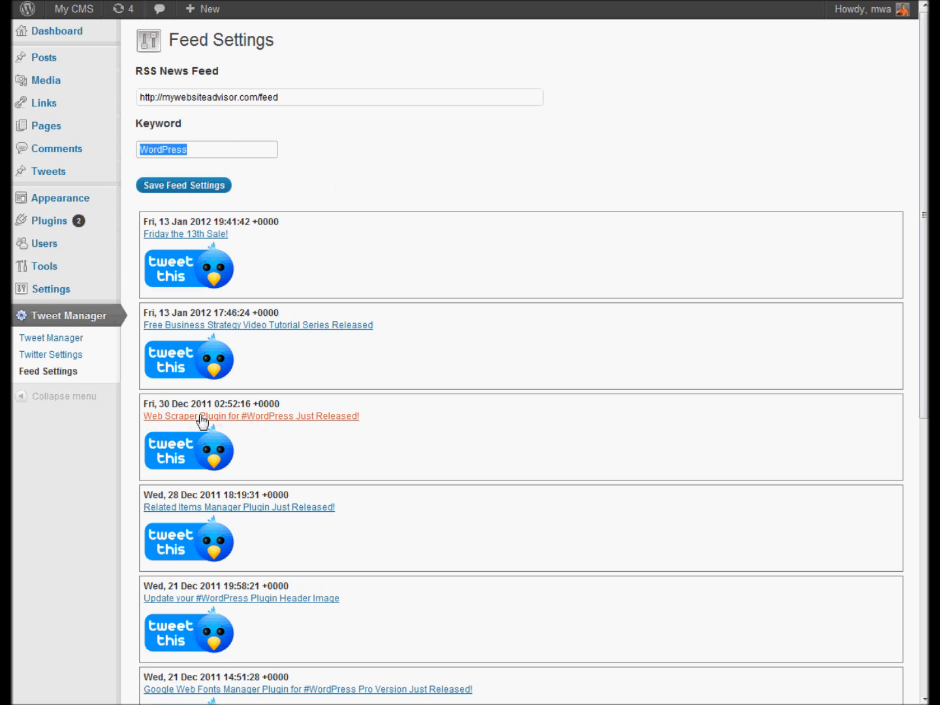
pyautogui.scroll(-3)
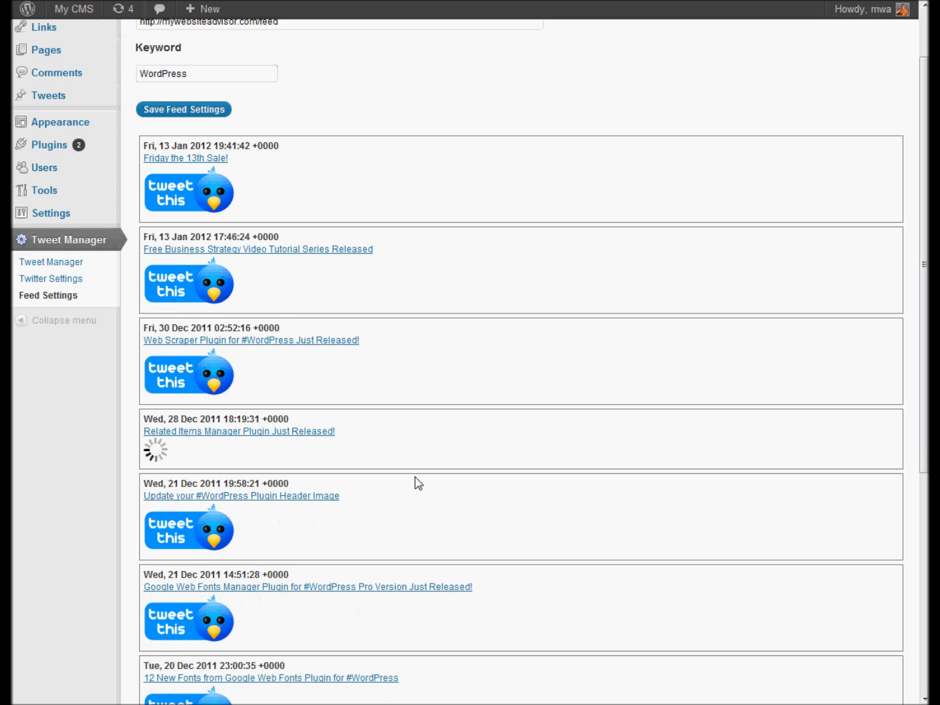
pyautogui.click(188, 374)
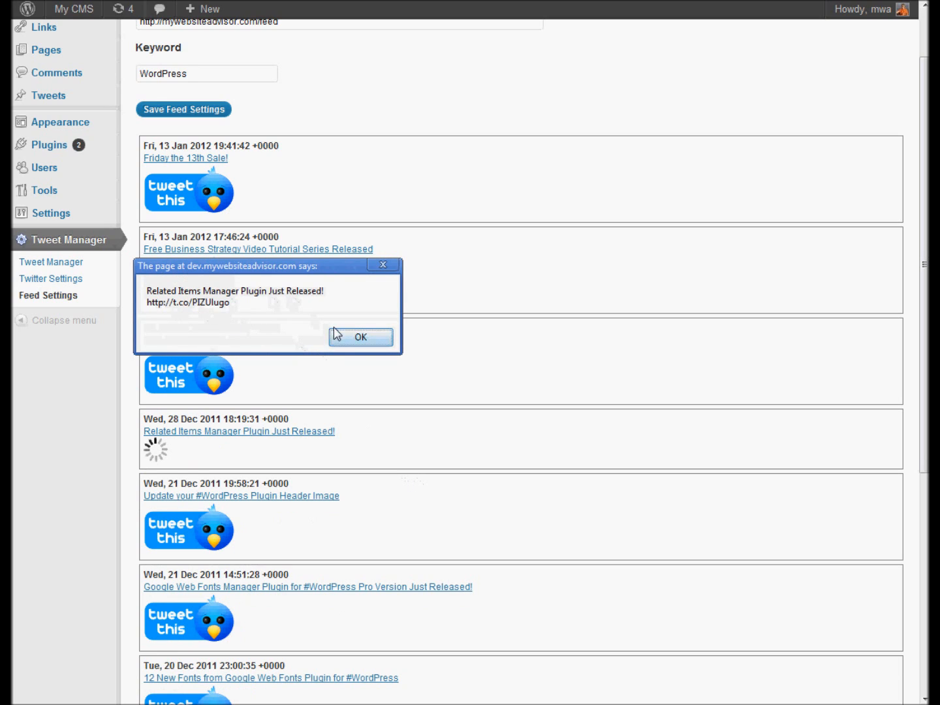
pyautogui.click(360, 337)
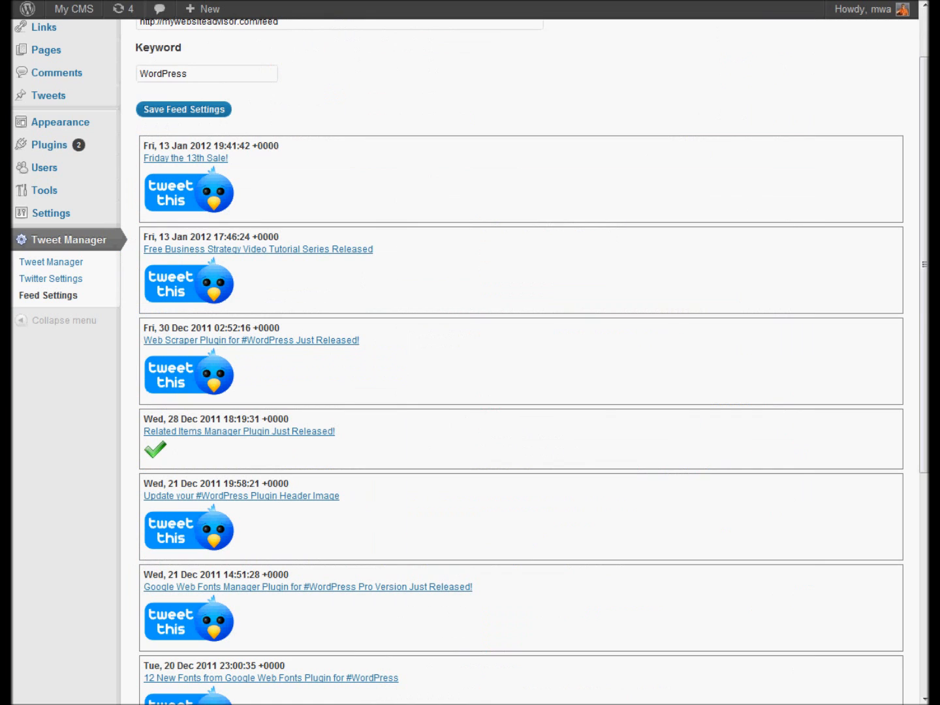
pyautogui.moveTo(544, 98)
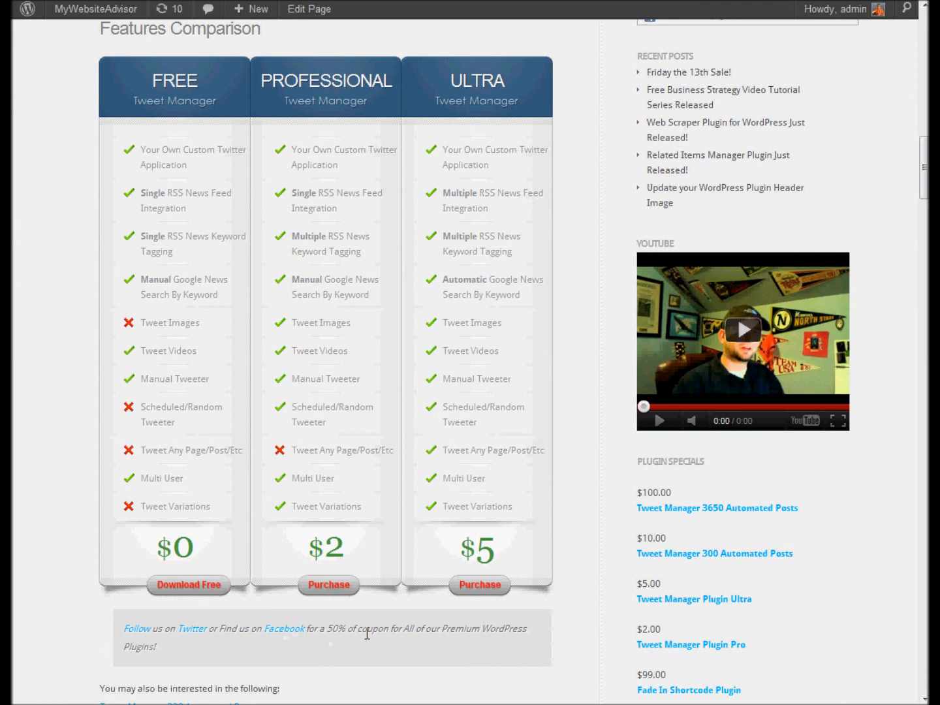
pyautogui.moveTo(289, 656)
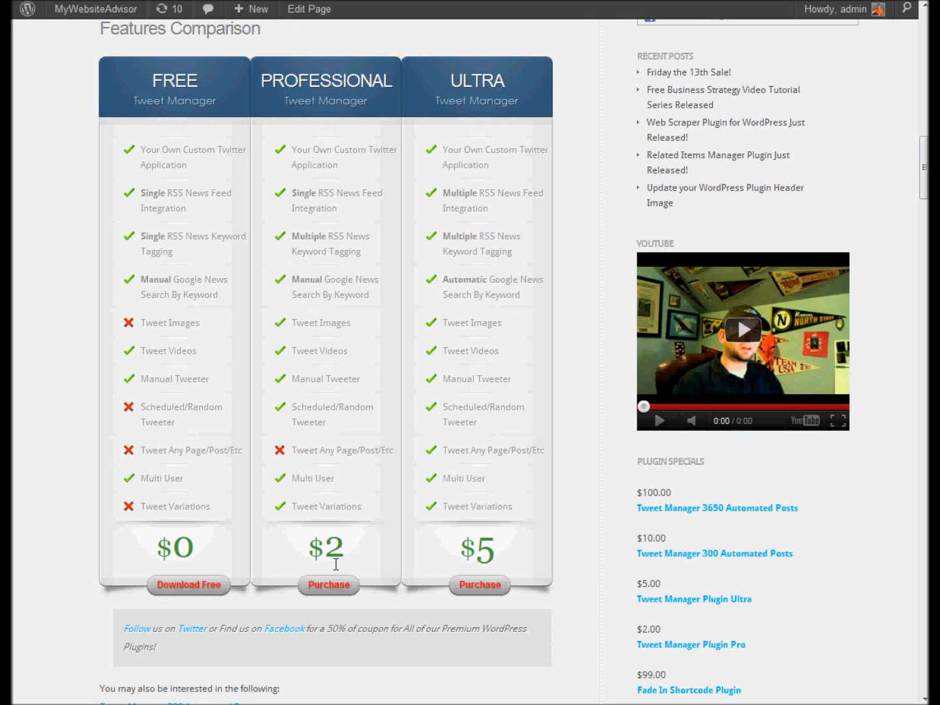
# - Scroll through the Tweet Manager page's Features Comparison and Screenshots sections
pyautogui.scroll(-3)
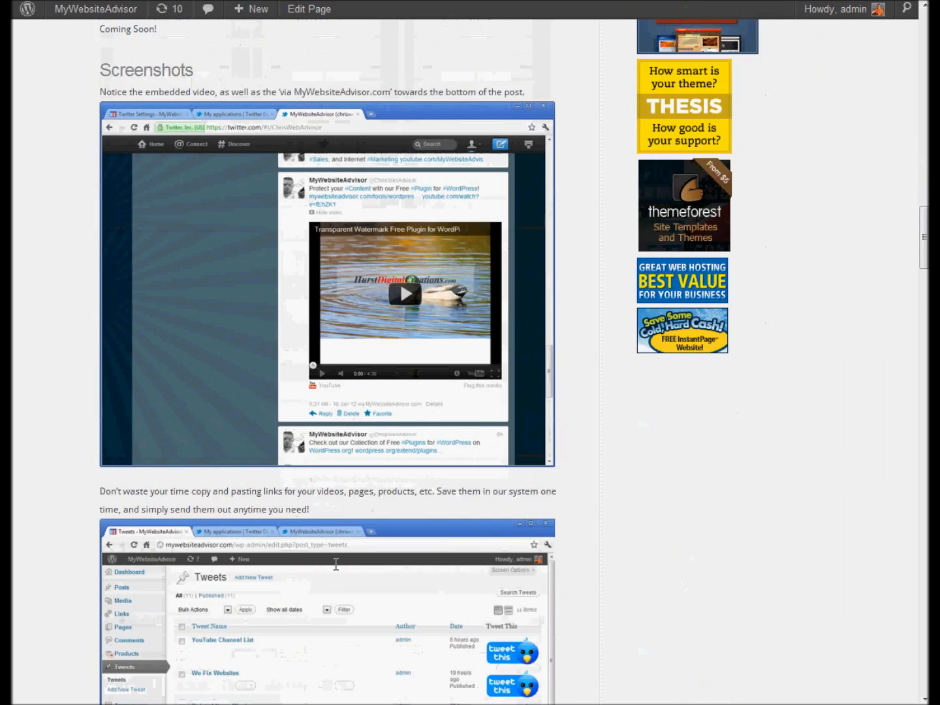
pyautogui.scroll(-3)
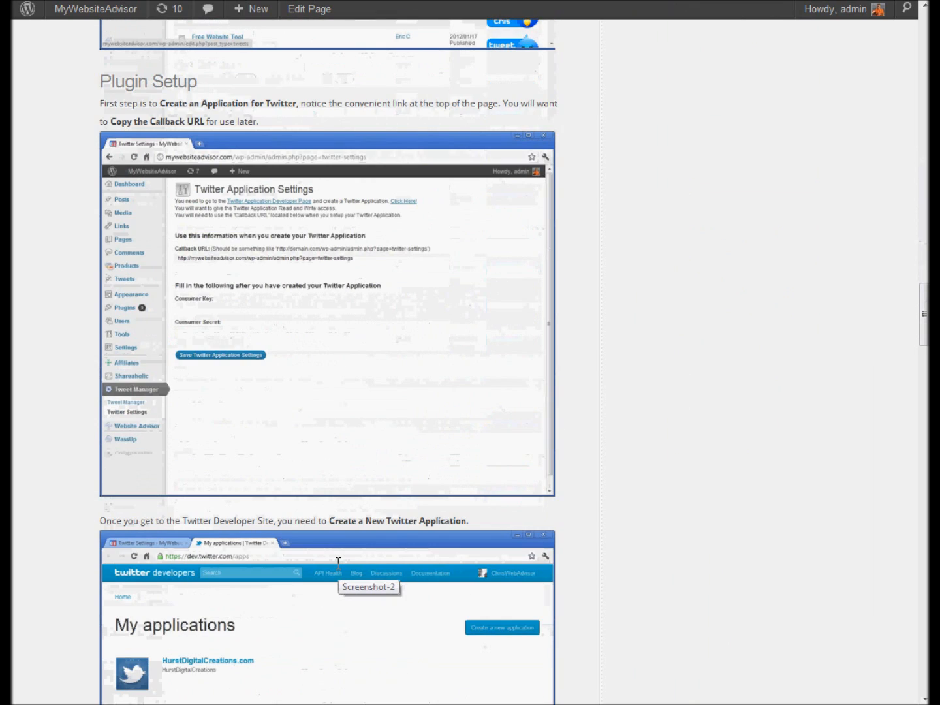
pyautogui.scroll(-3)
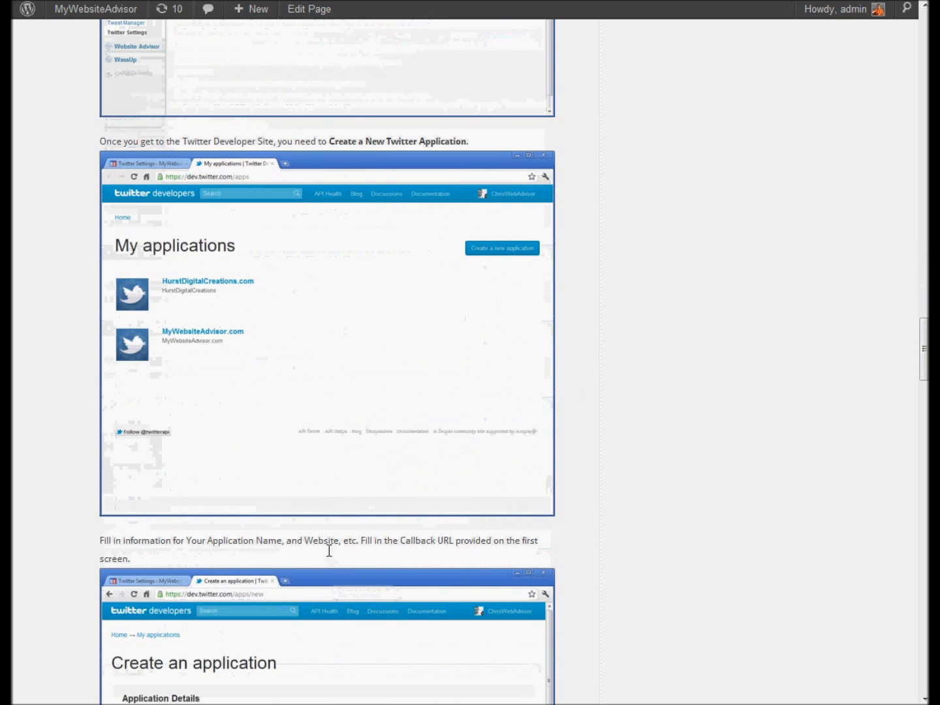
pyautogui.scroll(-3)
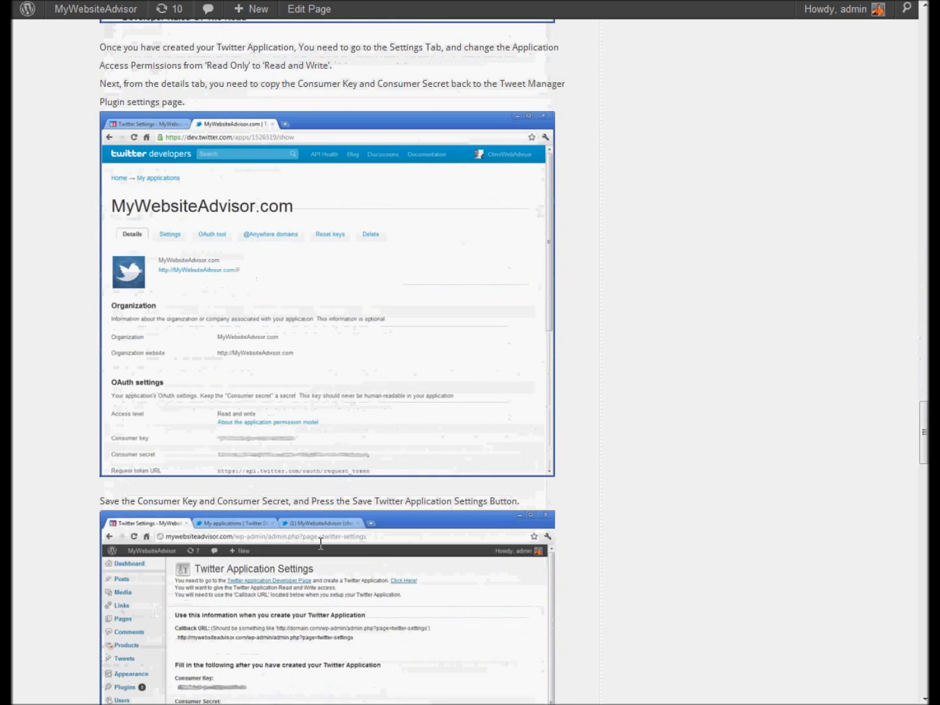
pyautogui.scroll(-3)
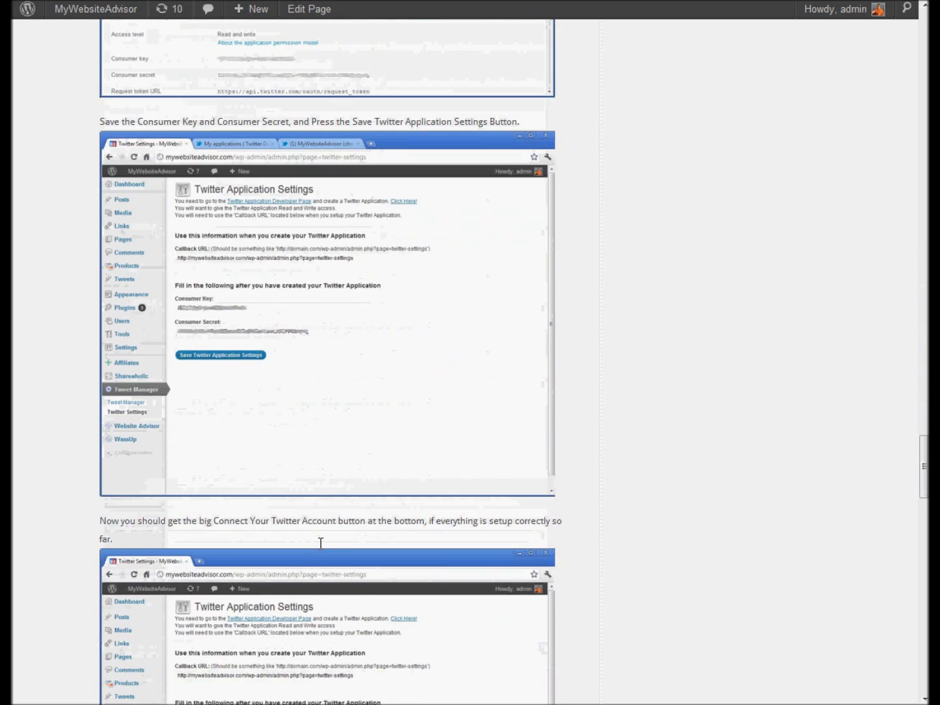
pyautogui.scroll(-3)
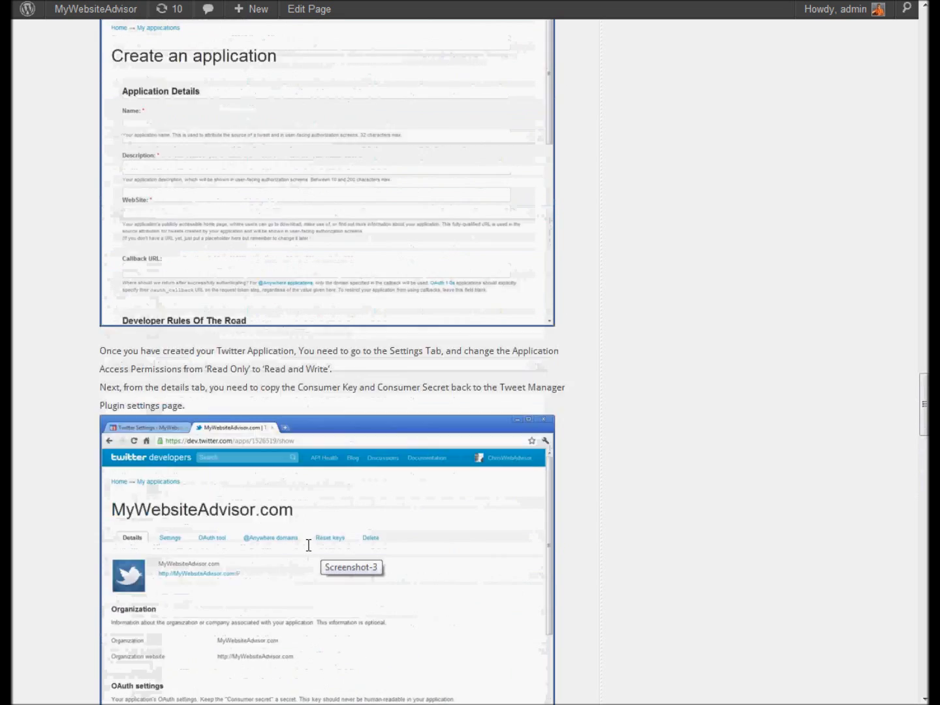
pyautogui.scroll(-3)
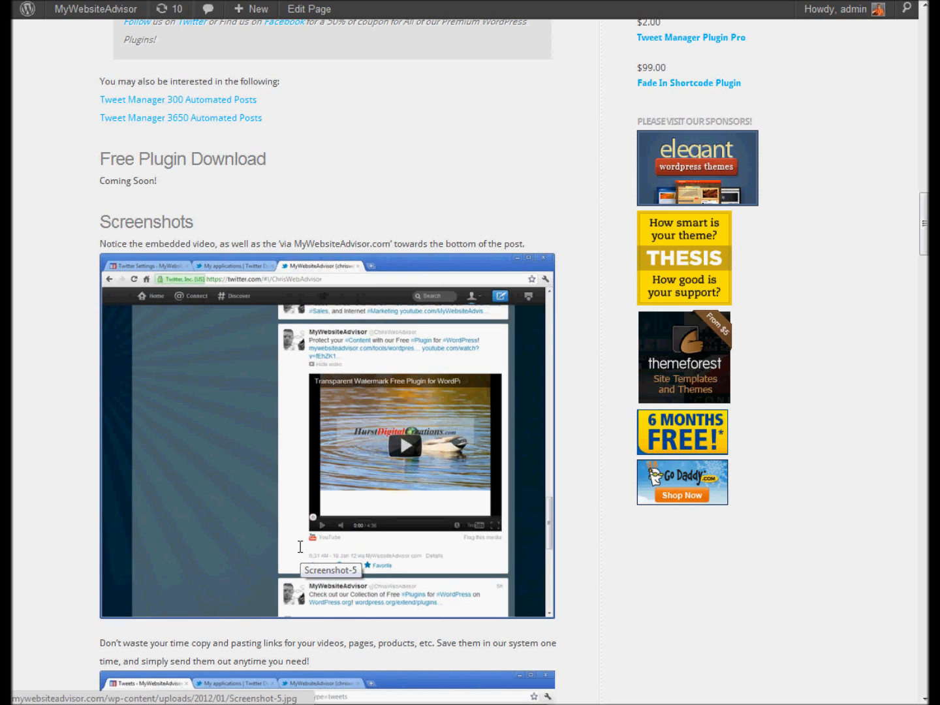
pyautogui.moveTo(283, 198)
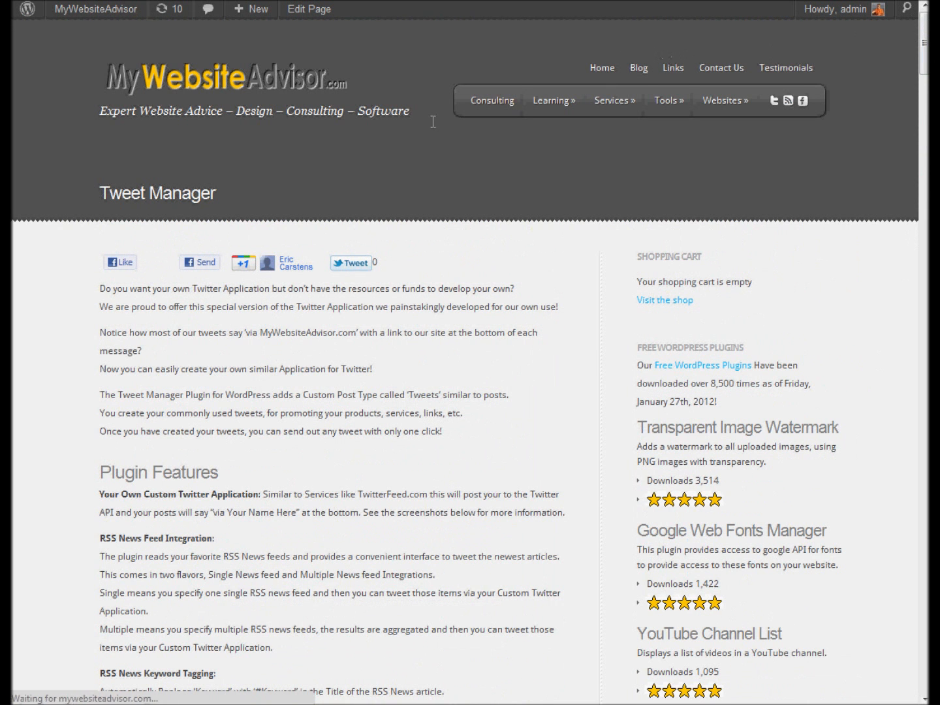
# - Go to MyWebsiteAdvisor.com's Links page from the top navigation bar
pyautogui.click(673, 67)
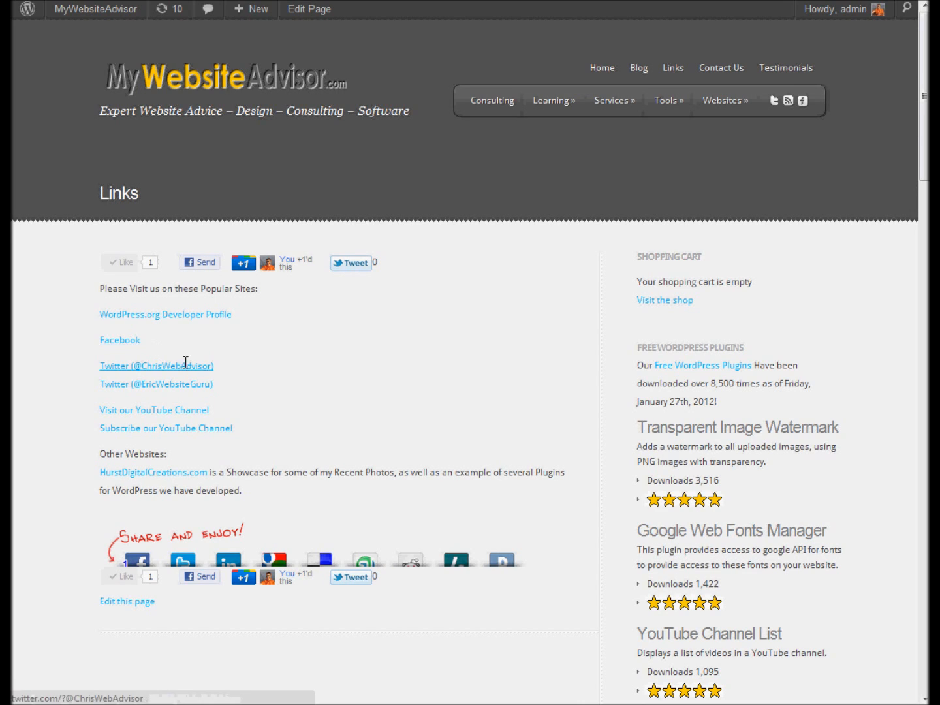
pyautogui.moveTo(346, 387)
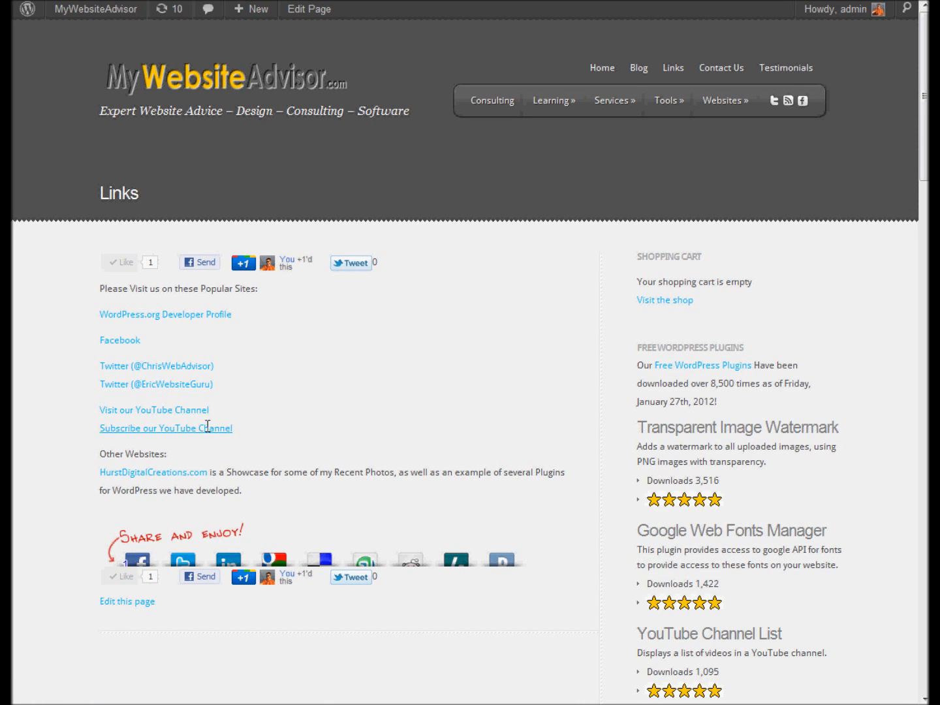
pyautogui.moveTo(274, 429)
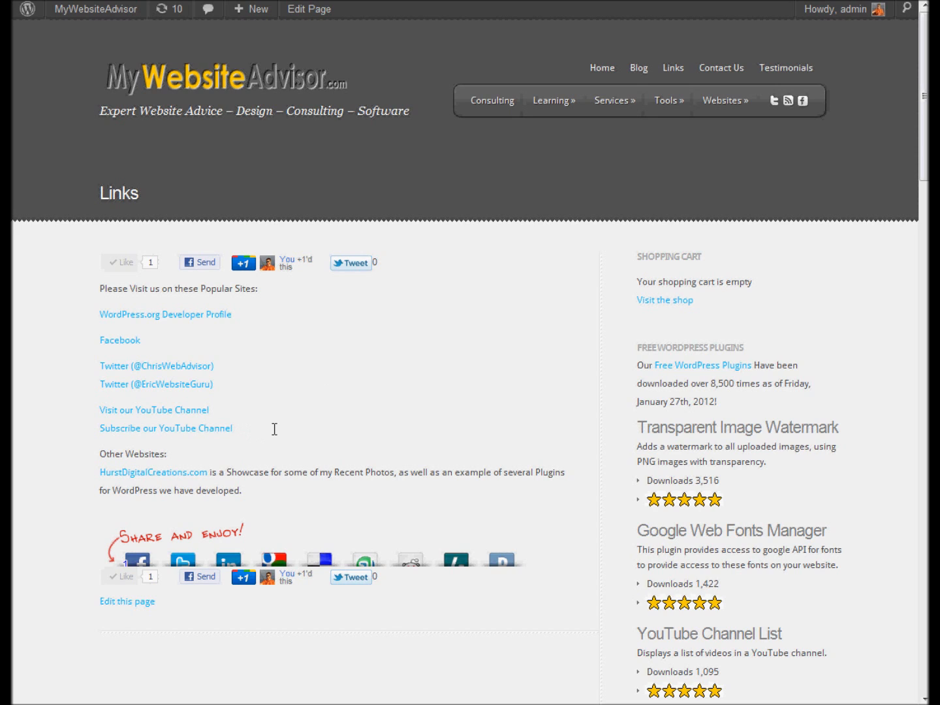
pyautogui.moveTo(237, 344)
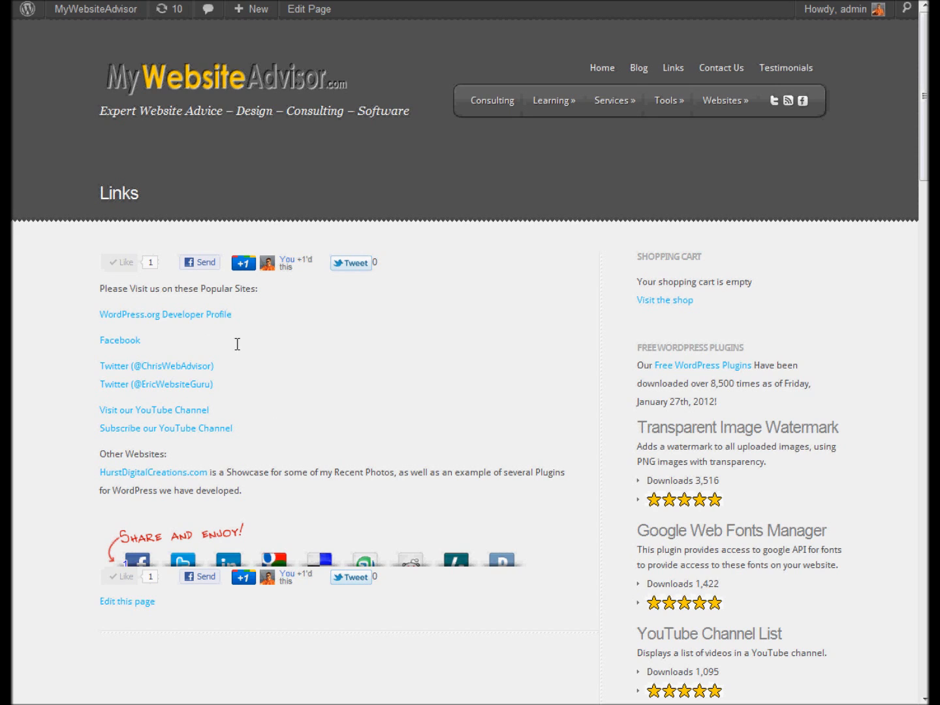